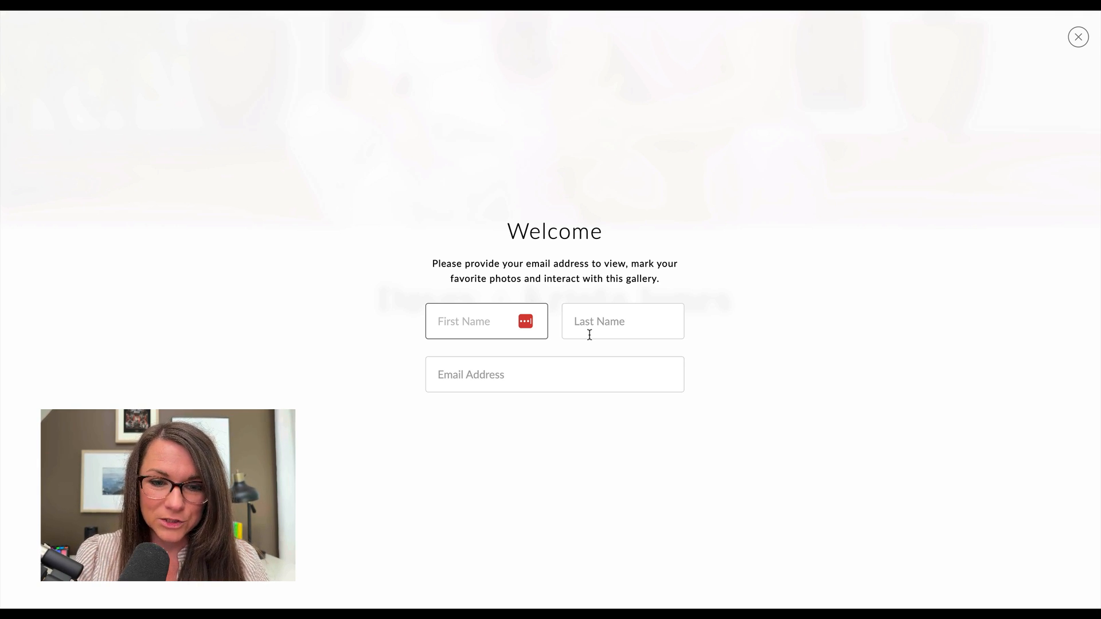
# - Skip the Welcome email form and show a Sneak Peeks photo's Full Resolution / Social Media download choices
pyautogui.click(1078, 36)
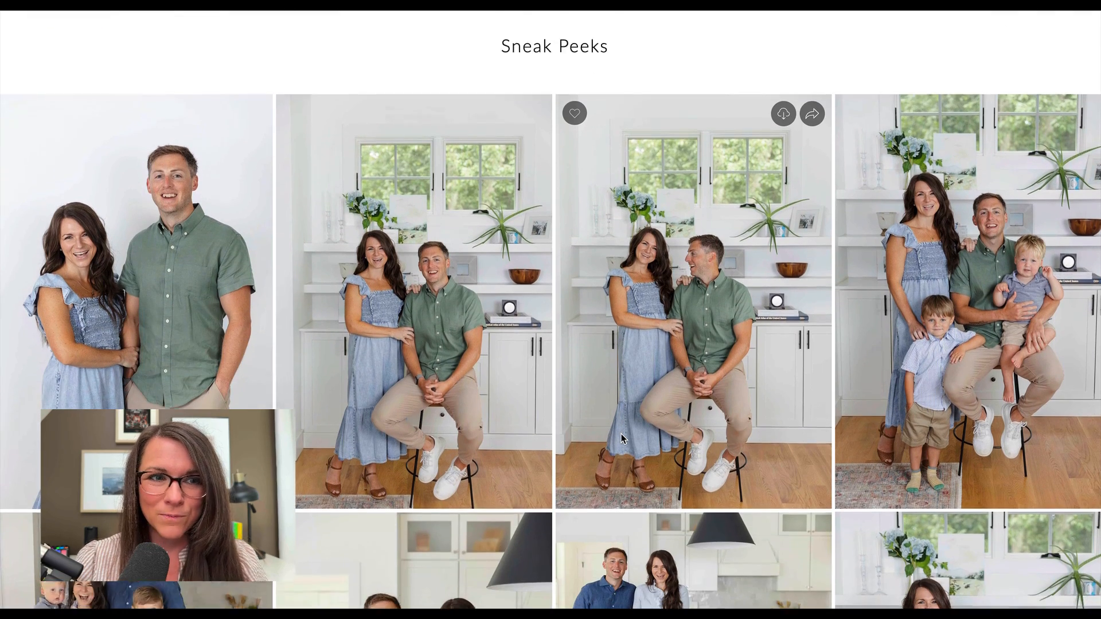
pyautogui.scroll(-3)
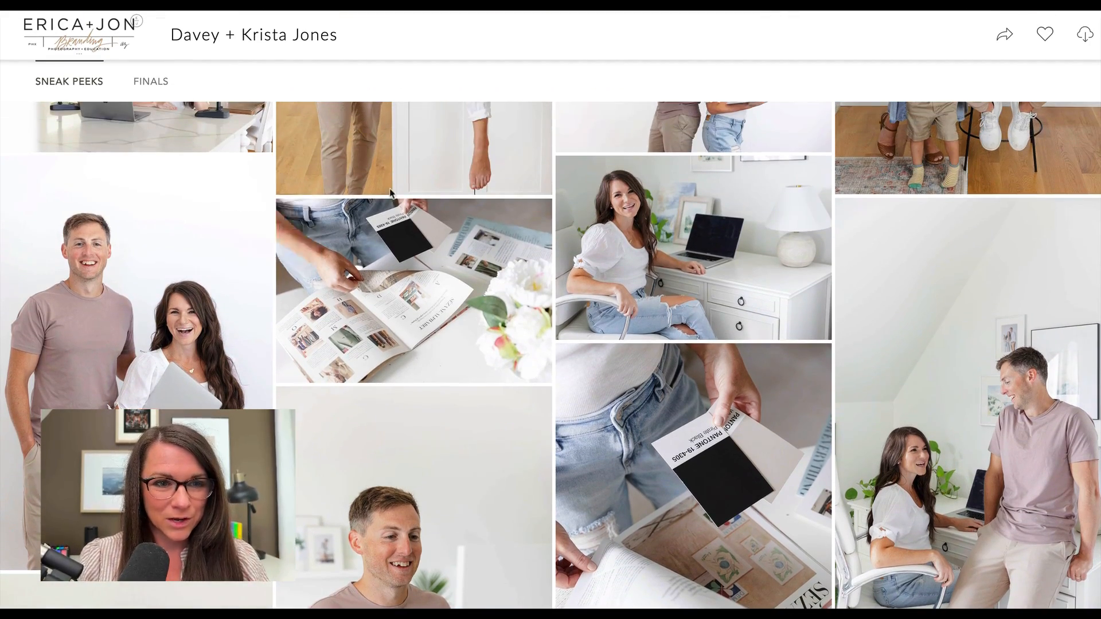
pyautogui.click(252, 175)
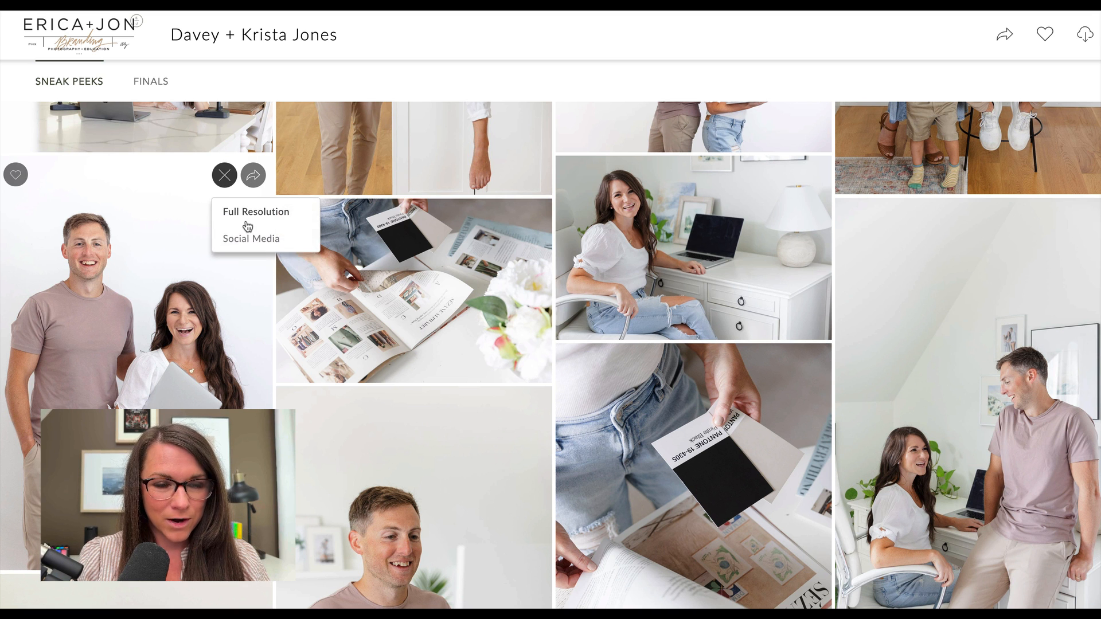
pyautogui.scroll(-3)
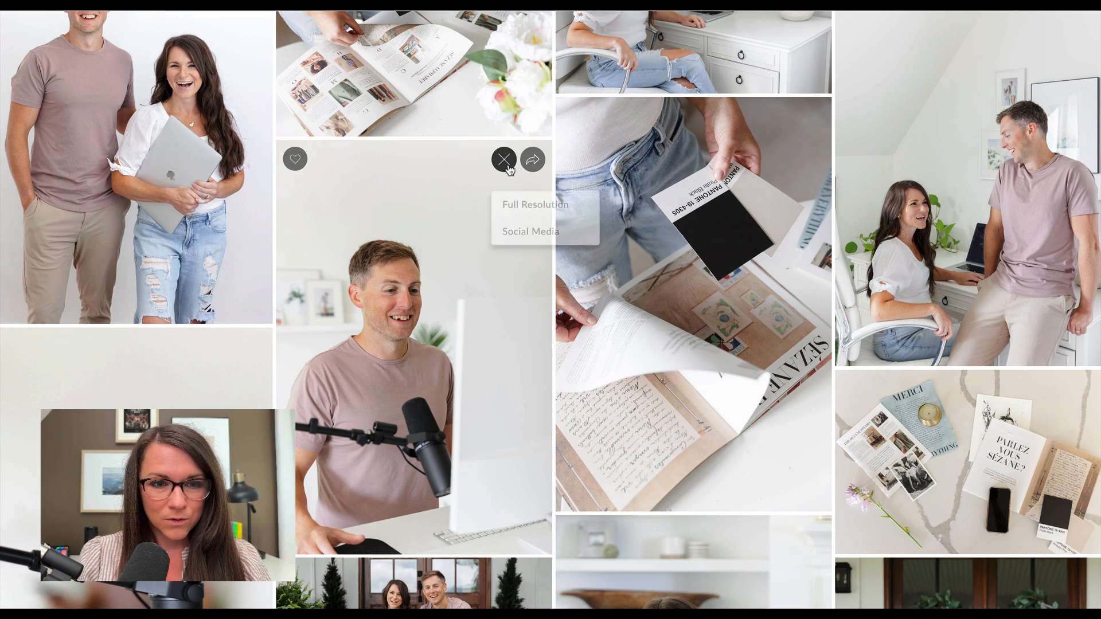
pyautogui.click(502, 159)
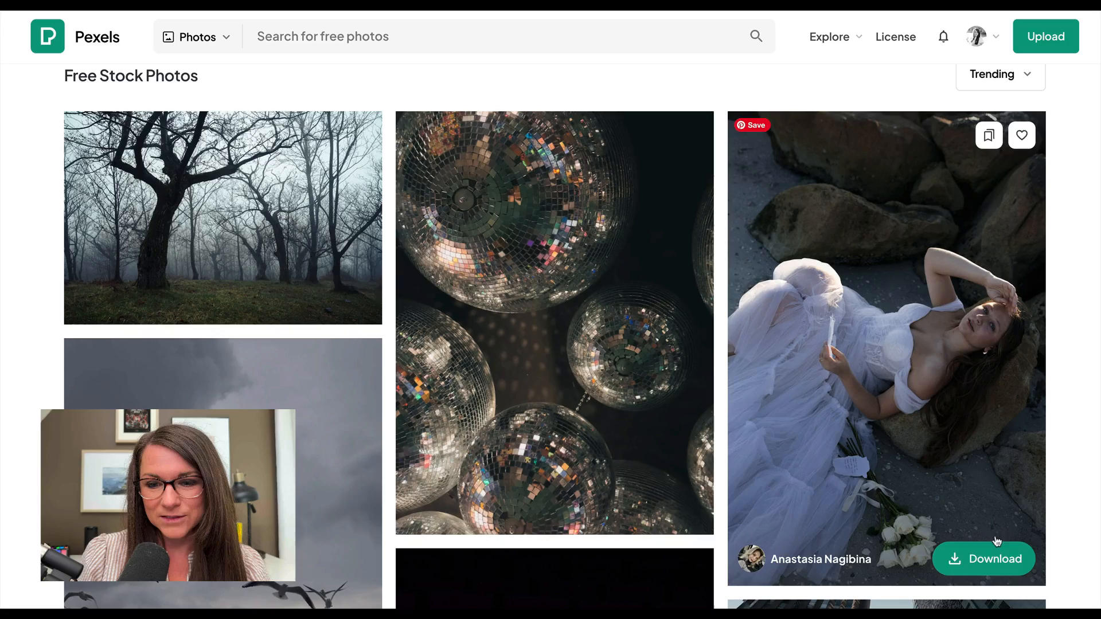
pyautogui.moveTo(865, 181)
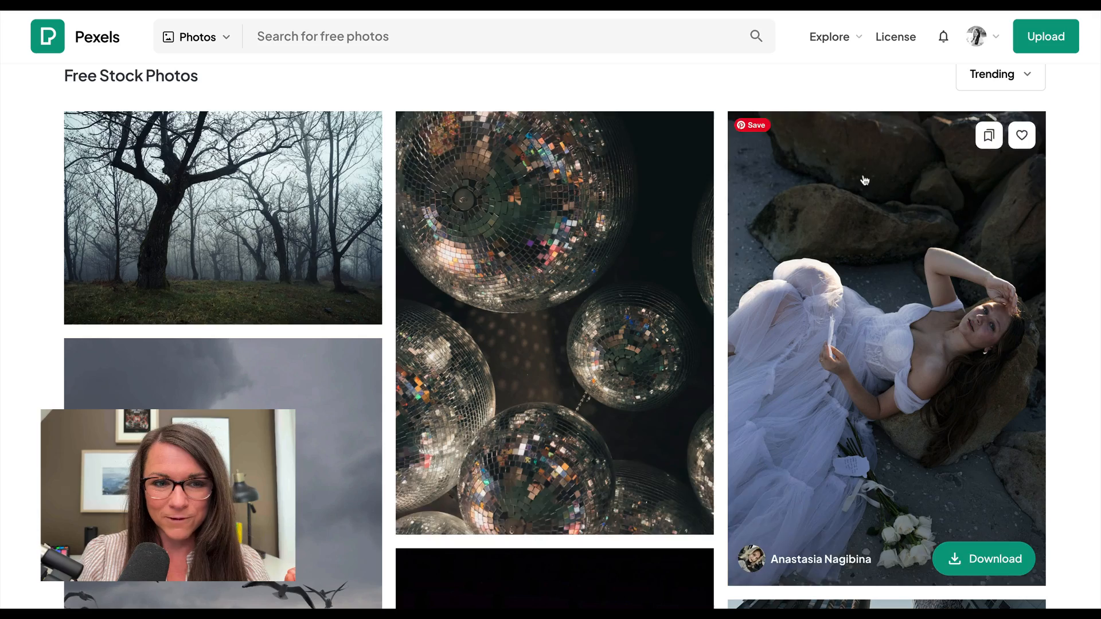
pyautogui.moveTo(832, 345)
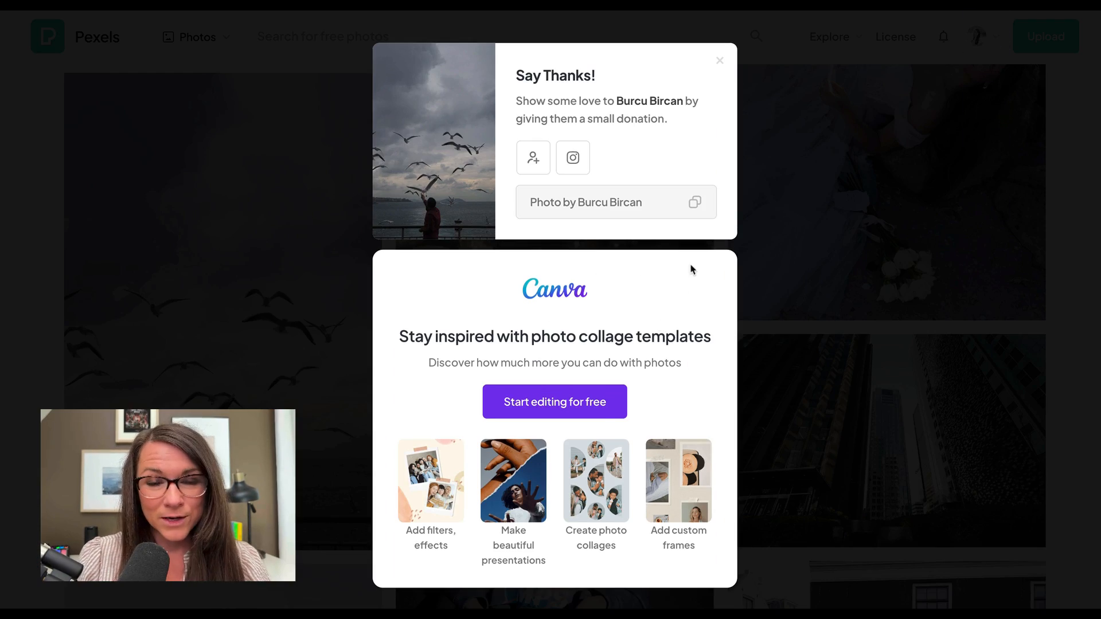
# - Dismiss the Say Thanks popup after downloading the stormy seagull photo
pyautogui.click(718, 60)
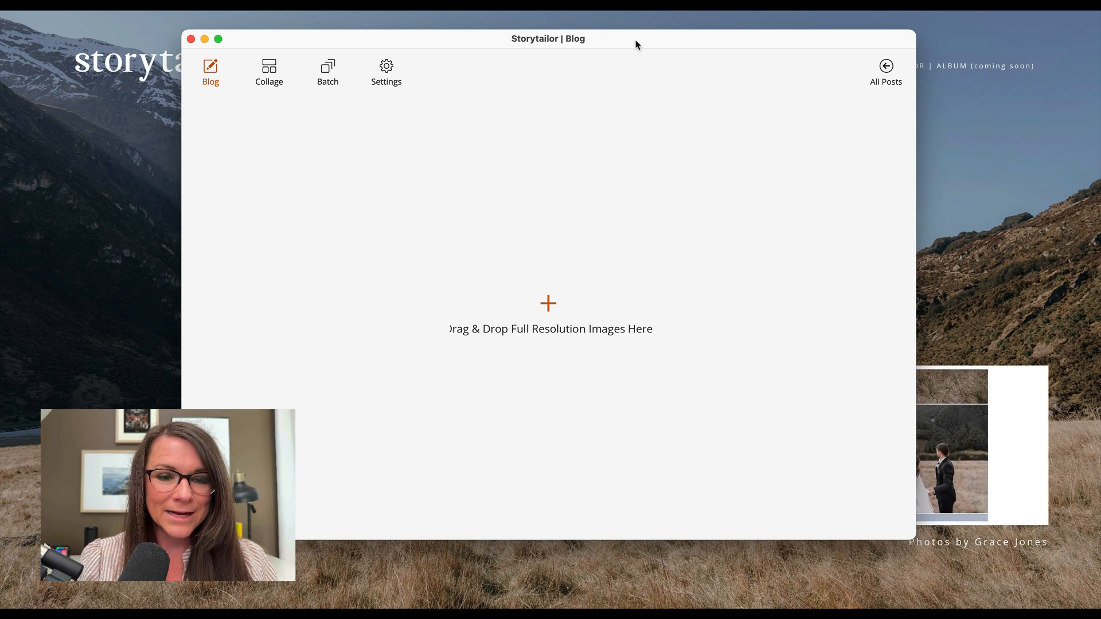
pyautogui.moveTo(502, 339)
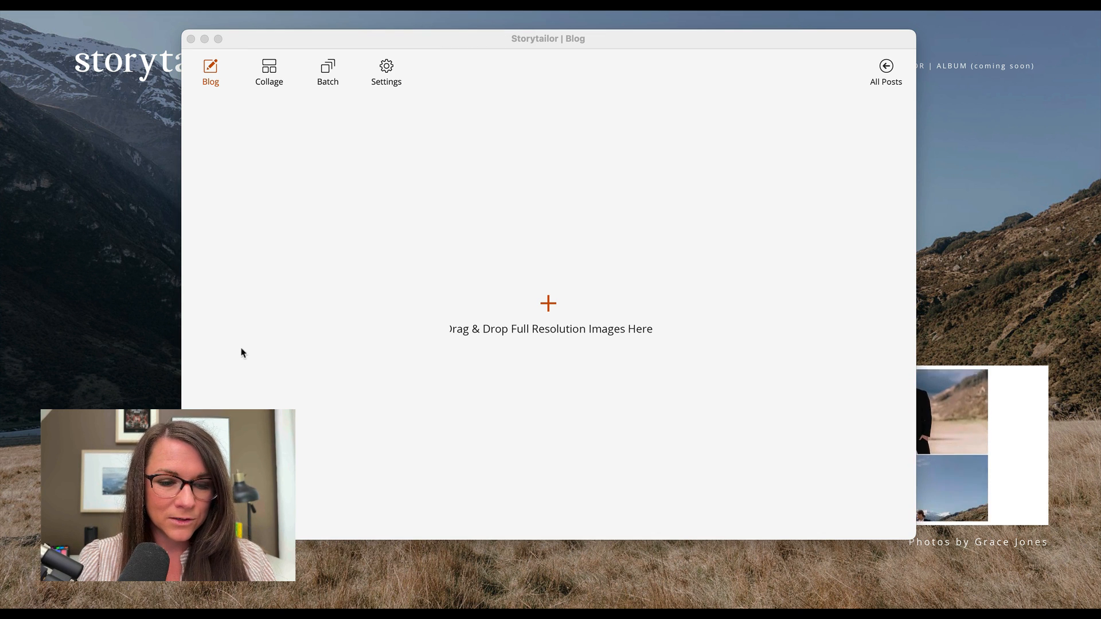
# - Start adding images to the blog post and go to the folder holding the photos
pyautogui.click(548, 316)
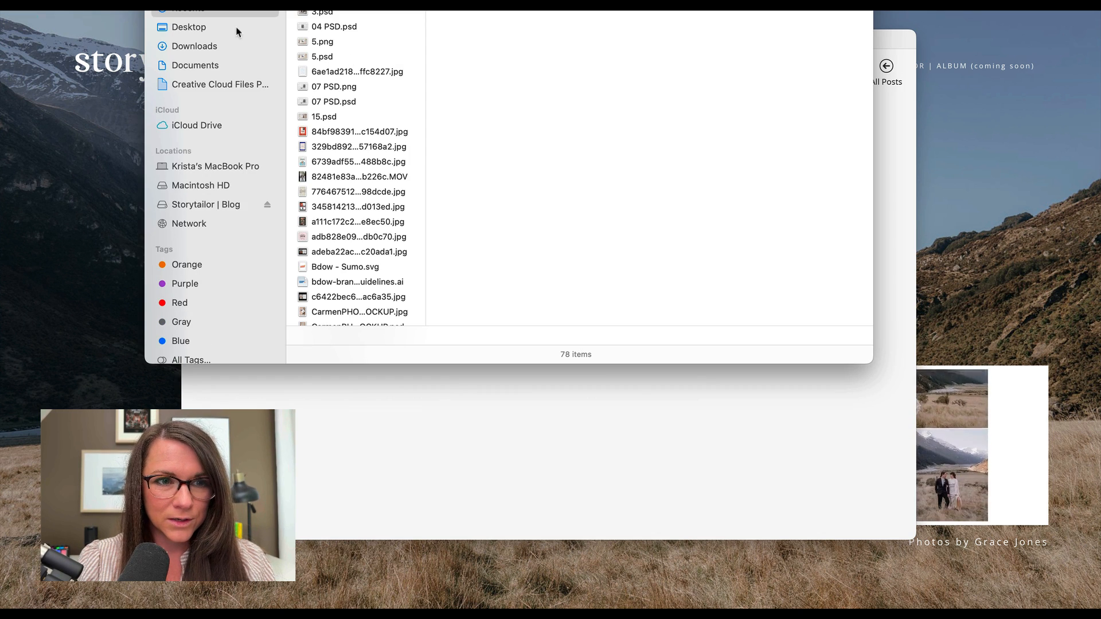
pyautogui.click(195, 46)
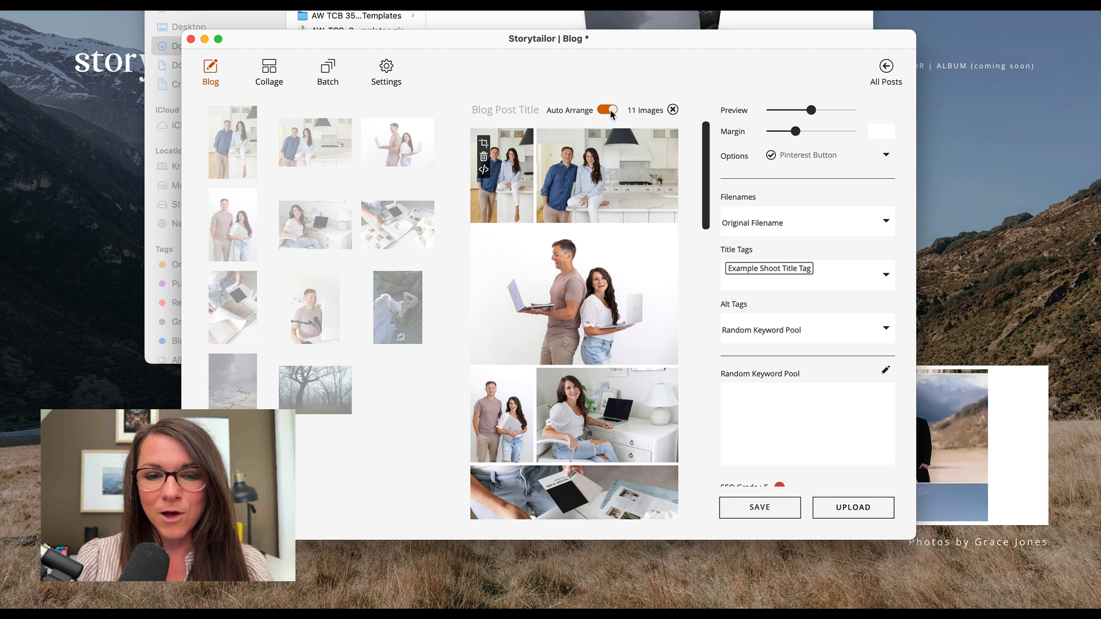
# - Turn Auto Arrange off so the eleven photos keep their current layout
pyautogui.click(606, 110)
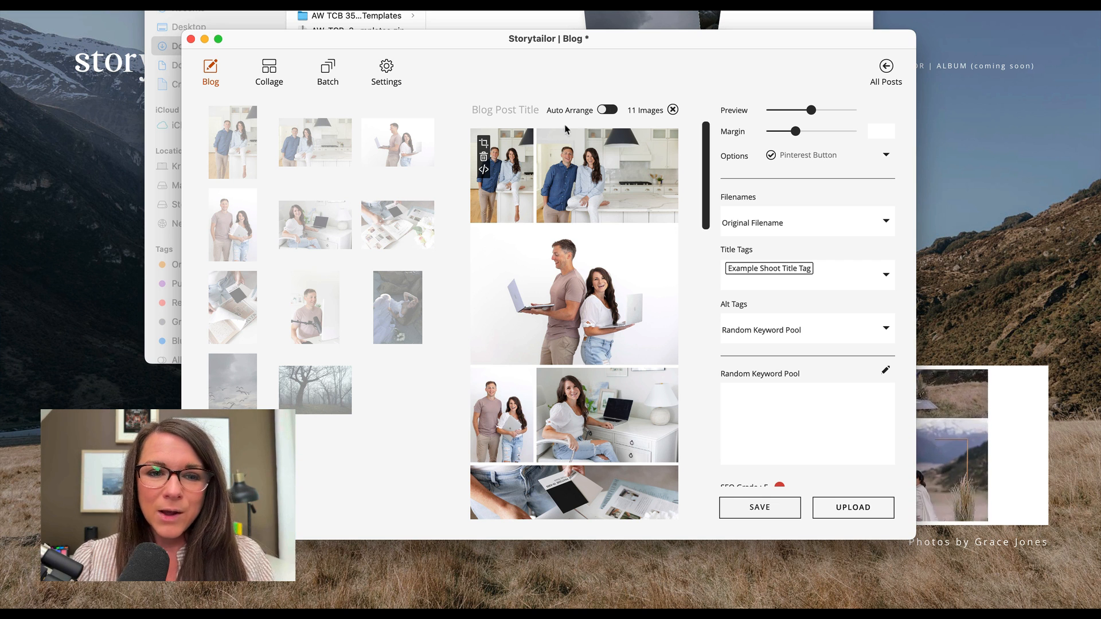
pyautogui.moveTo(602, 195)
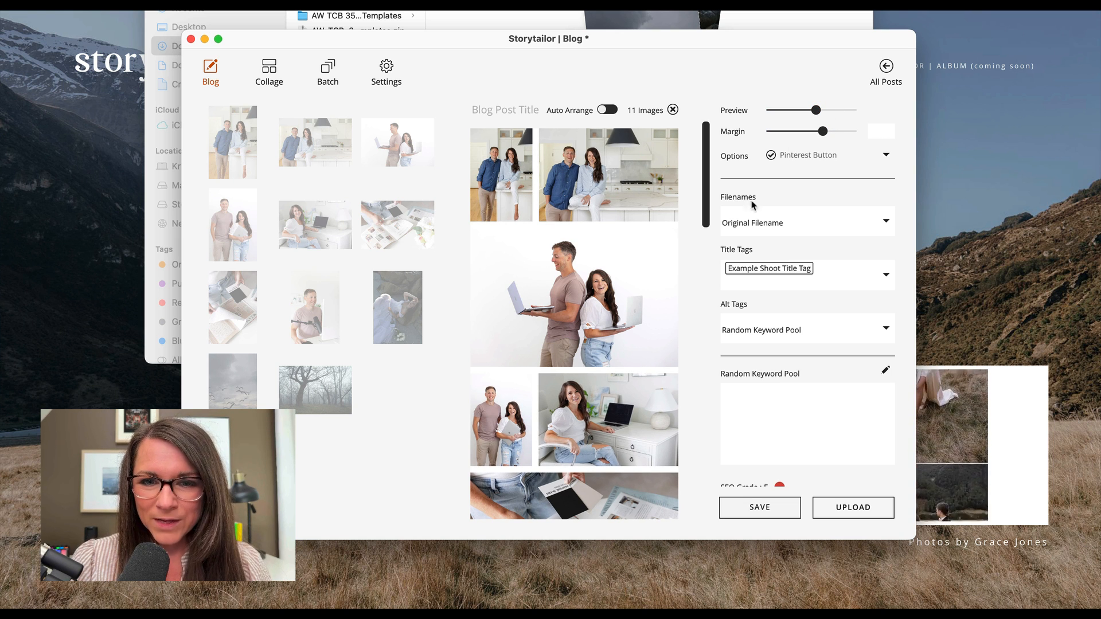
pyautogui.moveTo(778, 227)
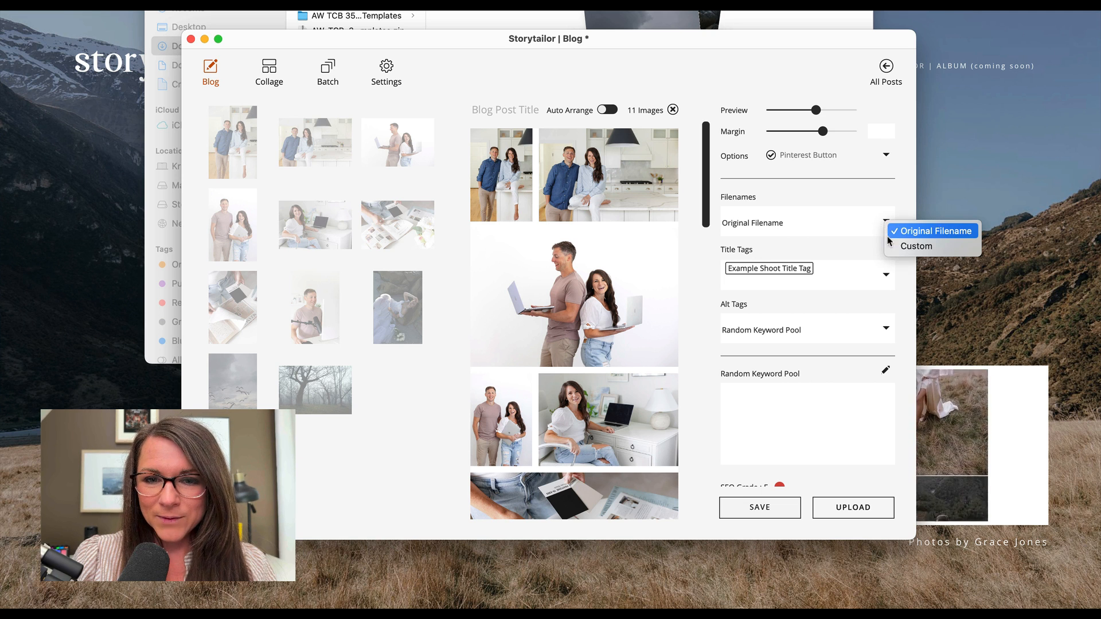
# - Set Filenames to Custom and enter 'davey-krista-brand-photos'
pyautogui.click(917, 246)
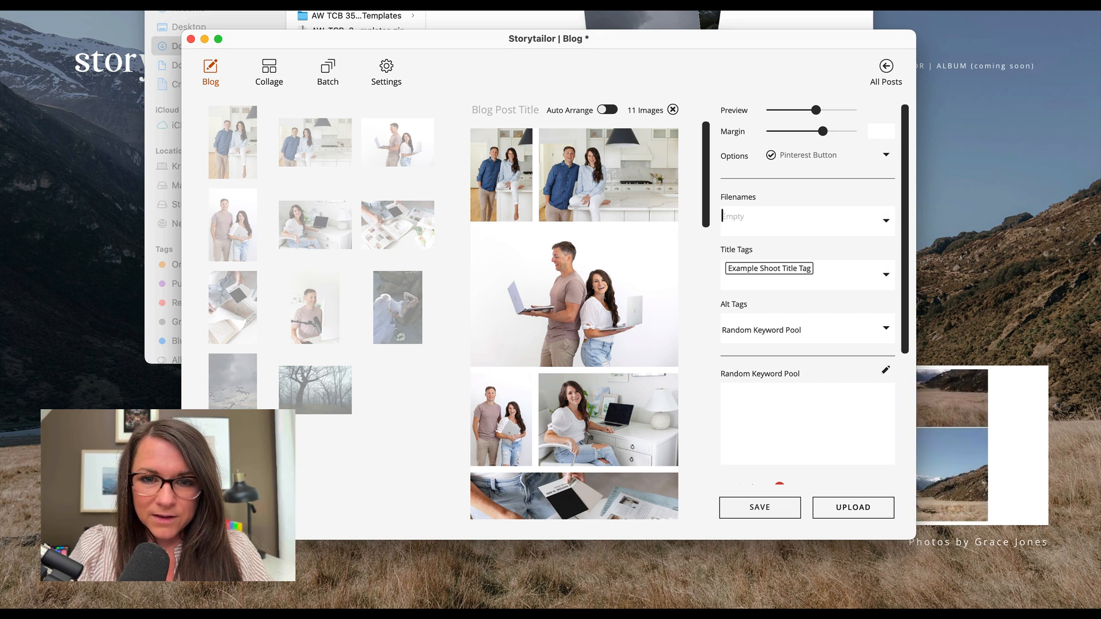
pyautogui.write('dave')
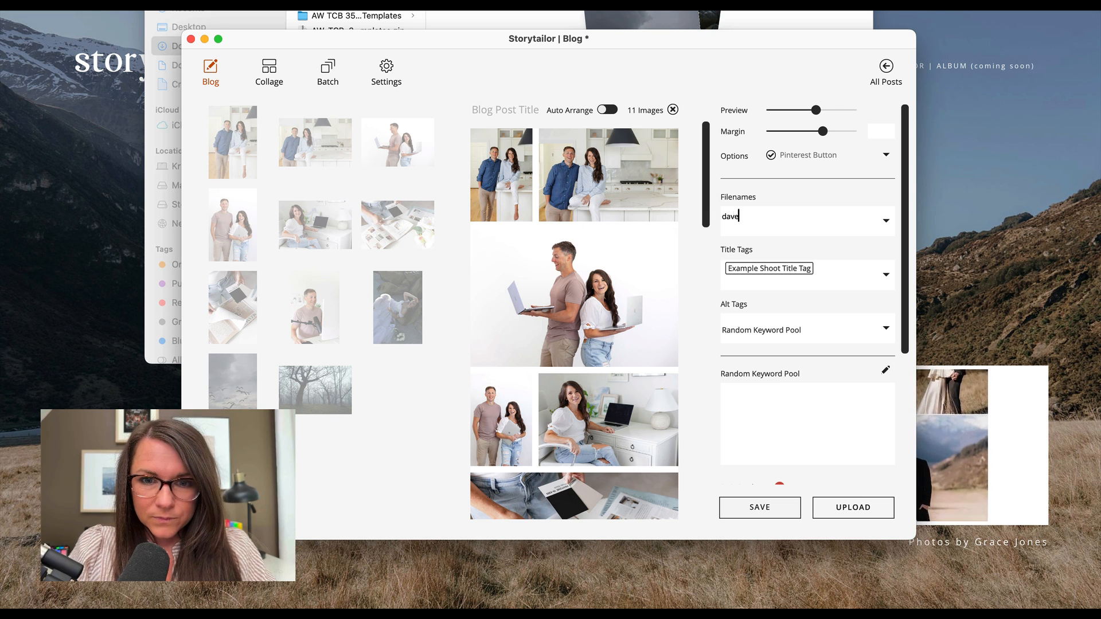
pyautogui.write('y-krista')
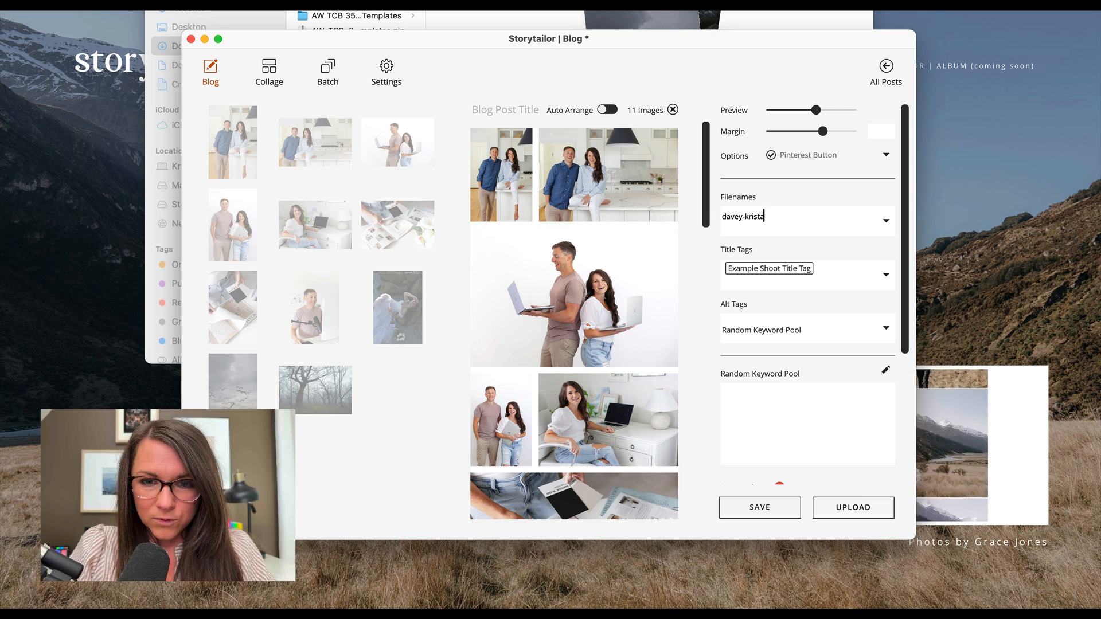
pyautogui.write('-brand-photos')
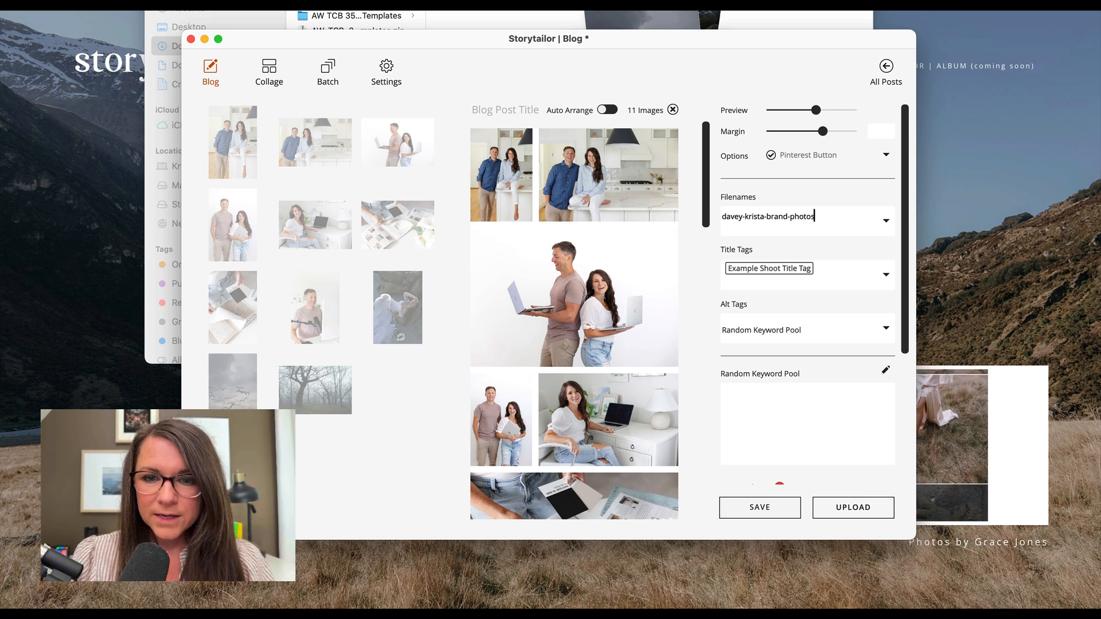
# - Set the Title Tags source to Original Filename
pyautogui.click(769, 268)
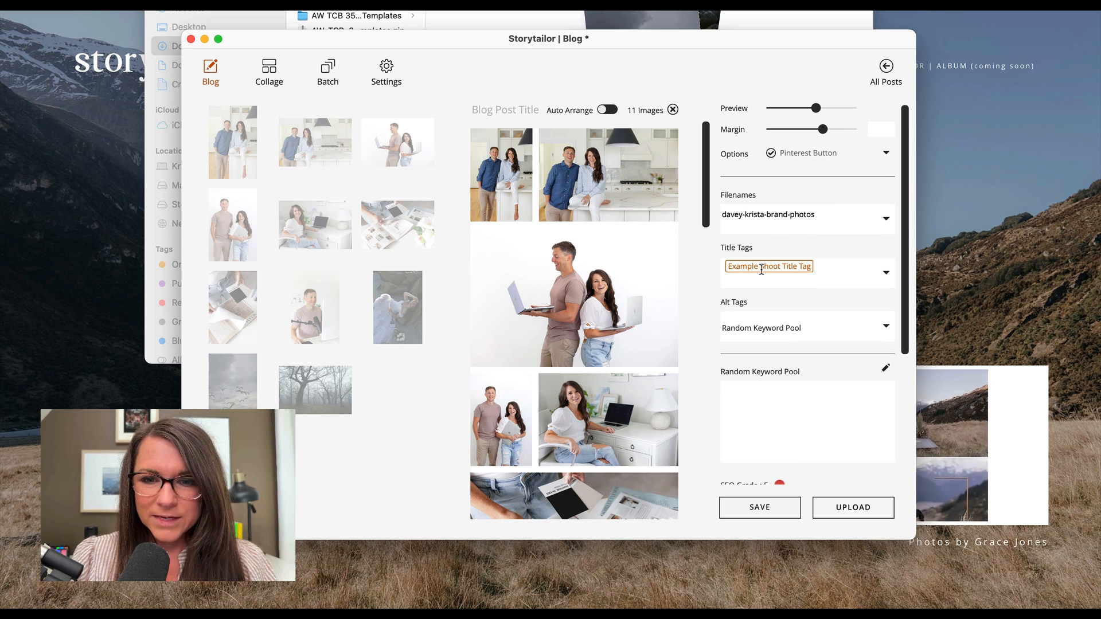
pyautogui.click(886, 273)
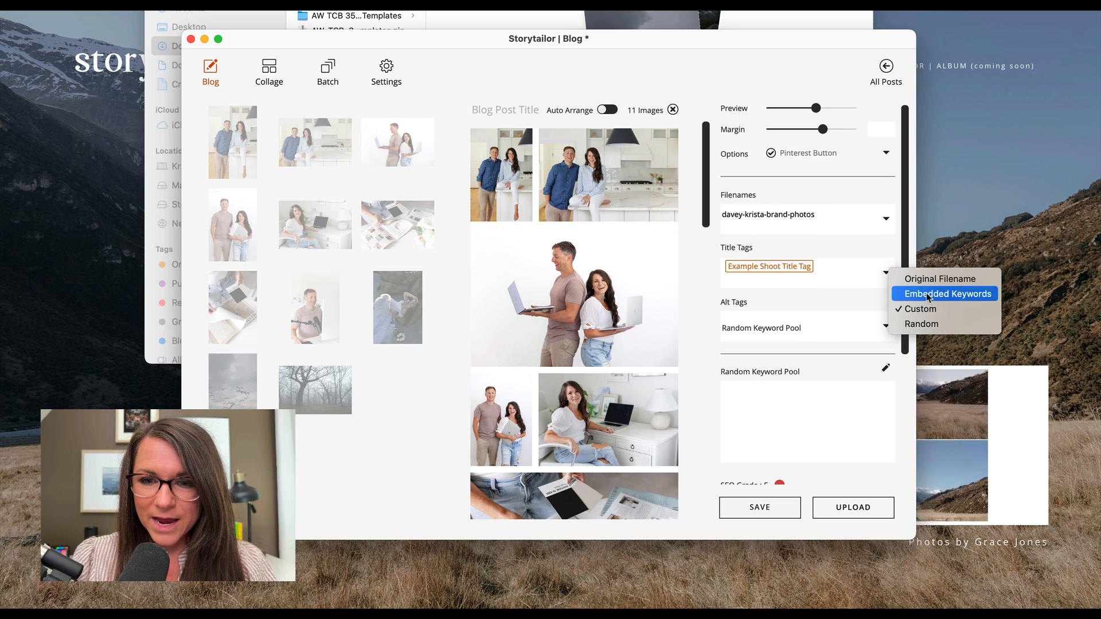
pyautogui.click(939, 279)
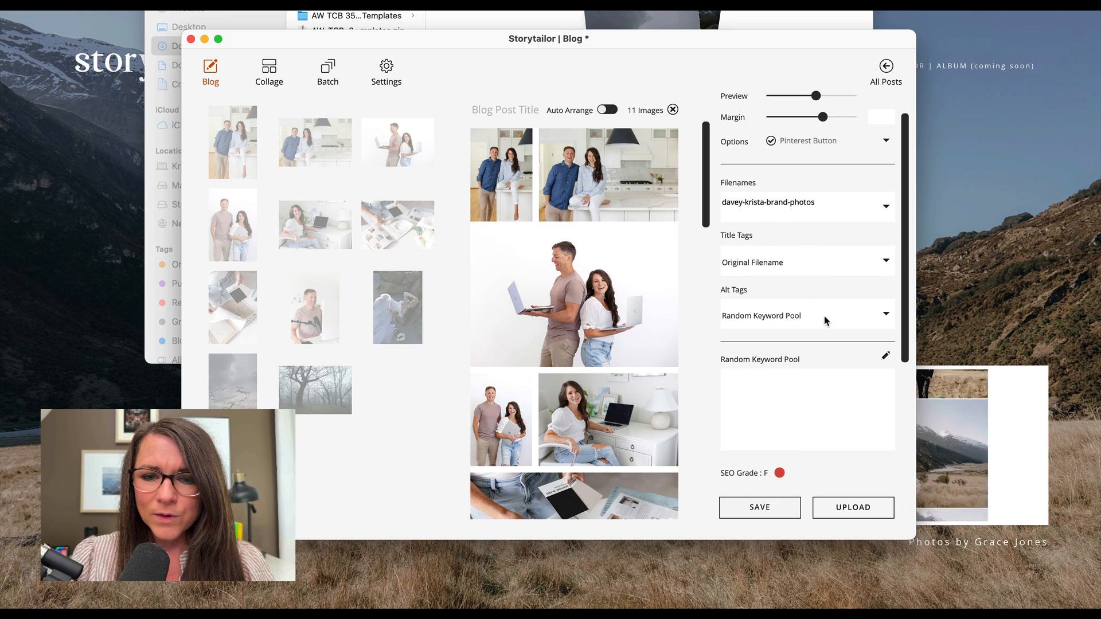
# - List the available alt tag sources, leaving Random chosen
pyautogui.click(887, 316)
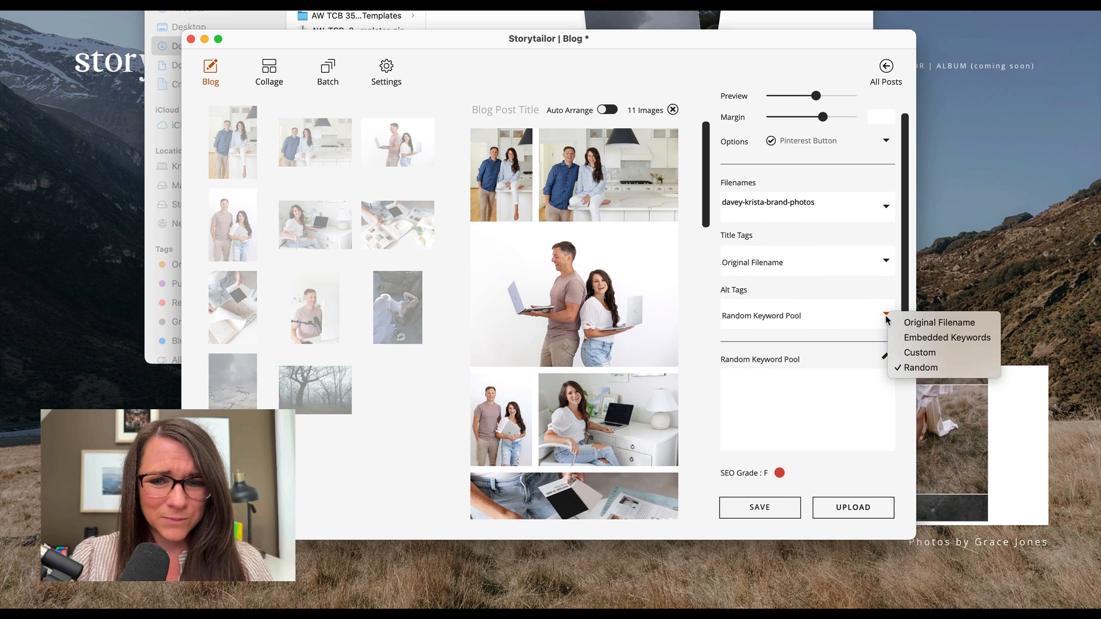
pyautogui.moveTo(920, 367)
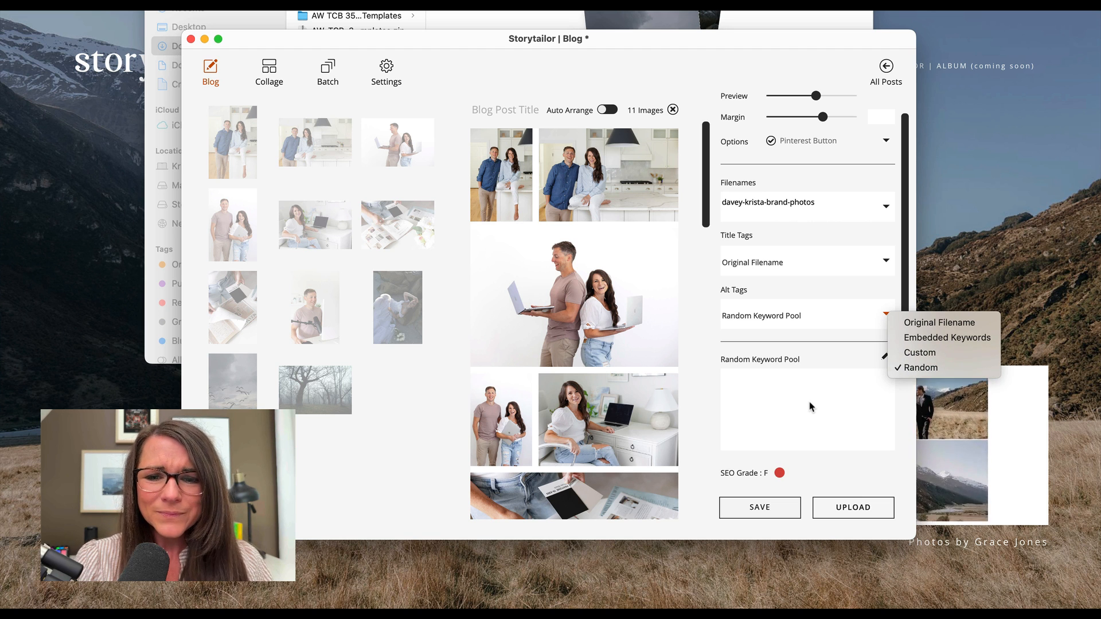
pyautogui.moveTo(946, 337)
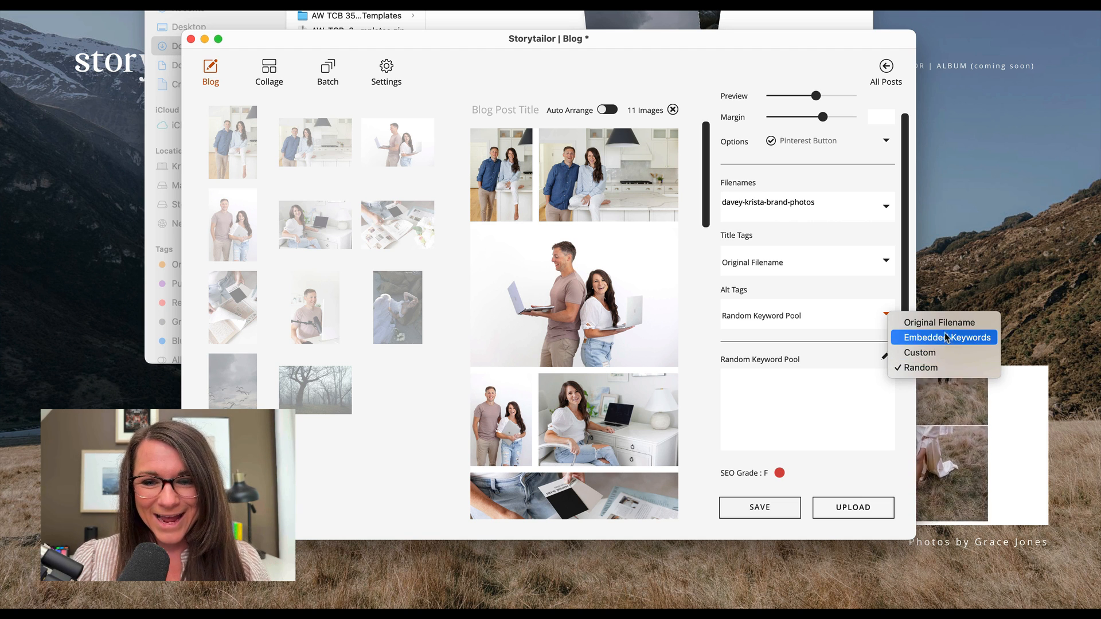
pyautogui.moveTo(821, 351)
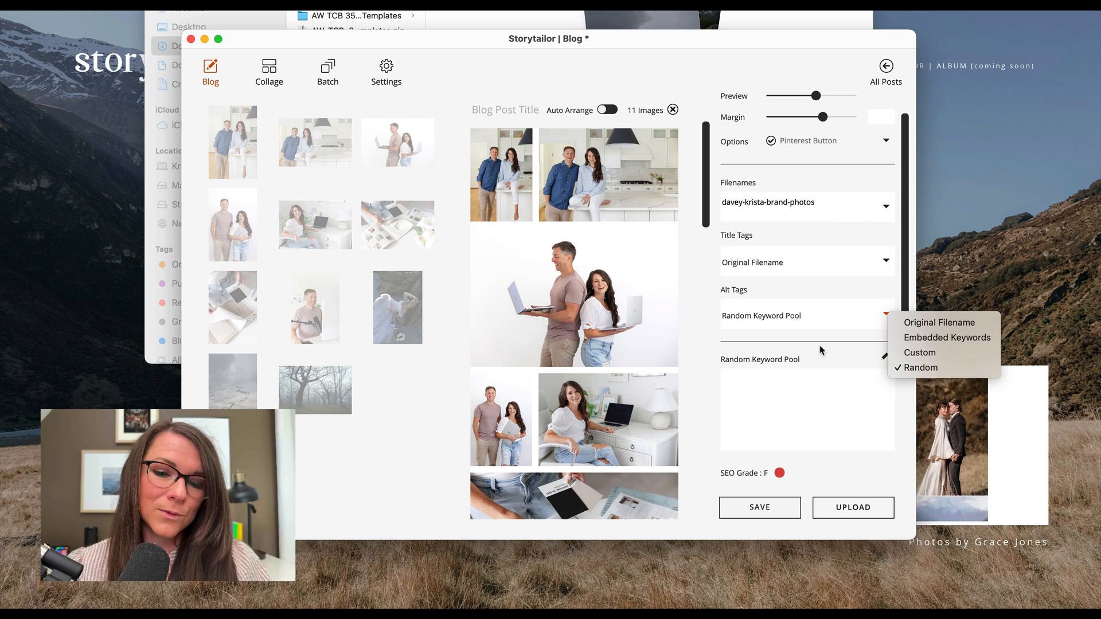
pyautogui.moveTo(789, 269)
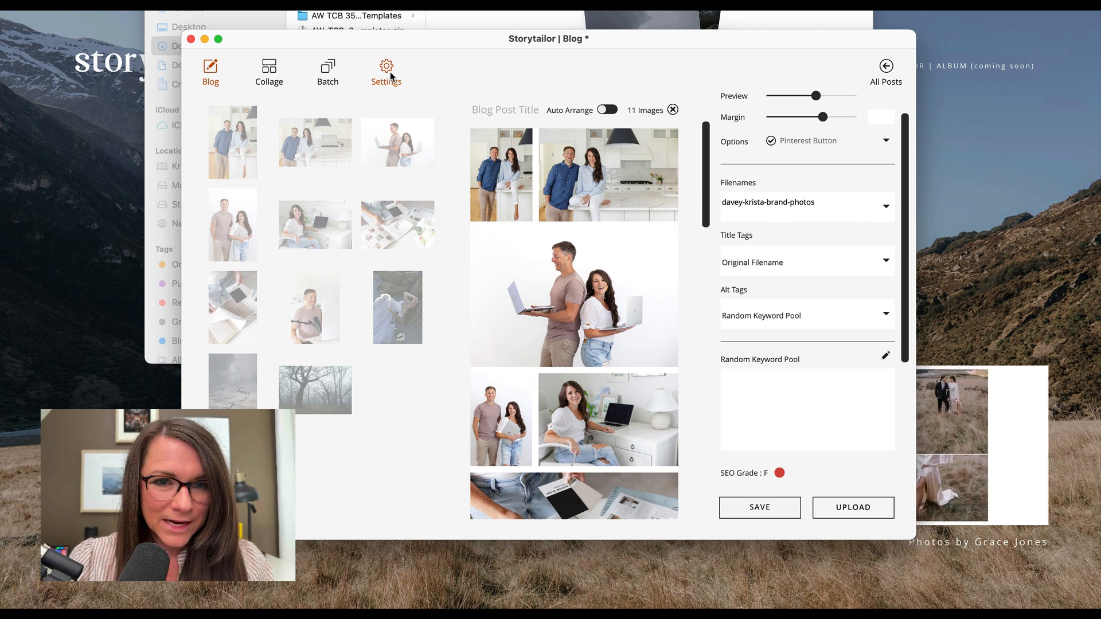
# - In General Settings, switch the Default Window from Blog to Collage
pyautogui.click(385, 70)
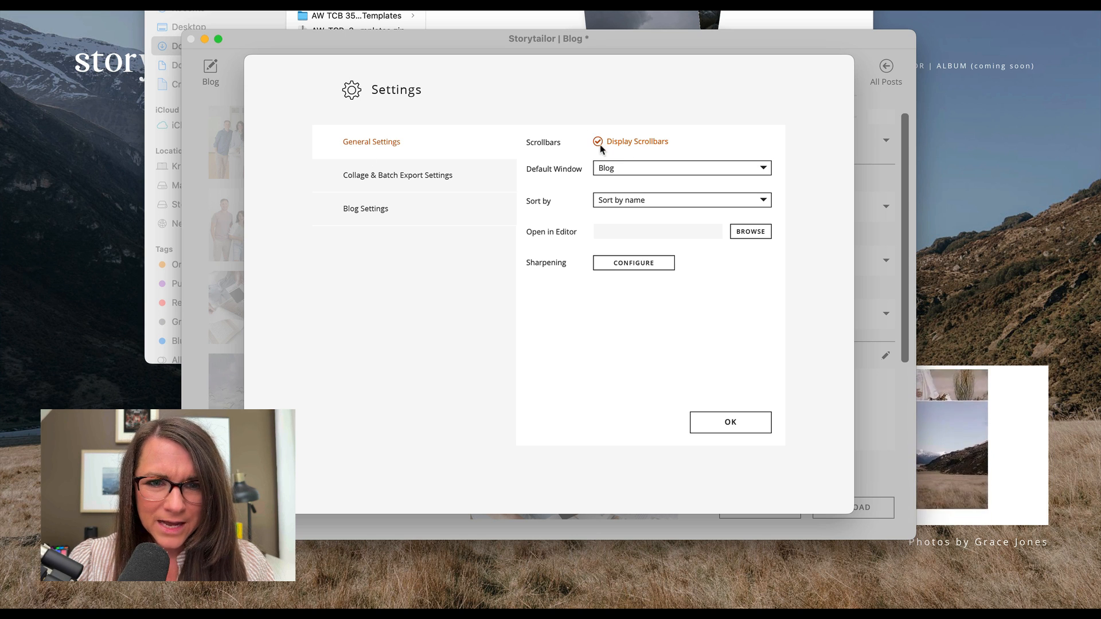
pyautogui.moveTo(416, 184)
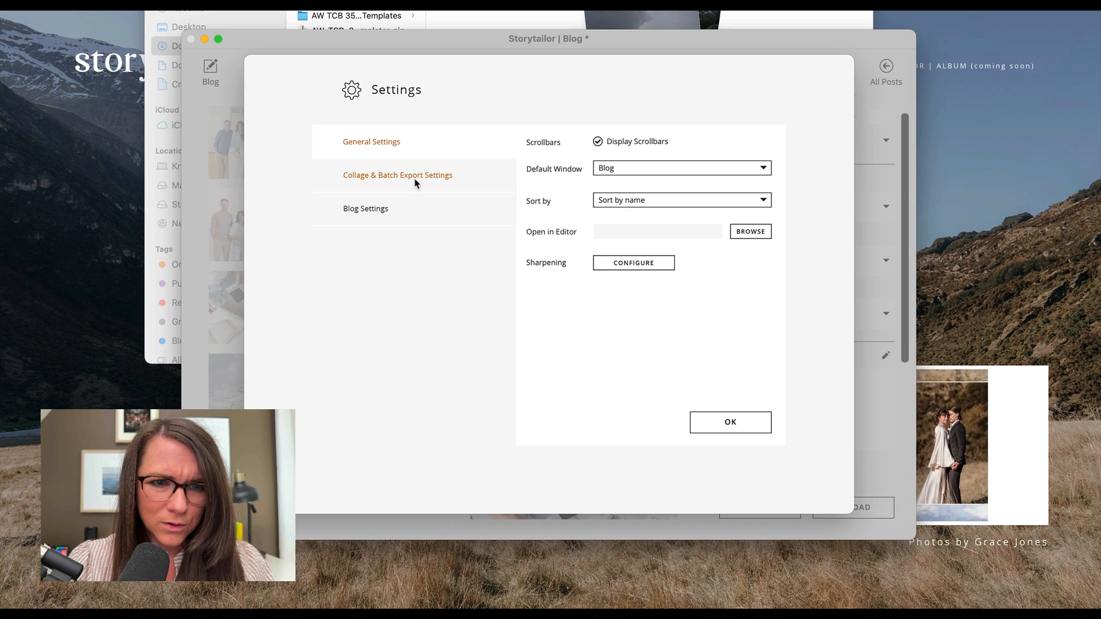
pyautogui.click(371, 142)
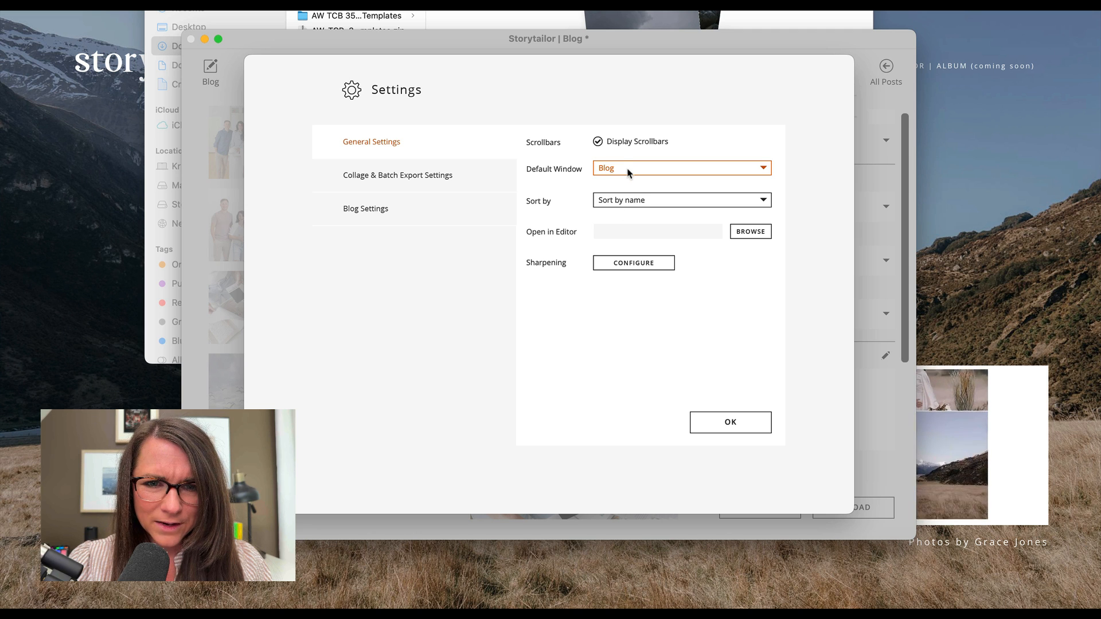
pyautogui.click(680, 168)
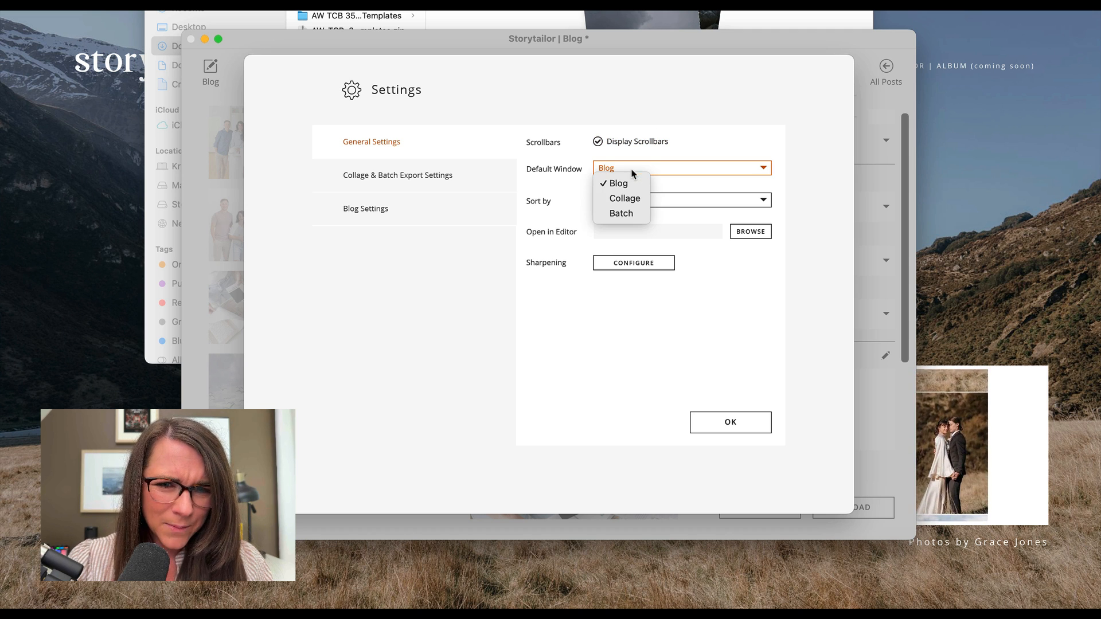
pyautogui.moveTo(623, 199)
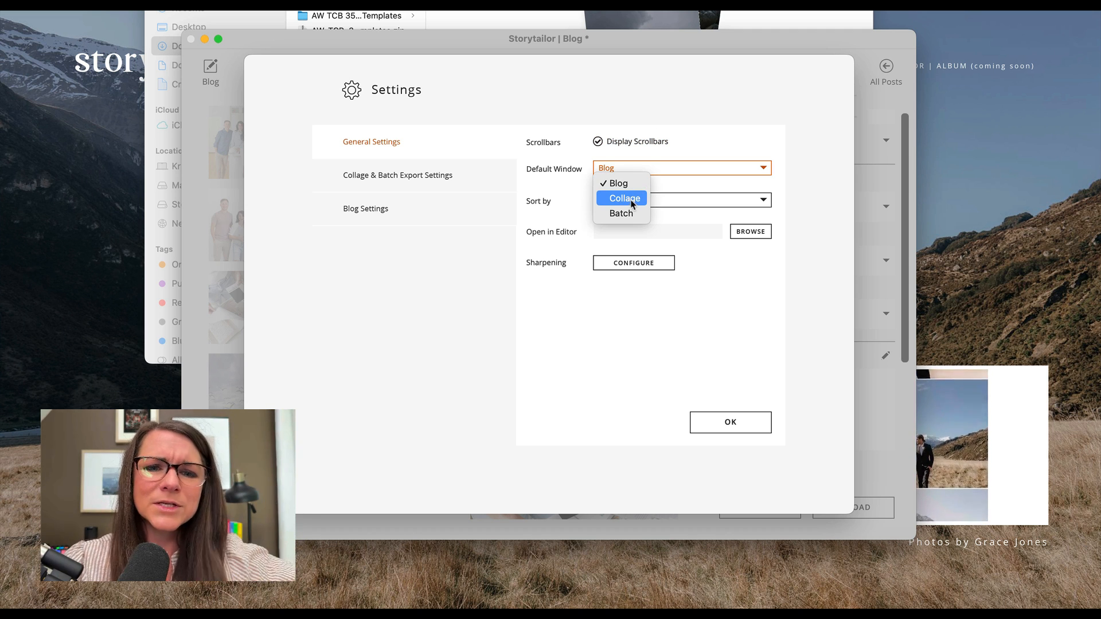
pyautogui.click(623, 197)
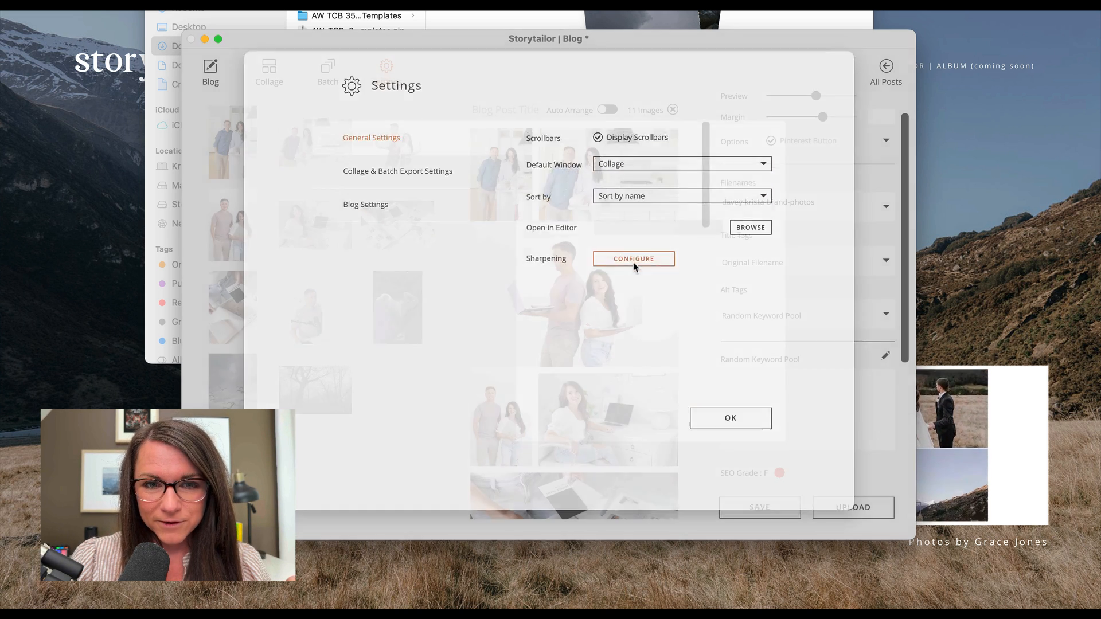
# - Preview the sharpened photo against the original in the Sharpening configure view
pyautogui.click(632, 258)
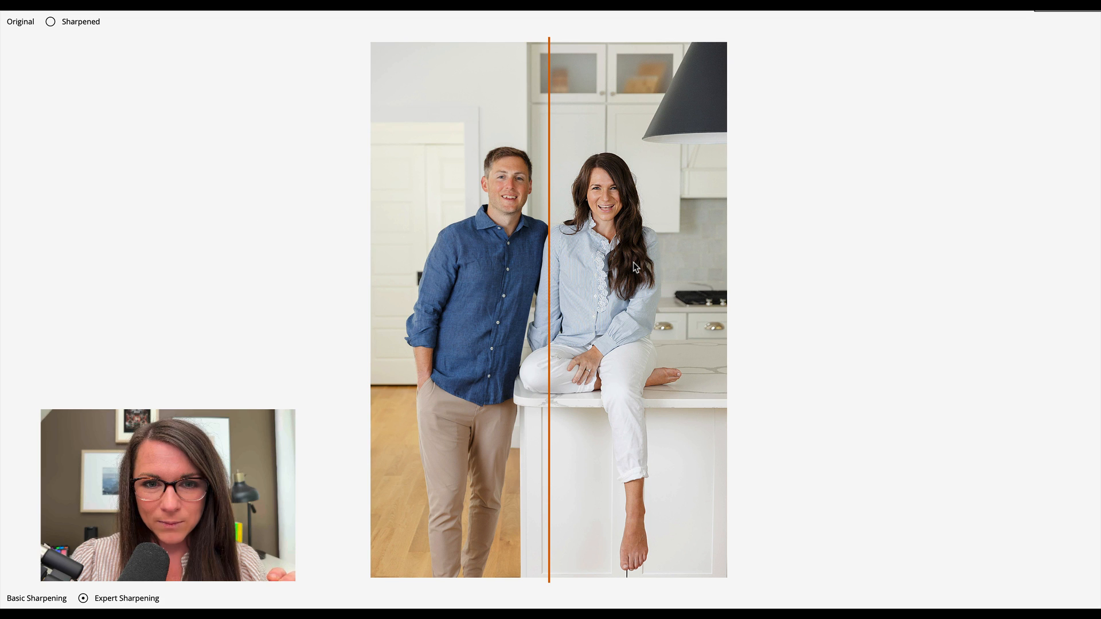
pyautogui.moveTo(555, 217)
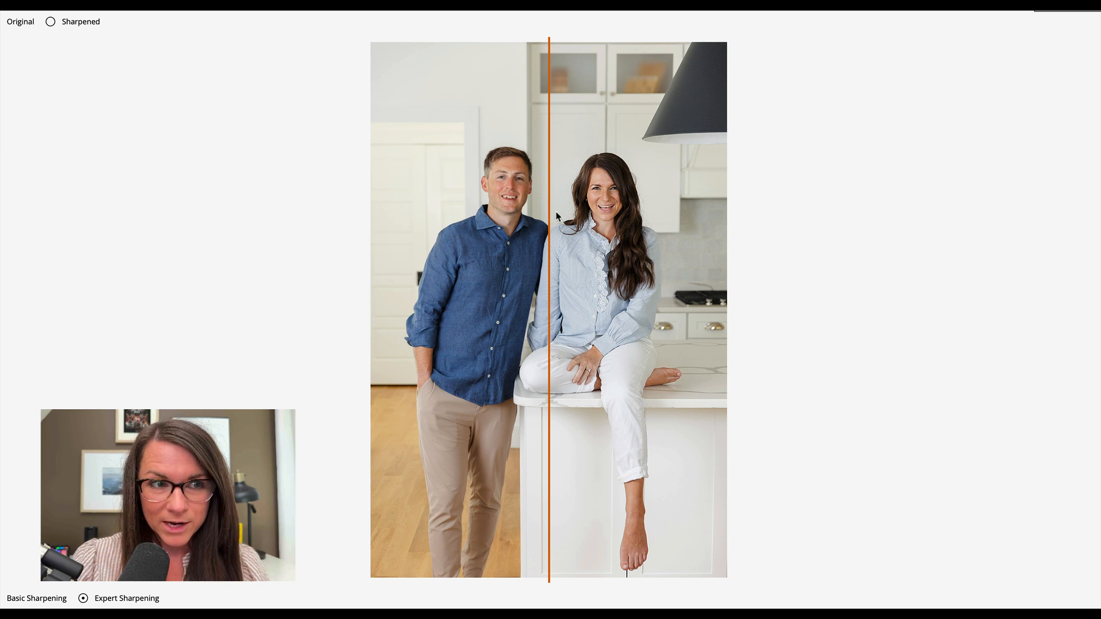
pyautogui.click(49, 22)
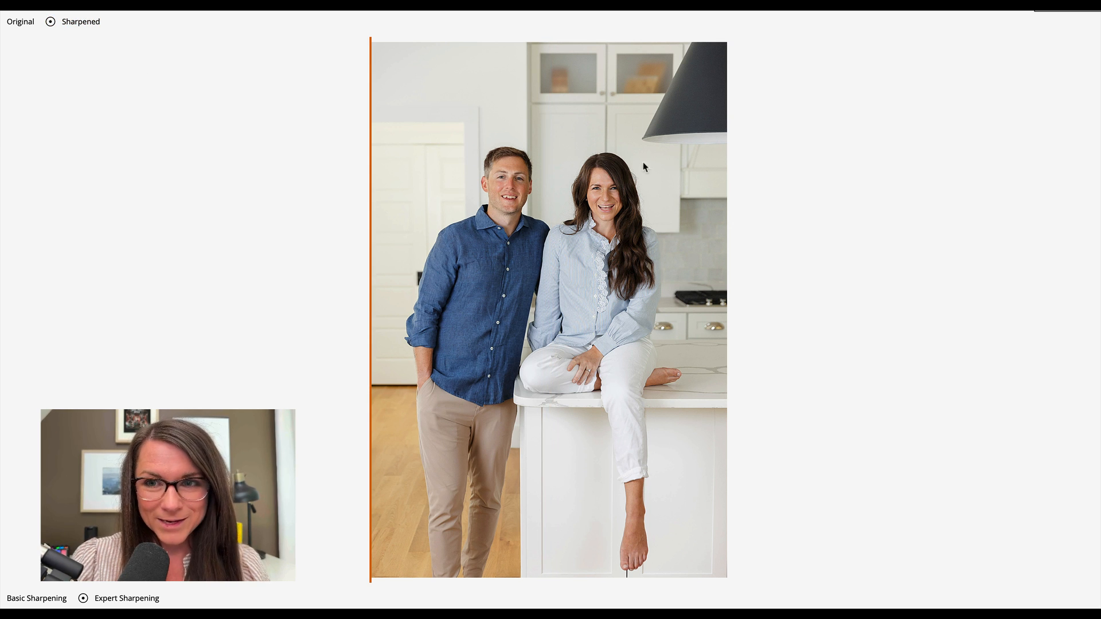
pyautogui.moveTo(645, 167)
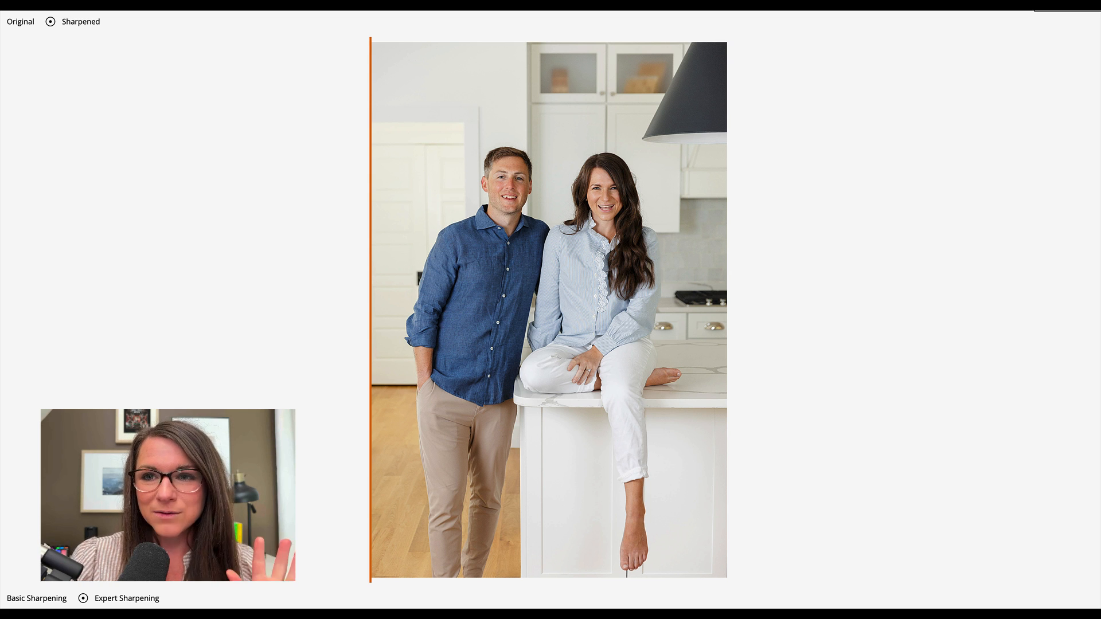
pyautogui.click(50, 22)
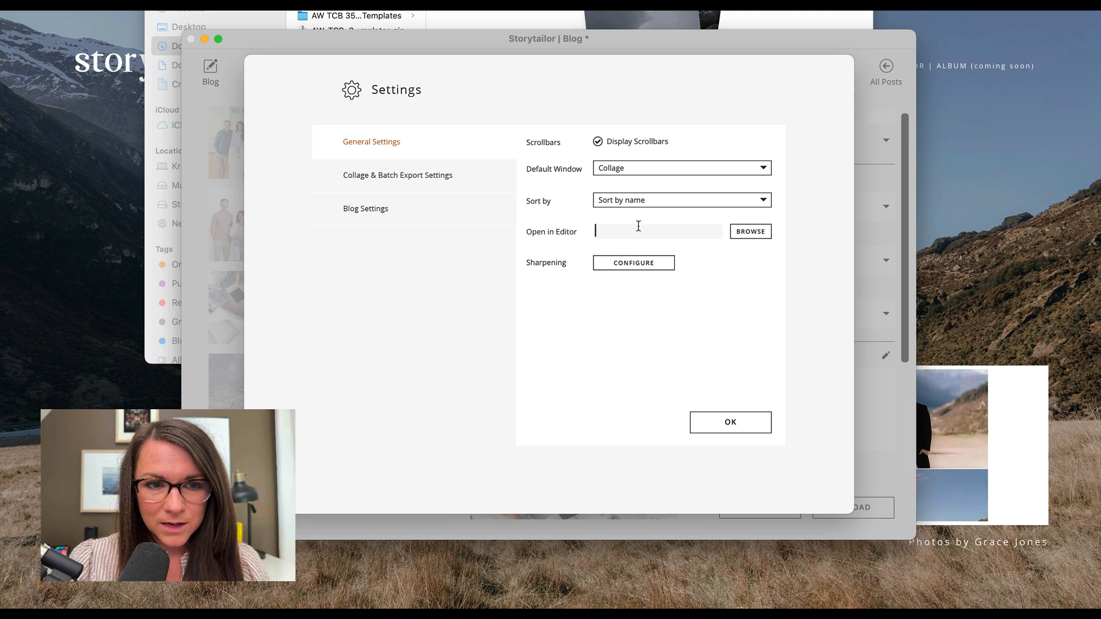
# - Review the Blog Settings and close settings with OK to return to the blog post
pyautogui.click(364, 208)
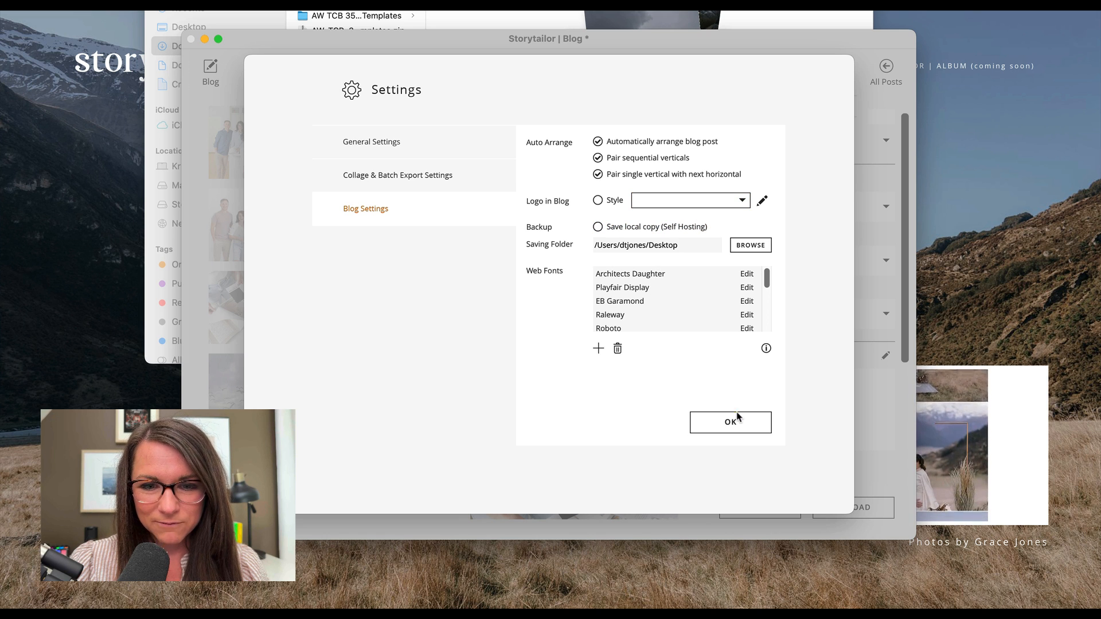
pyautogui.click(729, 422)
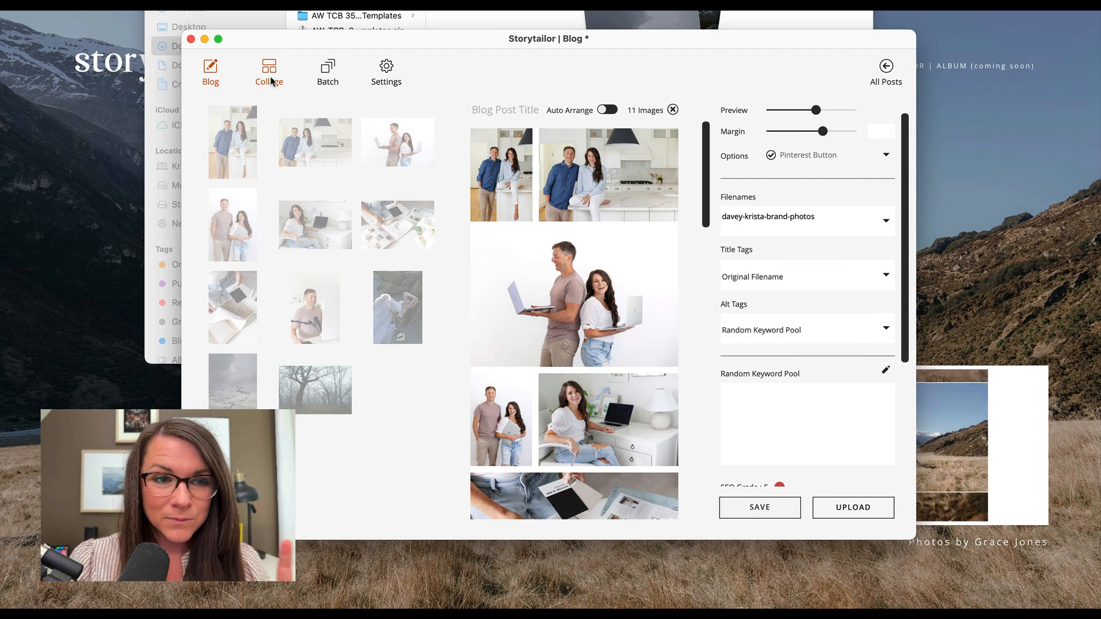
# - Switch to the Collage window without saving blog changes and keep the Krista 1200 style
pyautogui.click(269, 72)
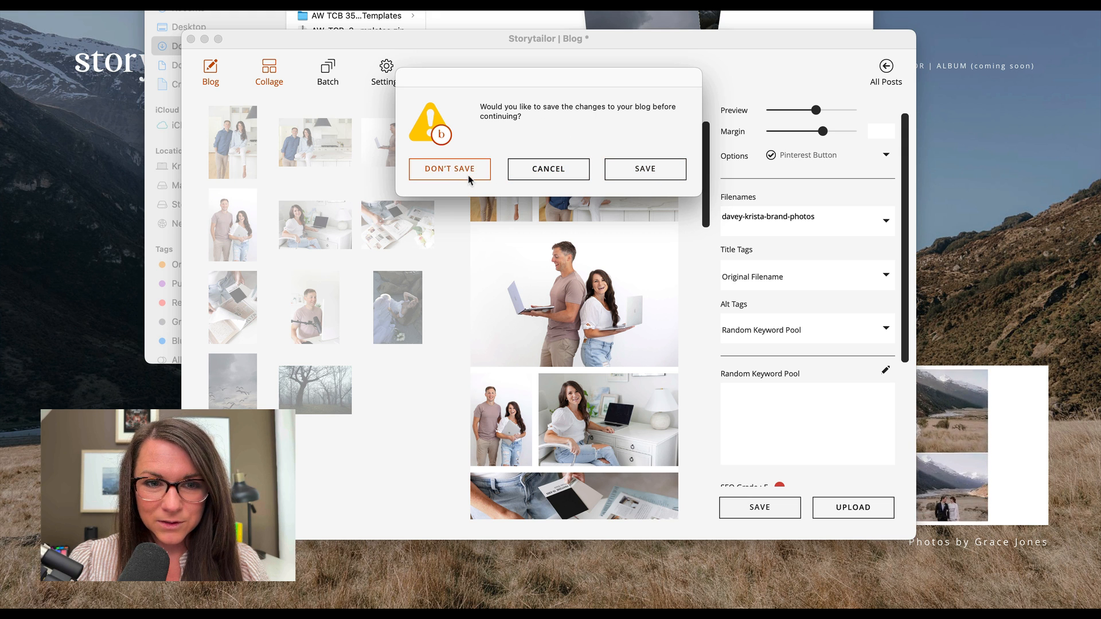
pyautogui.click(448, 169)
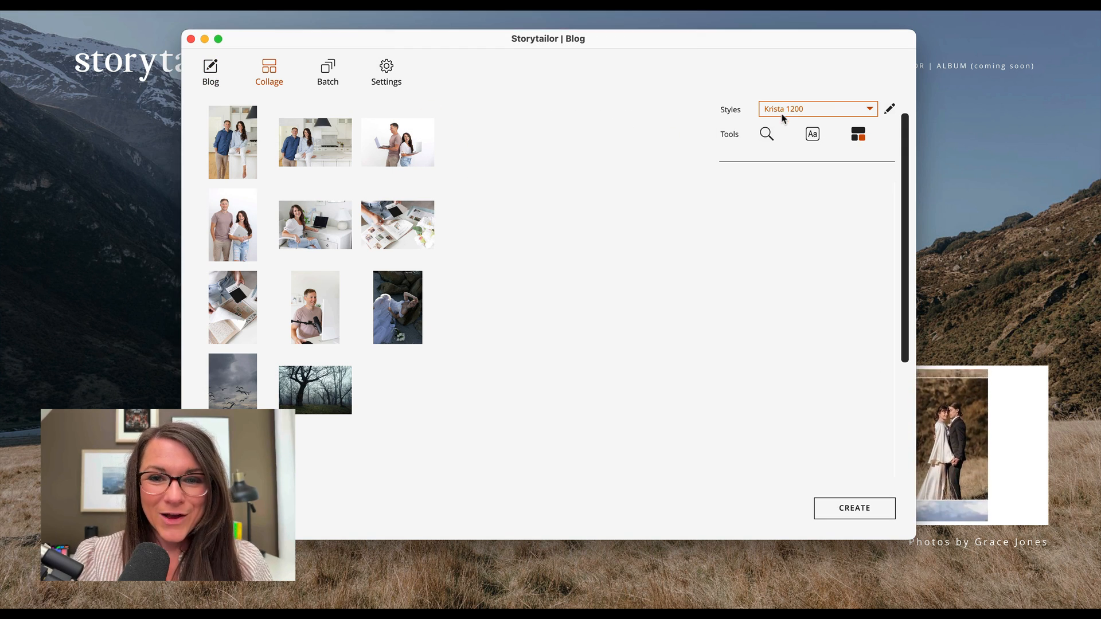
pyautogui.click(816, 109)
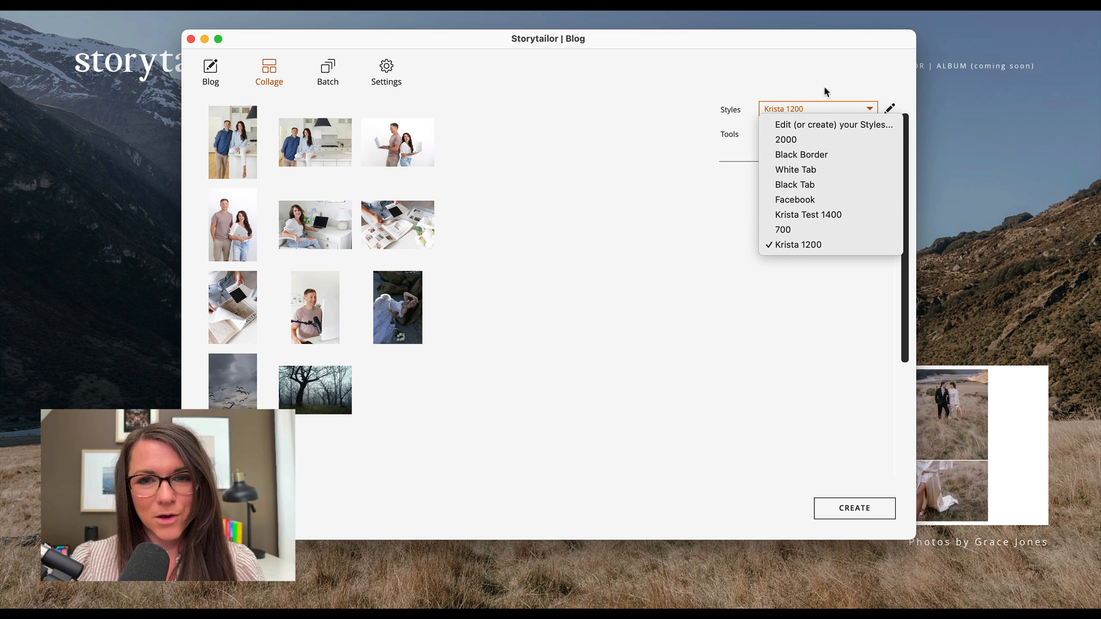
pyautogui.moveTo(809, 245)
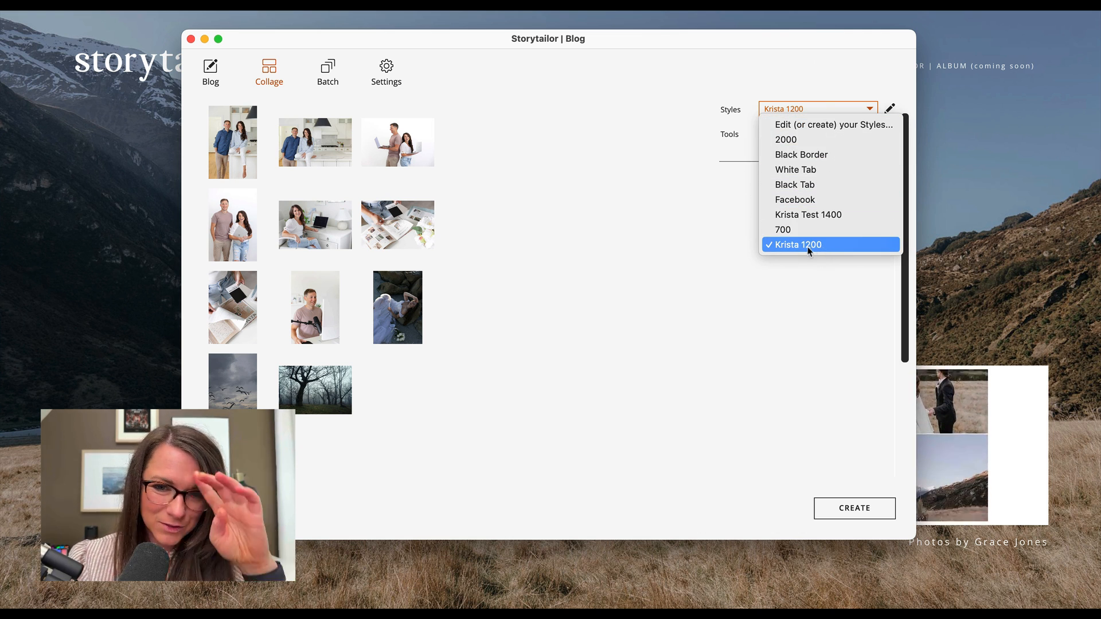
pyautogui.click(834, 124)
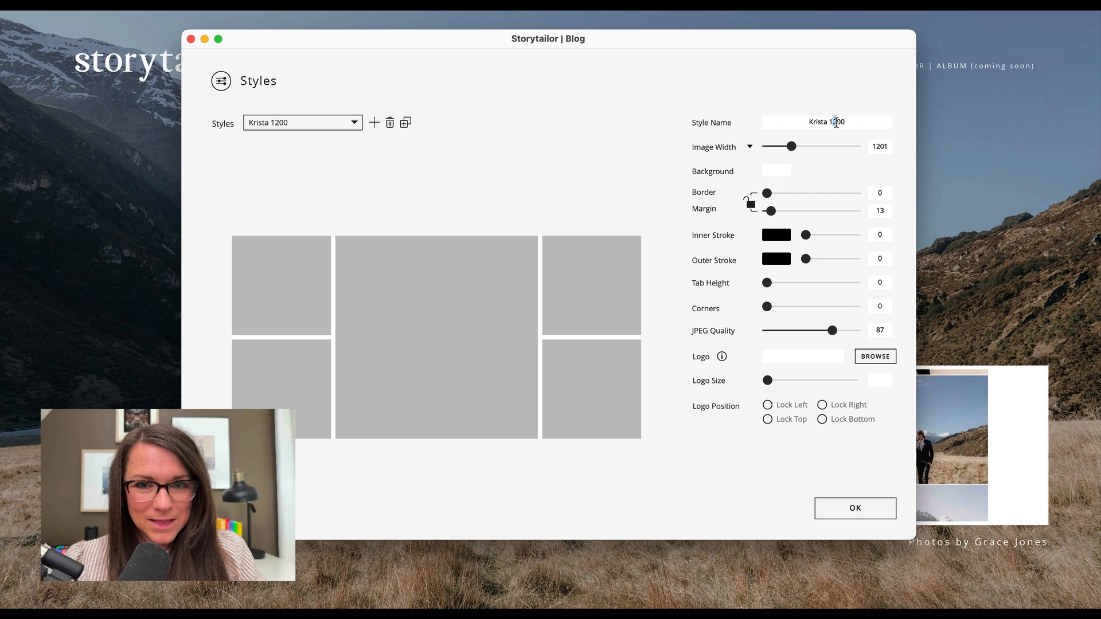
# - Create the Krista 1300 style with width 1300, margin 25, JPEG quality 95, and save it
pyautogui.click(374, 123)
pyautogui.write('Krist')
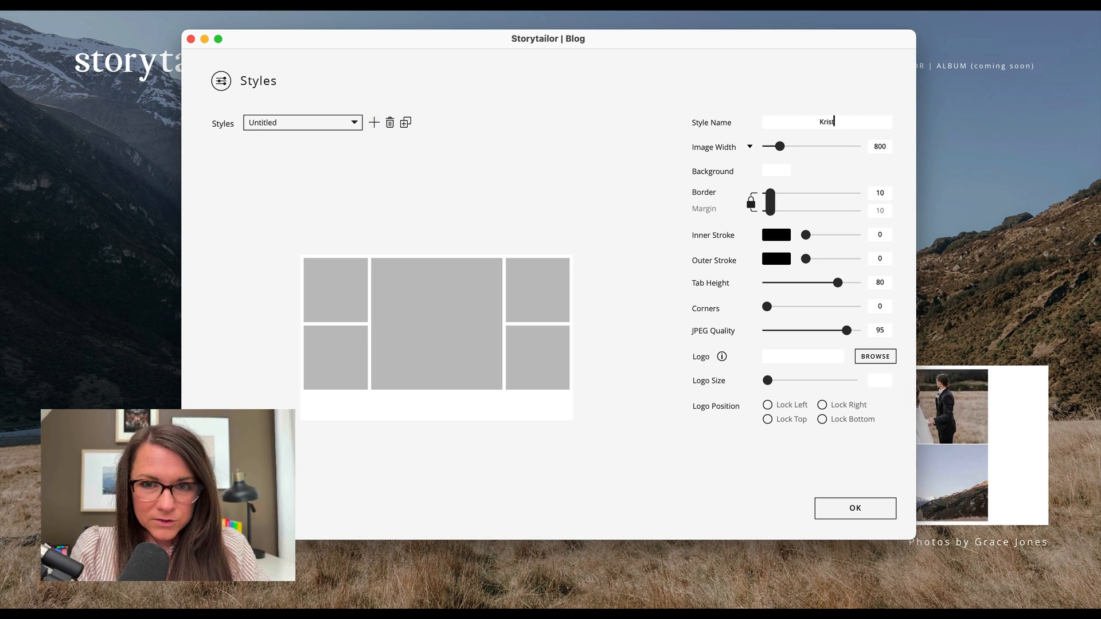
pyautogui.write('a 1300')
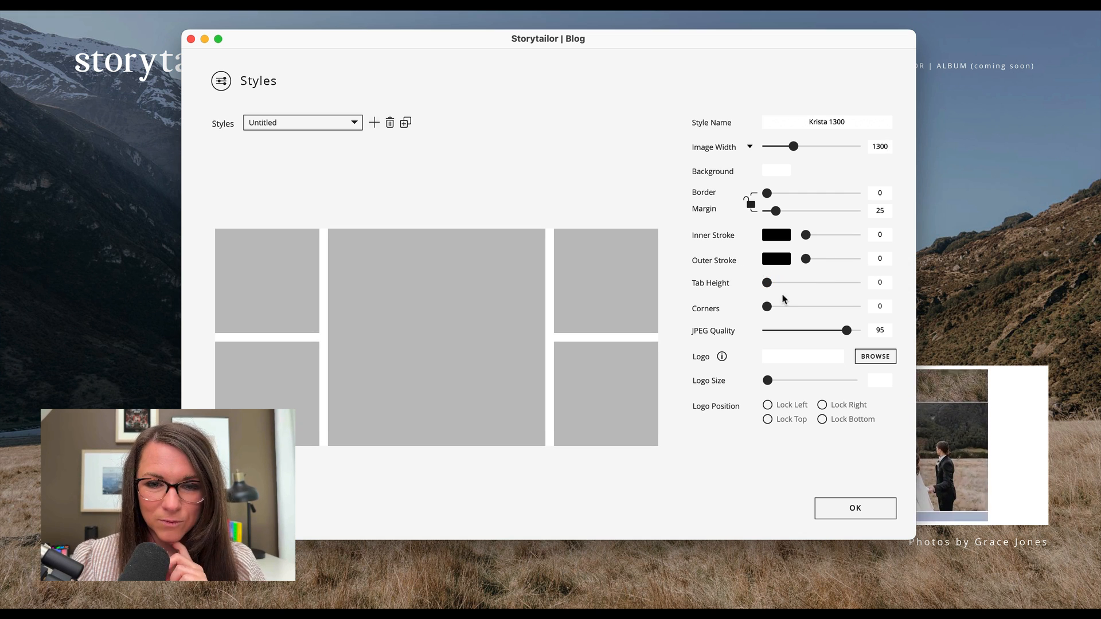
pyautogui.click(766, 306)
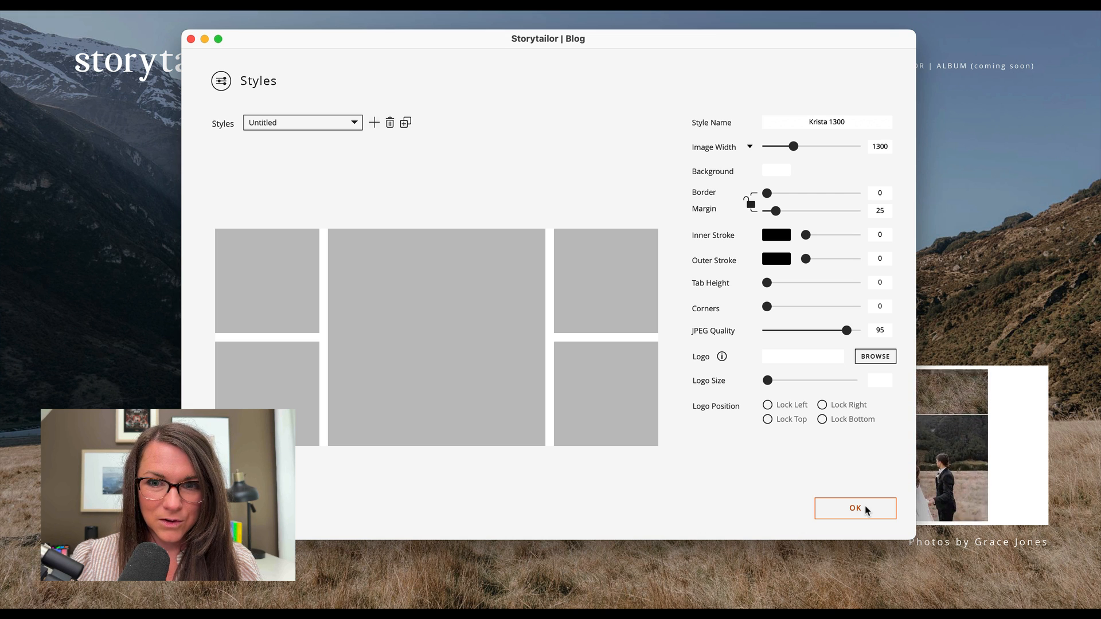
pyautogui.click(855, 508)
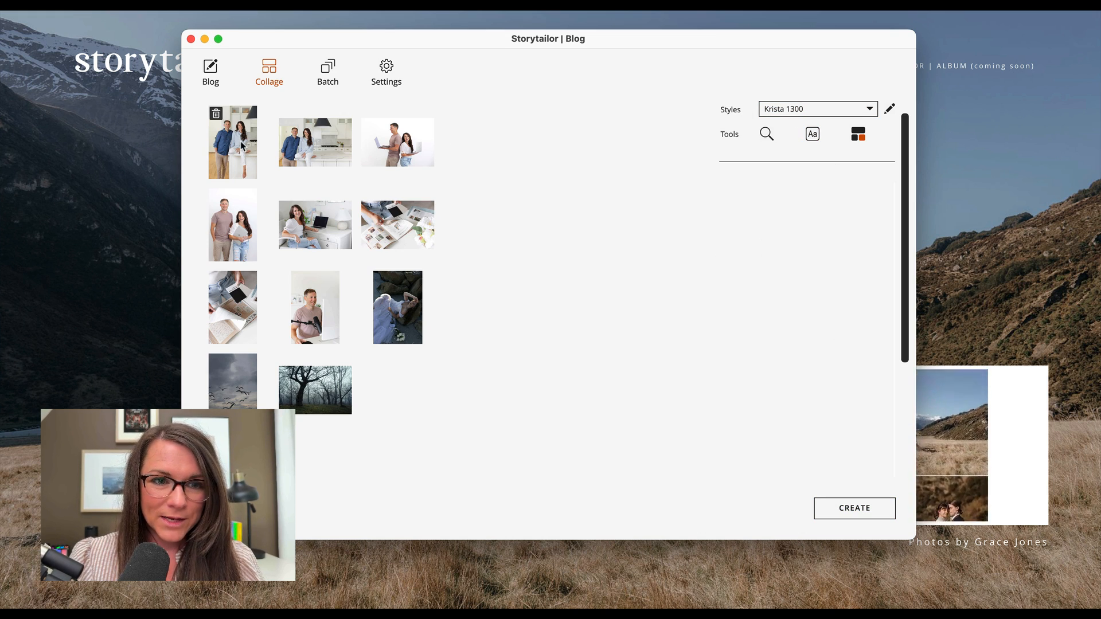
# - Add the kitchen photo to the collage and shuffle layouts with MIX IT UP! until the photos sit side by side
pyautogui.click(314, 142)
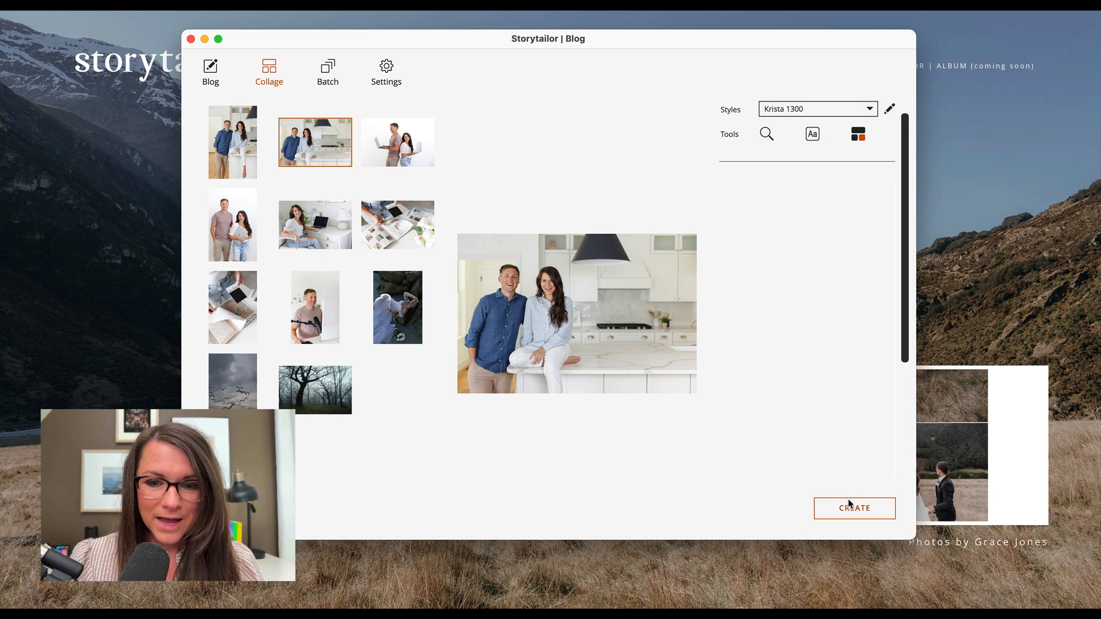
pyautogui.moveTo(853, 508)
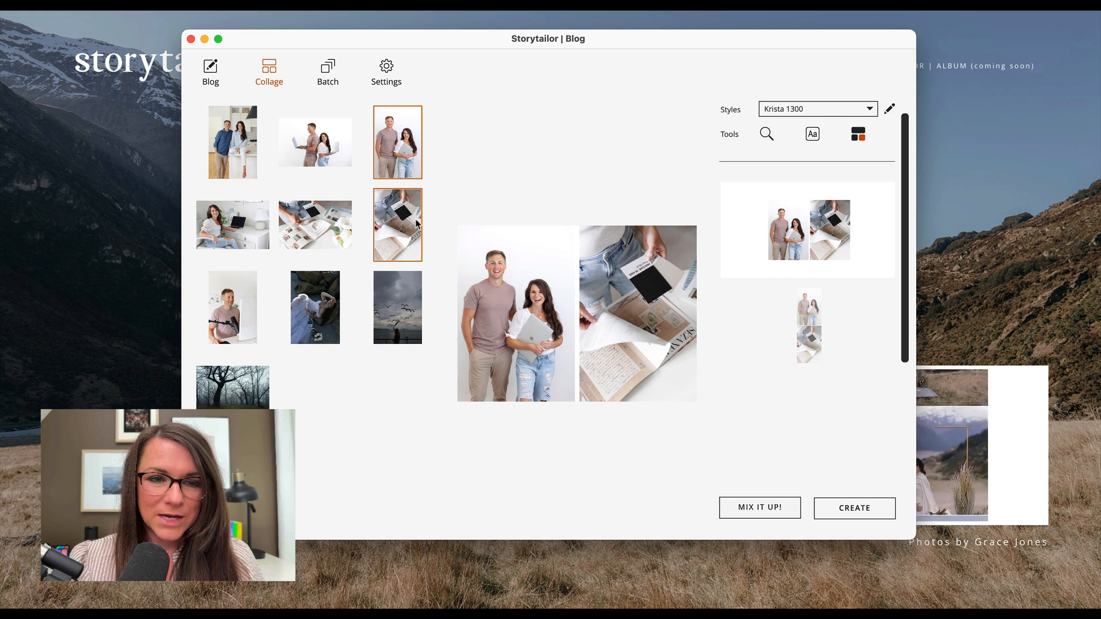
pyautogui.moveTo(397, 140)
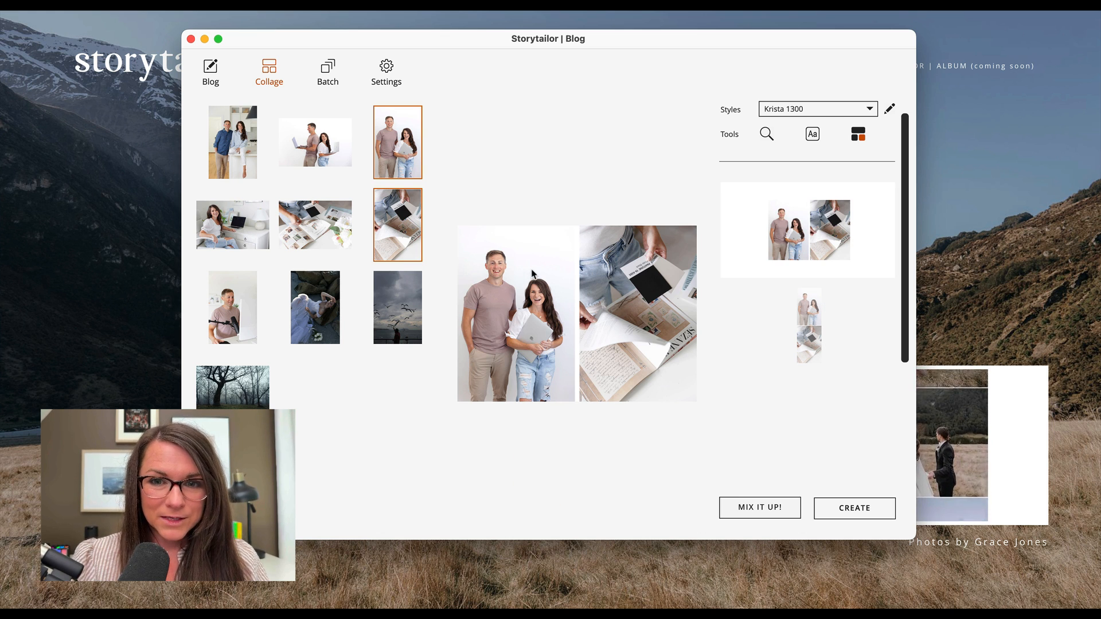
pyautogui.click(853, 508)
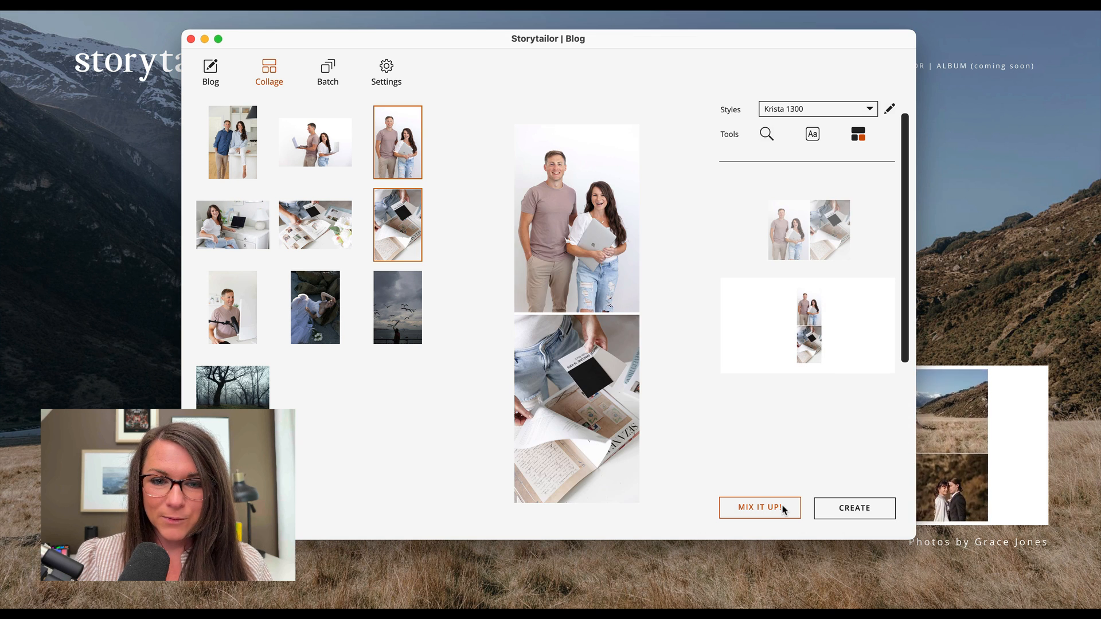
pyautogui.click(760, 507)
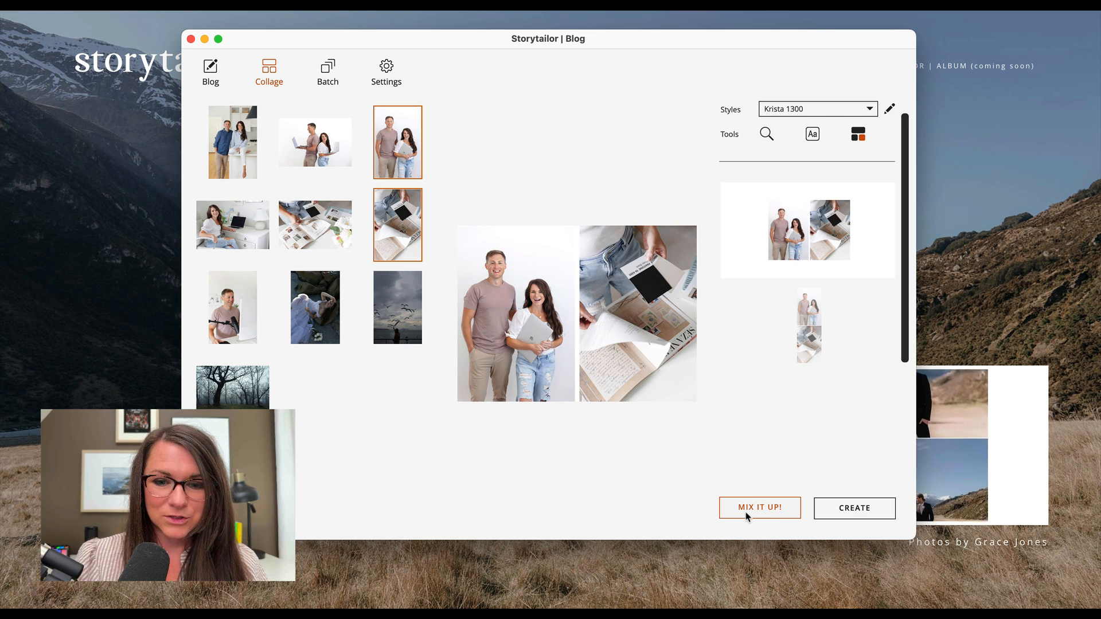
pyautogui.click(759, 507)
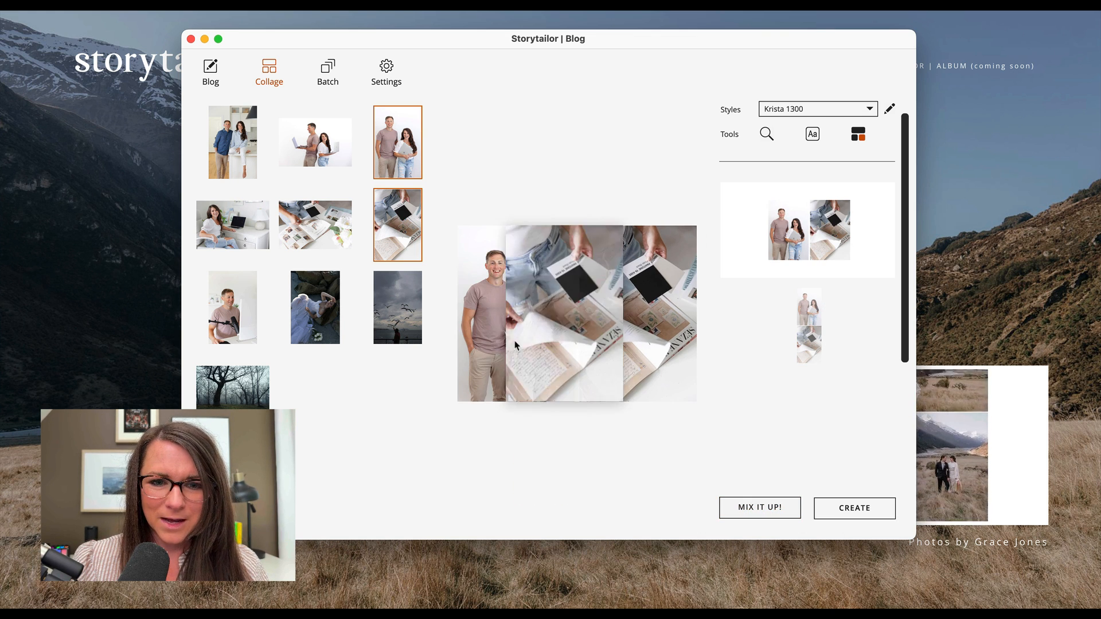
pyautogui.click(759, 508)
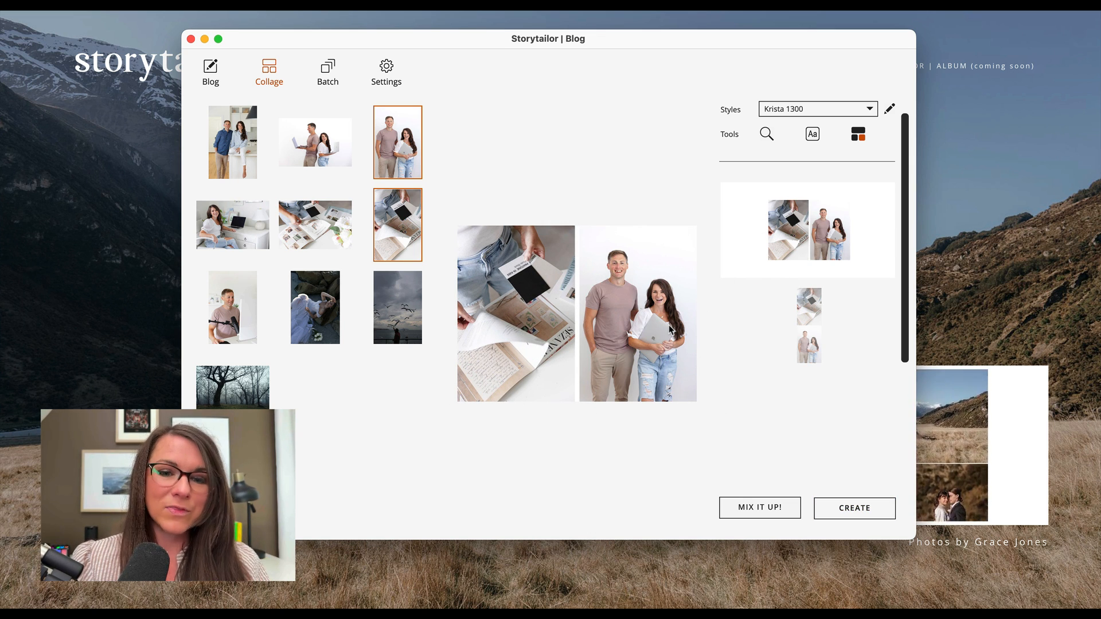
# - Create the finished two-photo collage and move on to the Batch export view
pyautogui.click(854, 508)
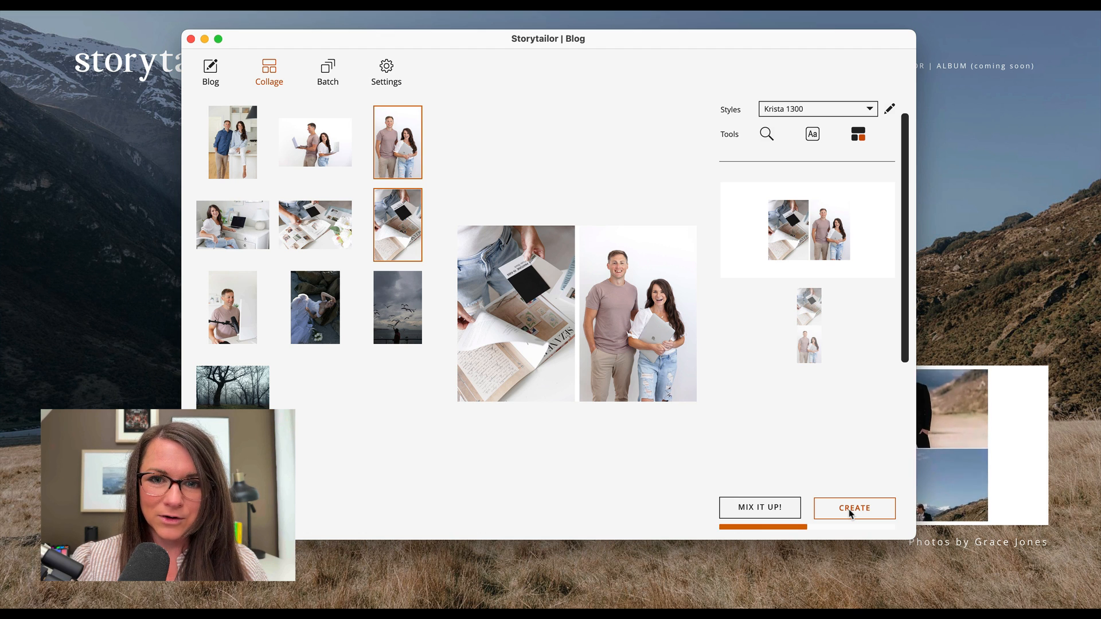
pyautogui.click(759, 507)
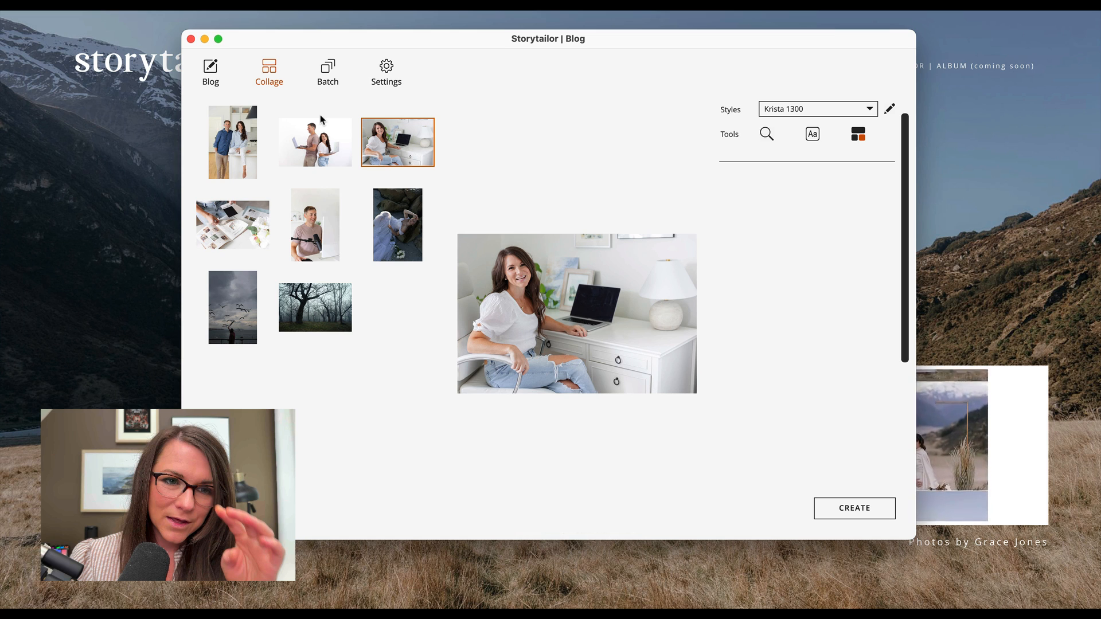
pyautogui.click(326, 71)
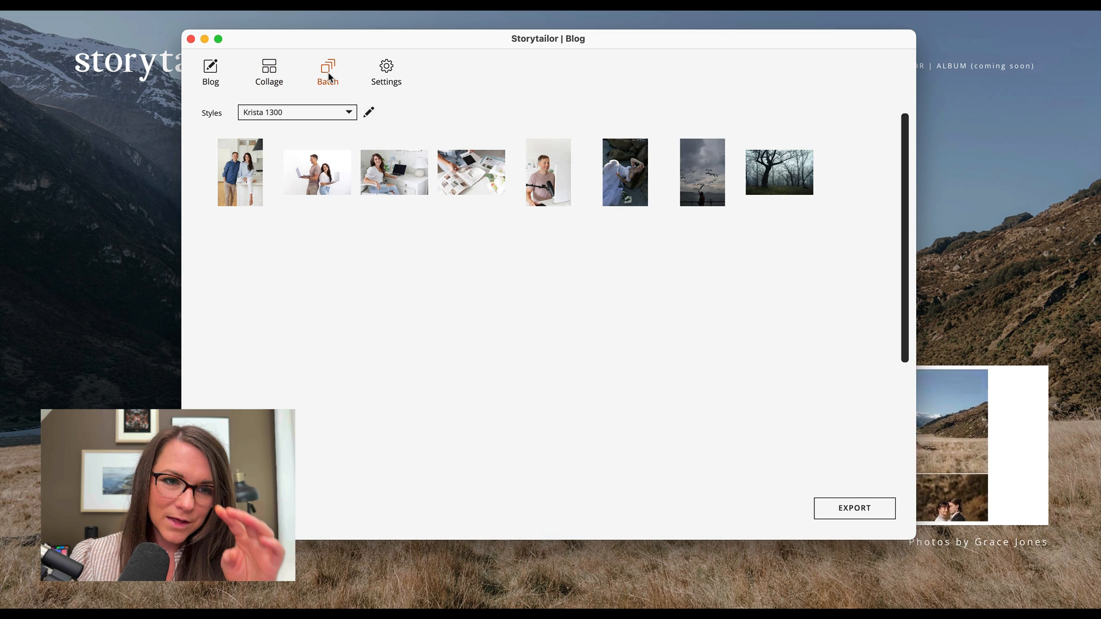
# - Select all eight remaining photos with the Krista 1300 style and export them in one batch
pyautogui.click(240, 174)
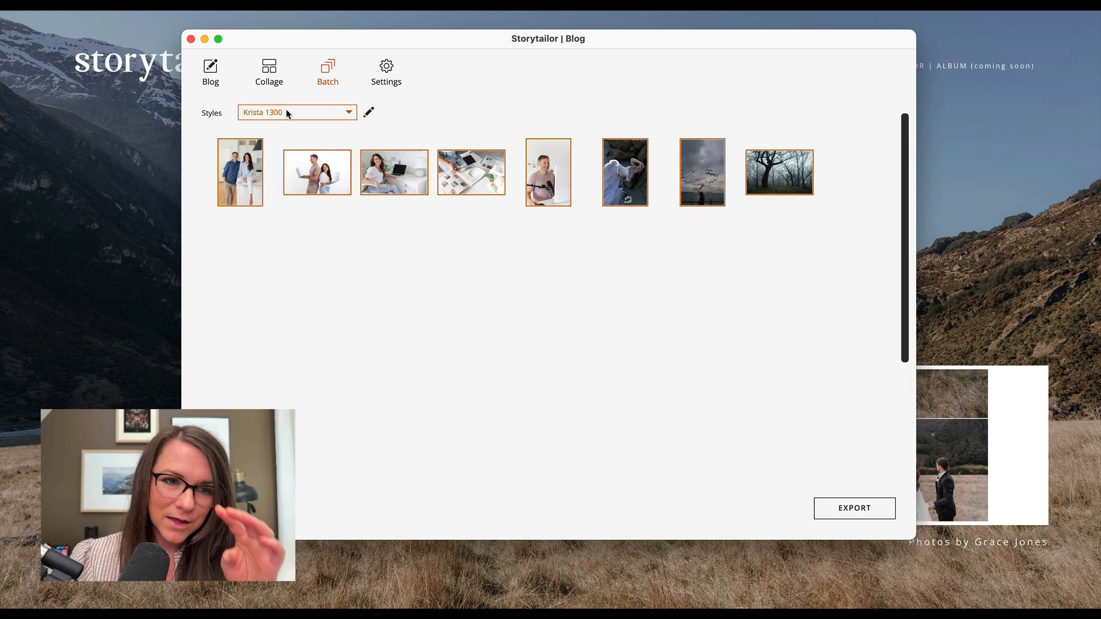
pyautogui.click(853, 508)
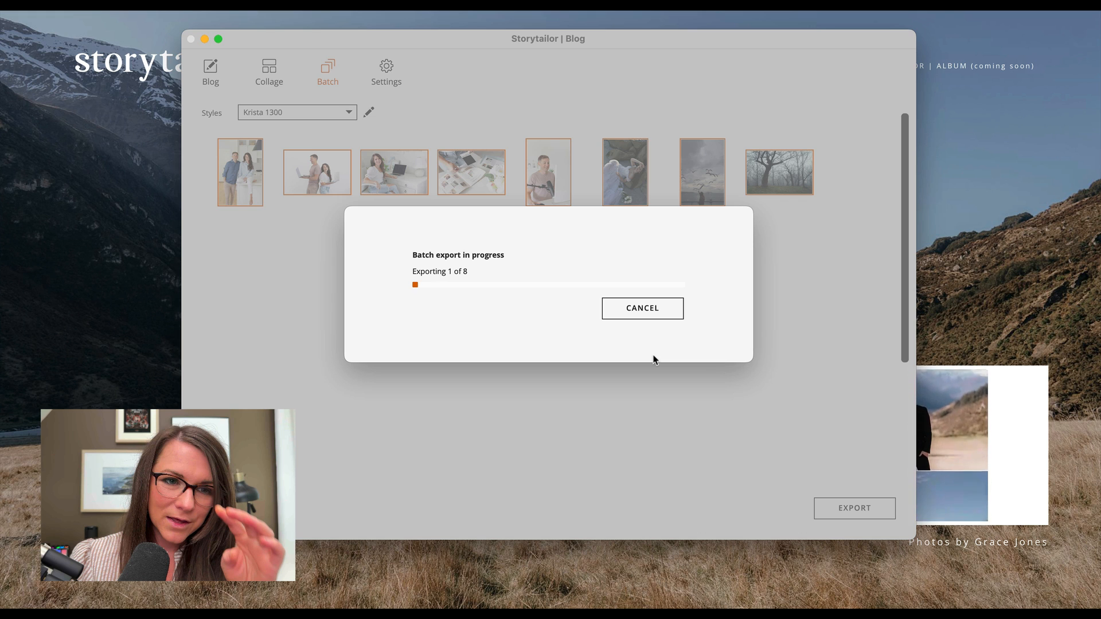
pyautogui.click(641, 307)
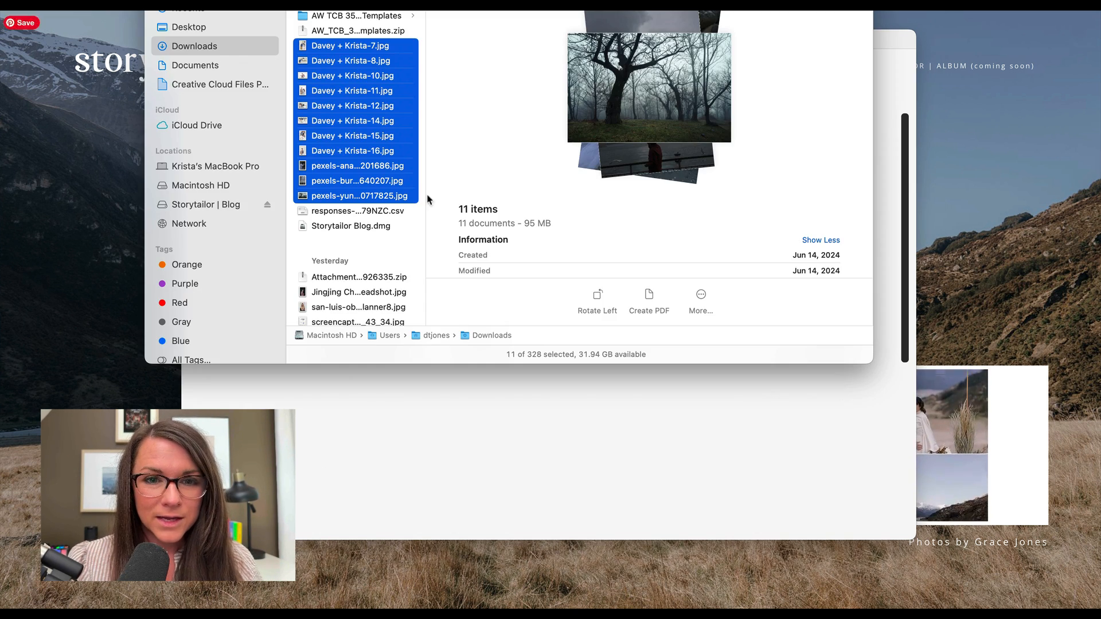
# - In Desktop > Blog Images, Get Info on Davey + Krista-7.jpg to confirm 1300×1950 and 766 KB
pyautogui.click(188, 26)
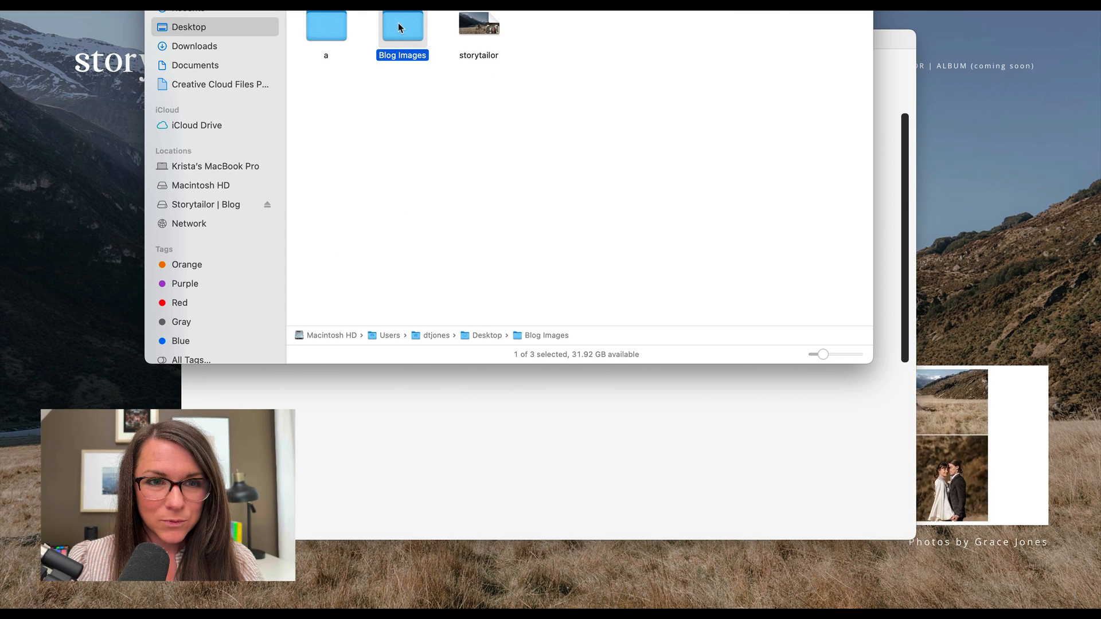
pyautogui.doubleClick(402, 25)
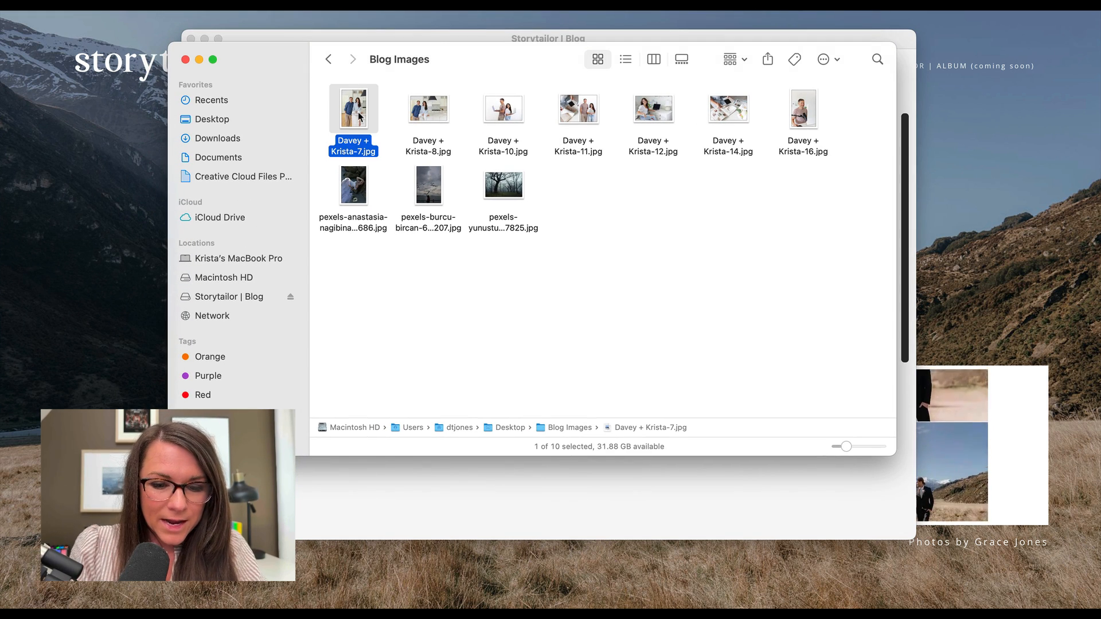
pyautogui.press('cmd+i')
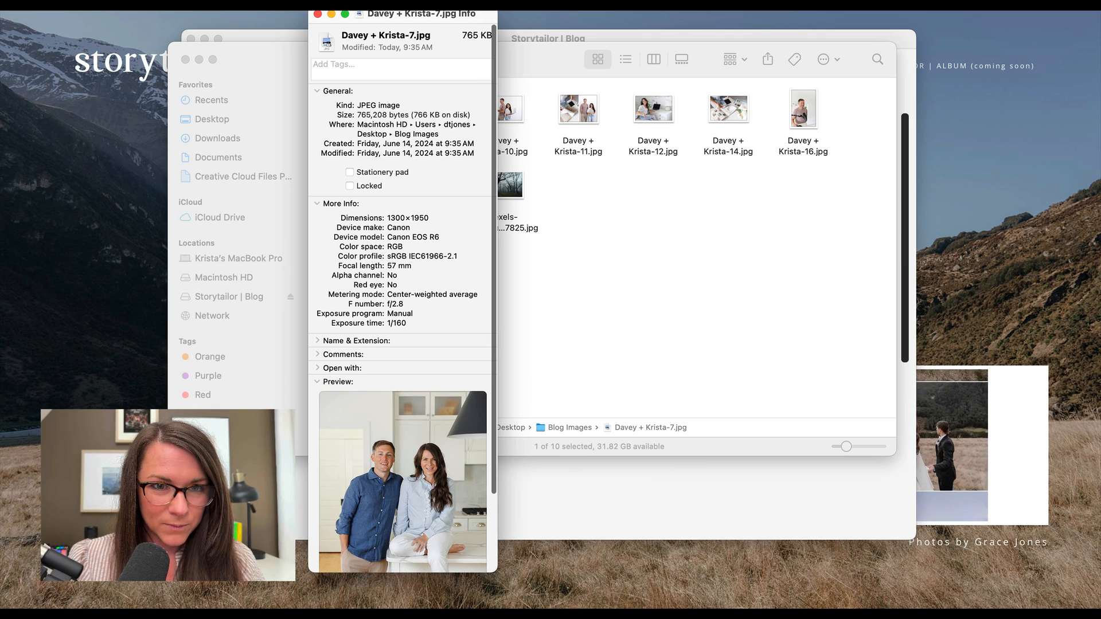
pyautogui.moveTo(401, 13); pyautogui.dragTo(424, 79)
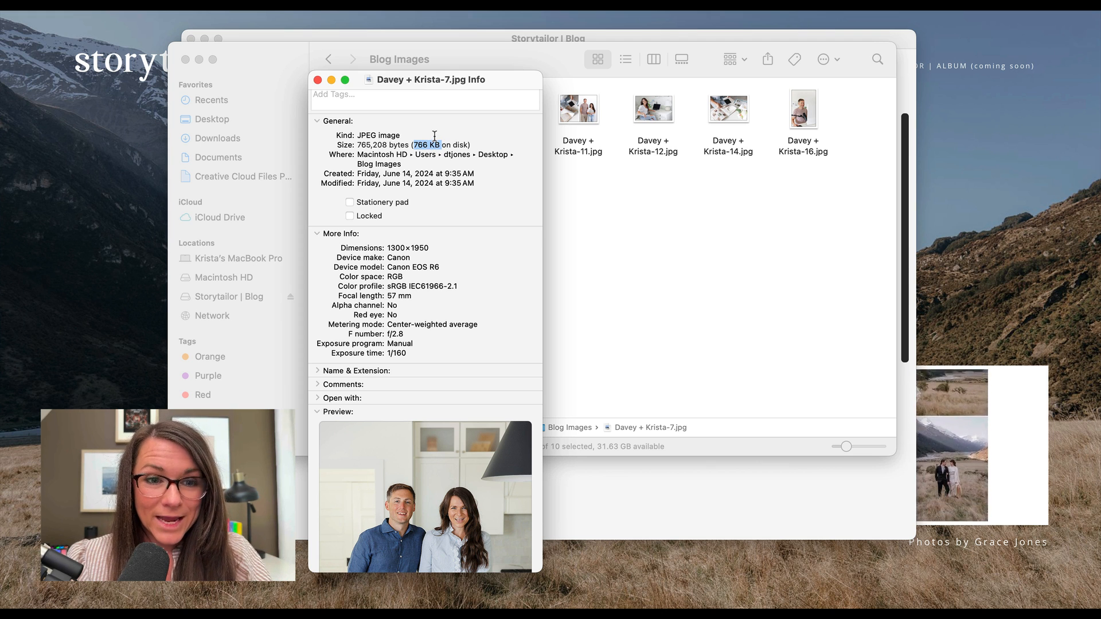
pyautogui.click(317, 79)
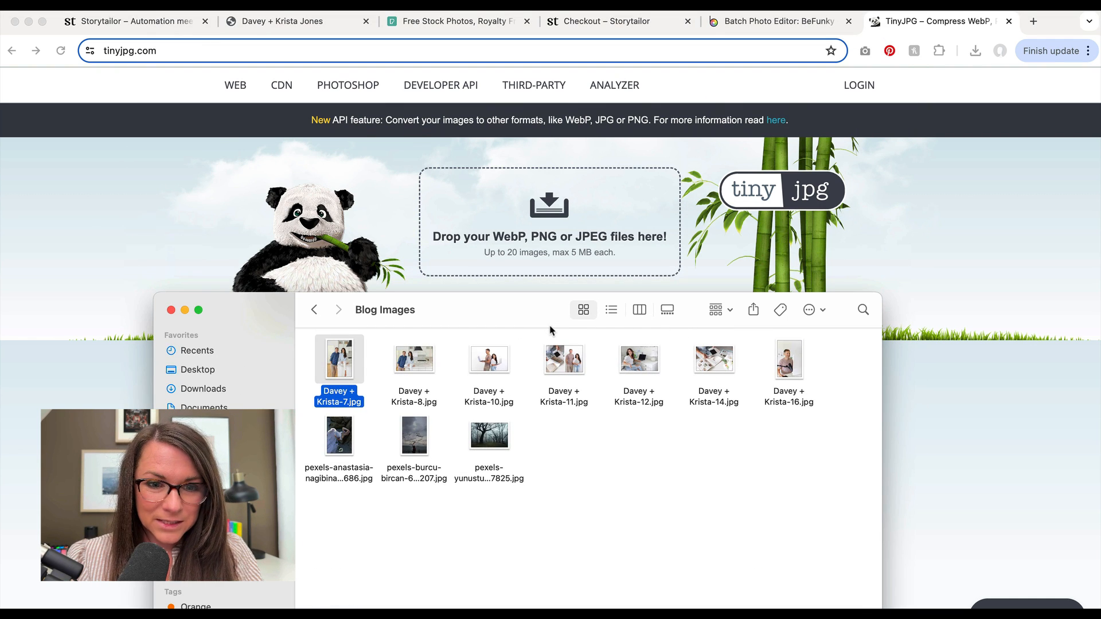
# - Drop all ten blog images onto TinyJPG and download all the compressed copies
pyautogui.press('cmd+a')
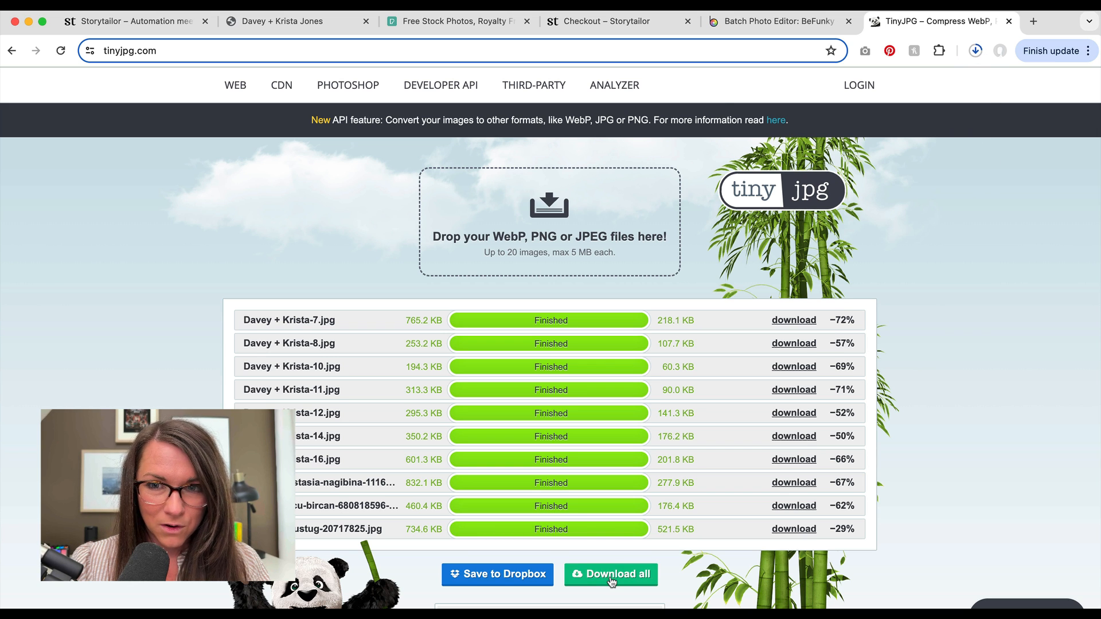
pyautogui.click(610, 574)
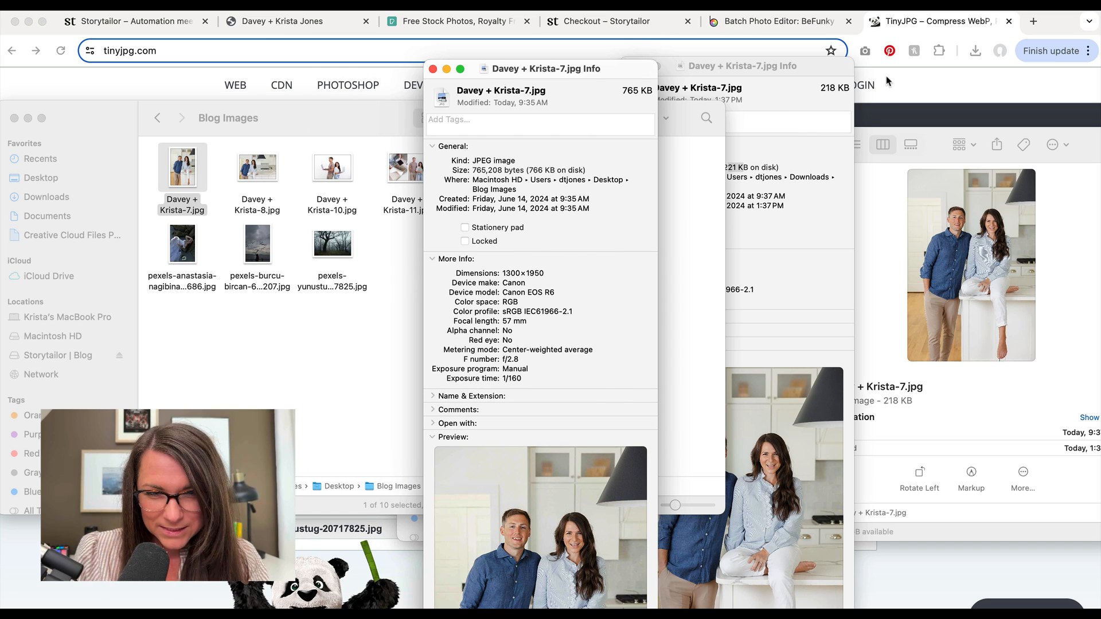
pyautogui.moveTo(457, 110)
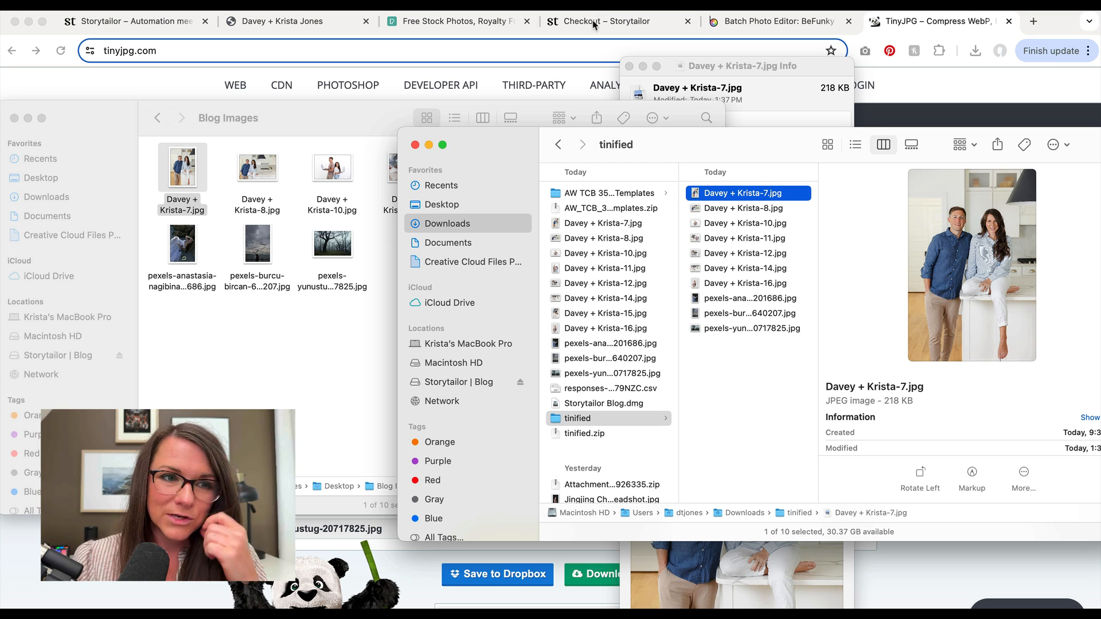
# - Switch from the tinified folder comparison to the BeFunky batch photo editor
pyautogui.click(621, 21)
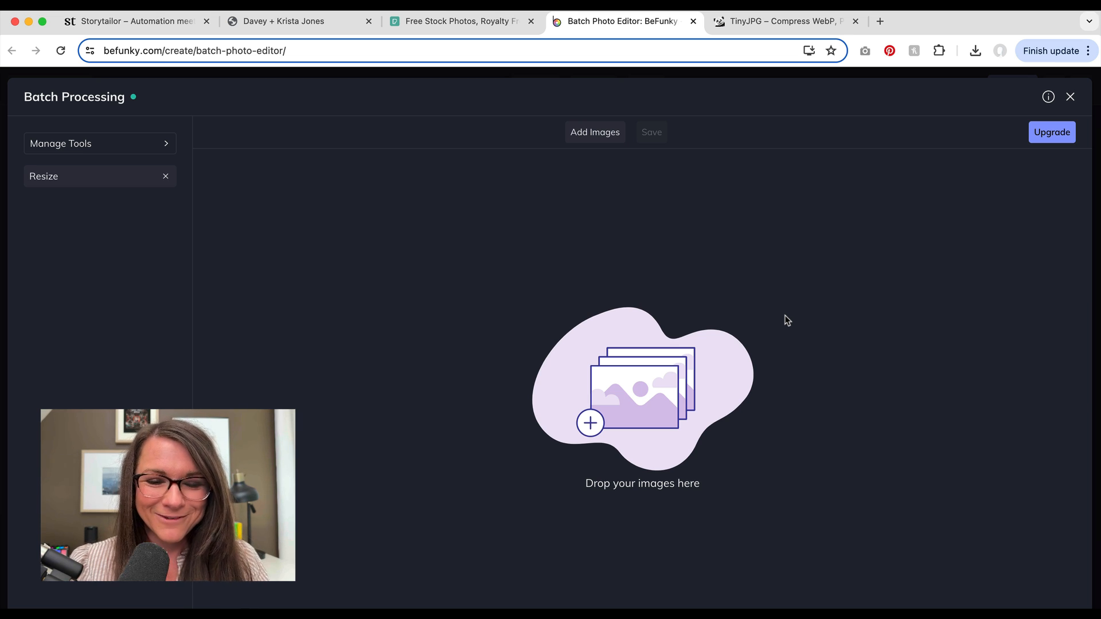
pyautogui.moveTo(402, 337)
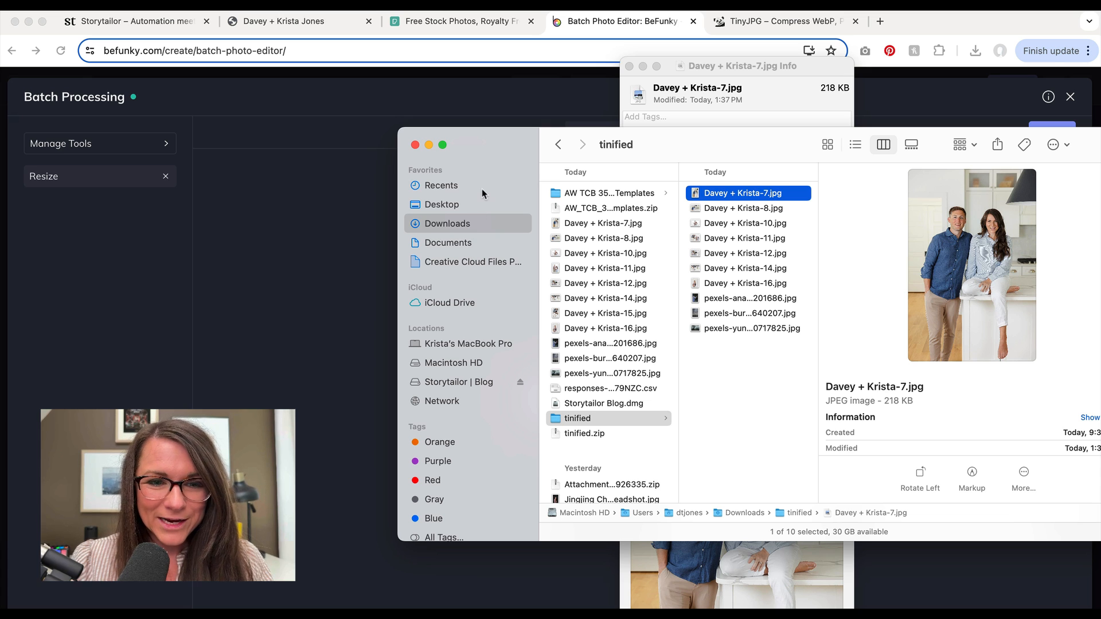
# - Select the Davey + Krista photos in Downloads to add them to BeFunky's batch editor
pyautogui.click(604, 328)
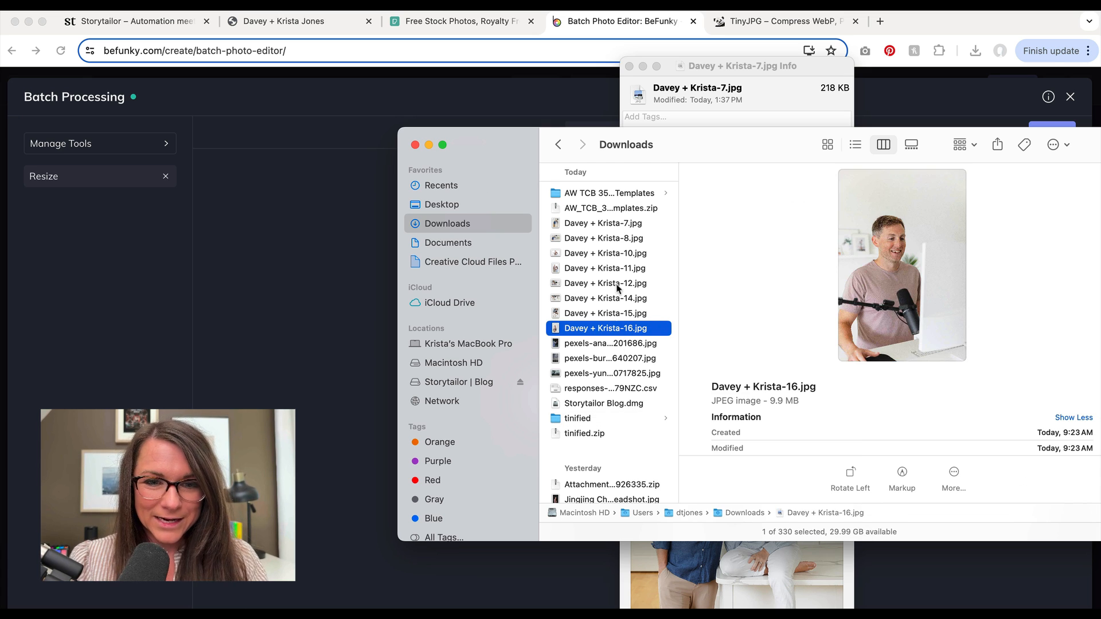
pyautogui.click(602, 222)
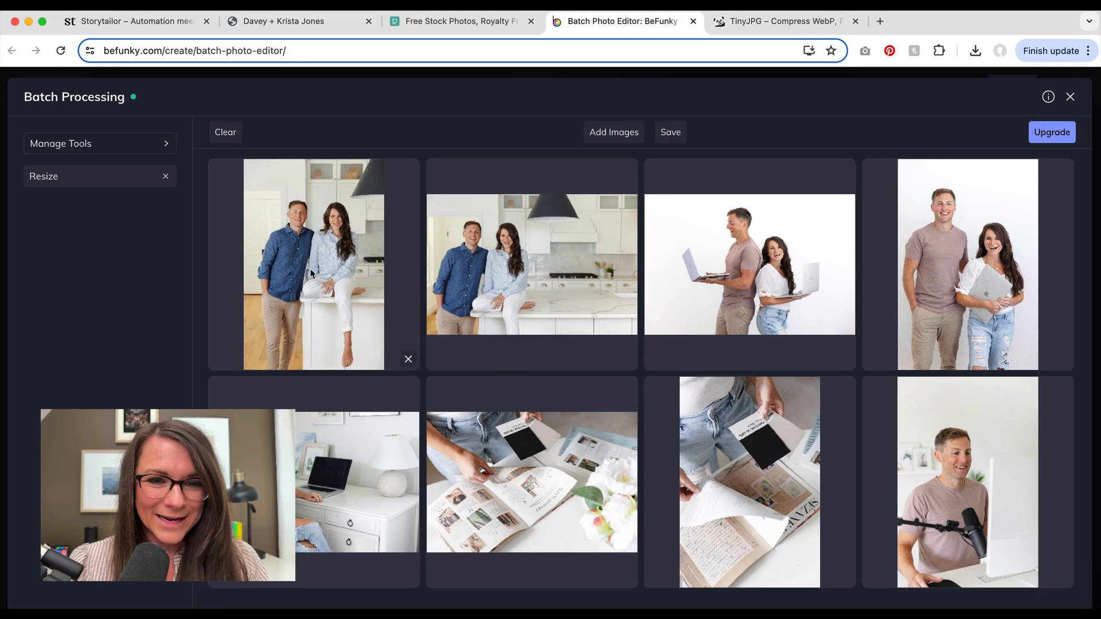
pyautogui.moveTo(70, 354)
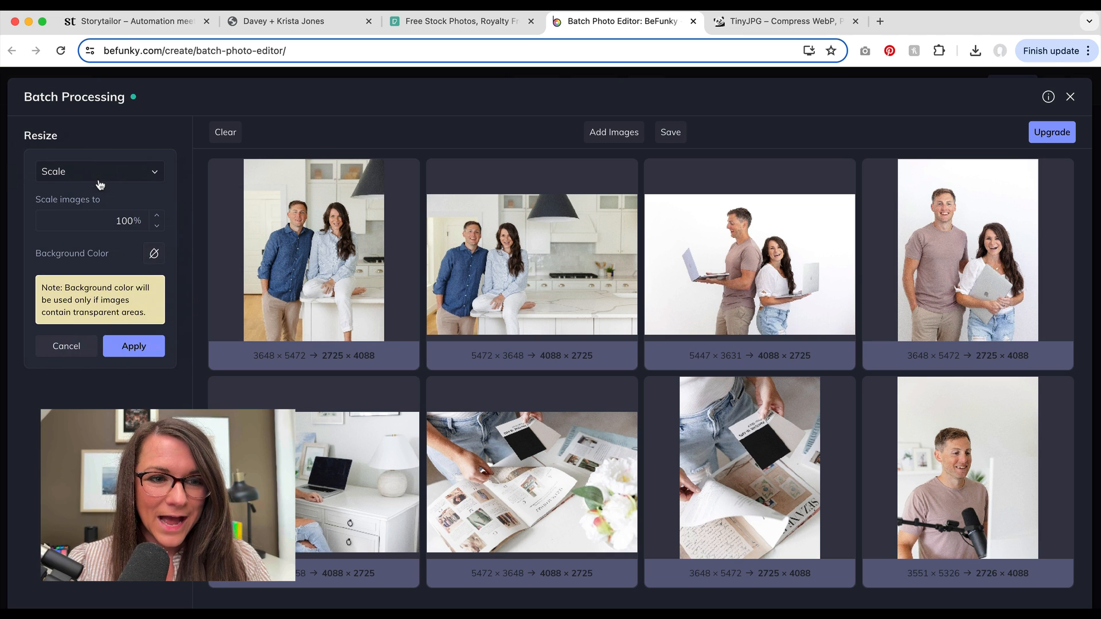
# - Resize all batch photos by longest side to 1200 px instead of by scale
pyautogui.click(98, 171)
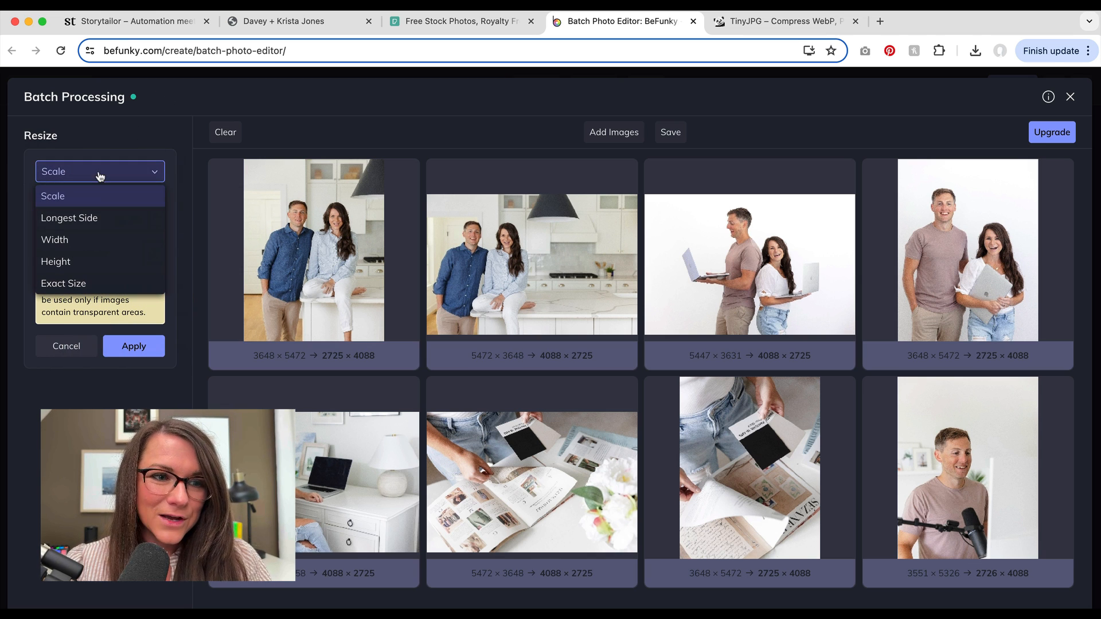
pyautogui.click(68, 218)
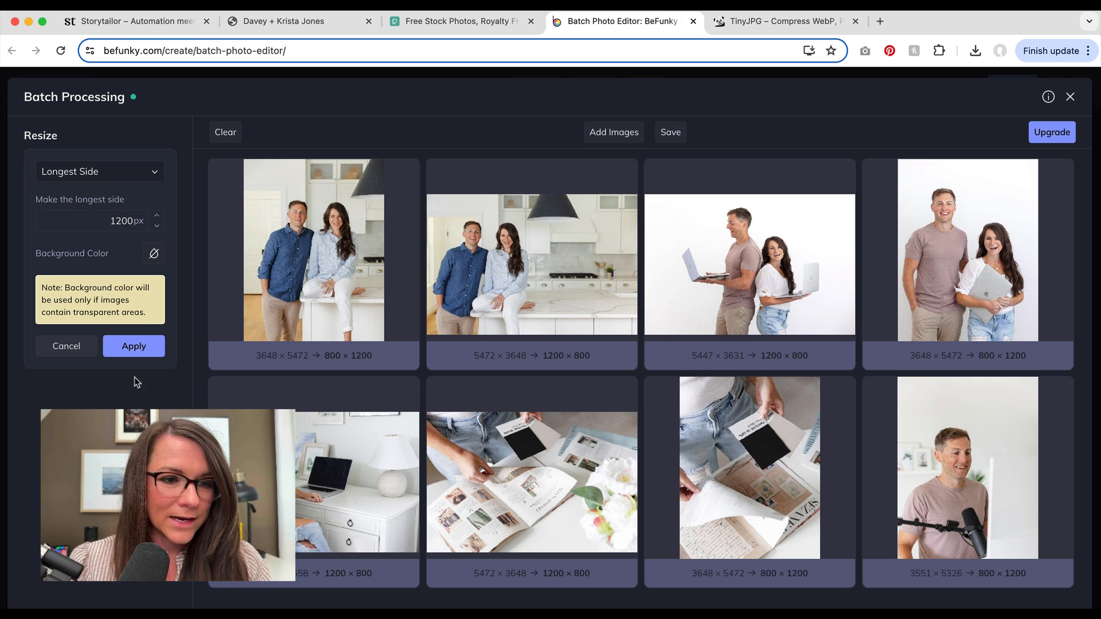
pyautogui.click(133, 346)
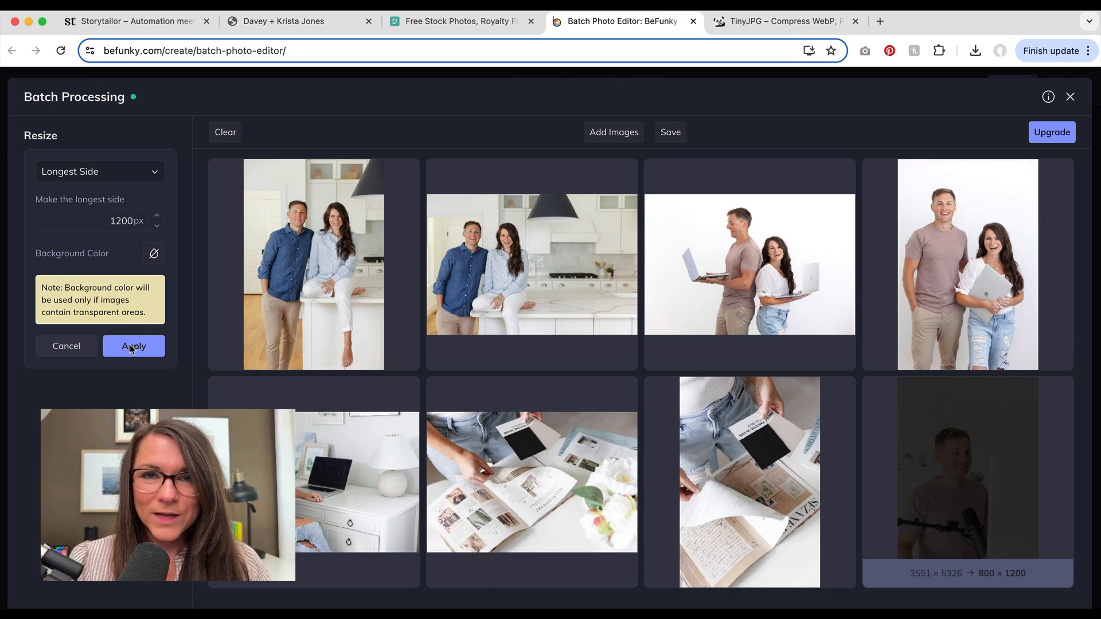
pyautogui.click(133, 346)
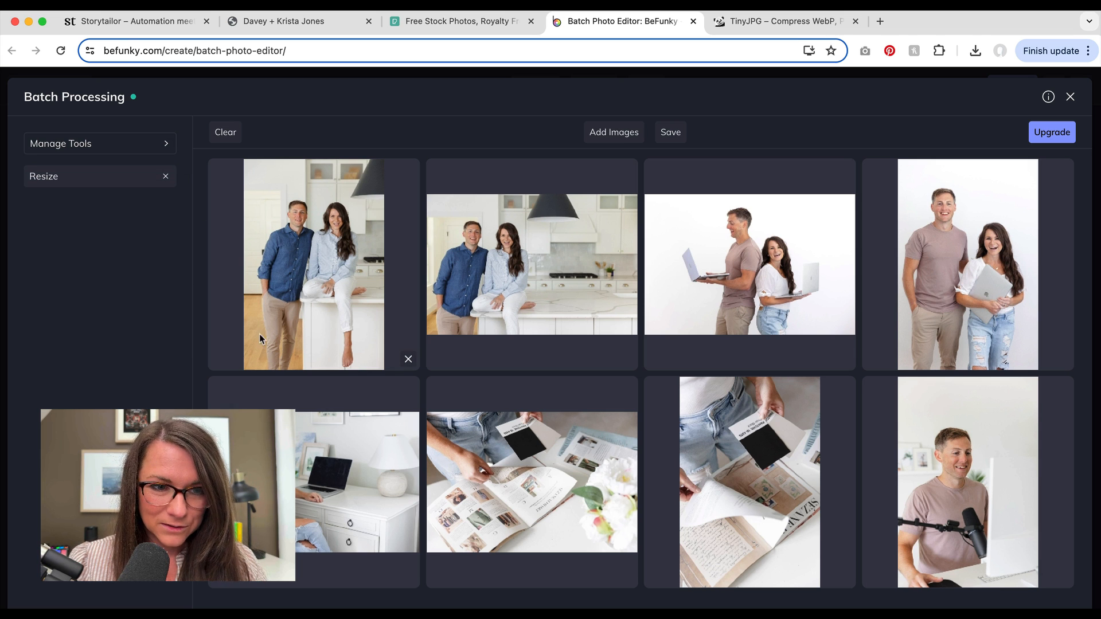
pyautogui.moveTo(632, 195)
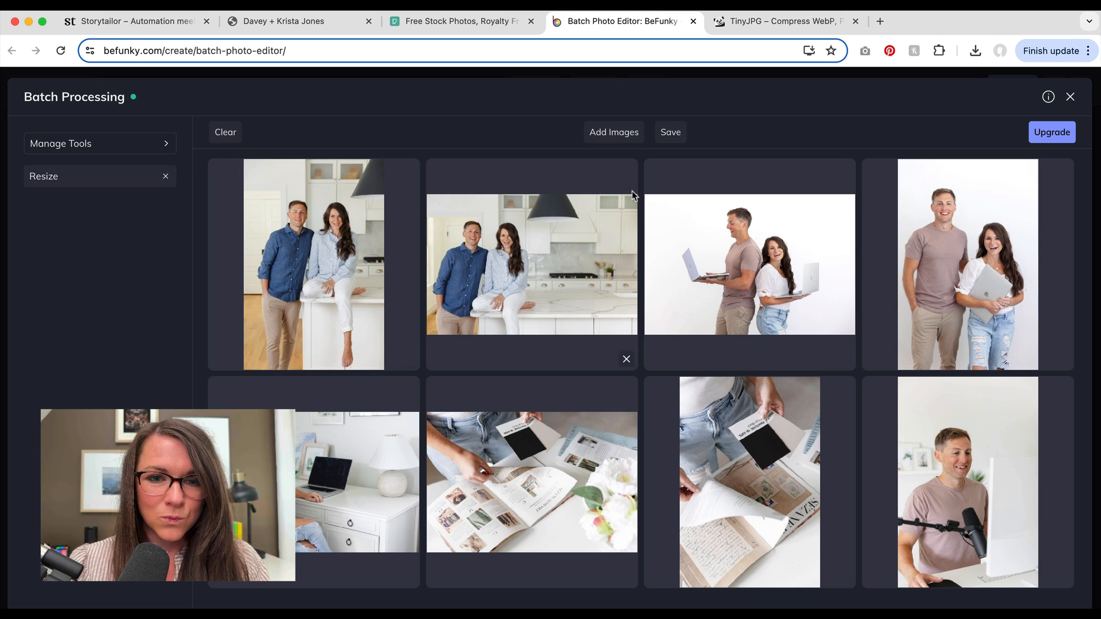
pyautogui.moveTo(621, 195)
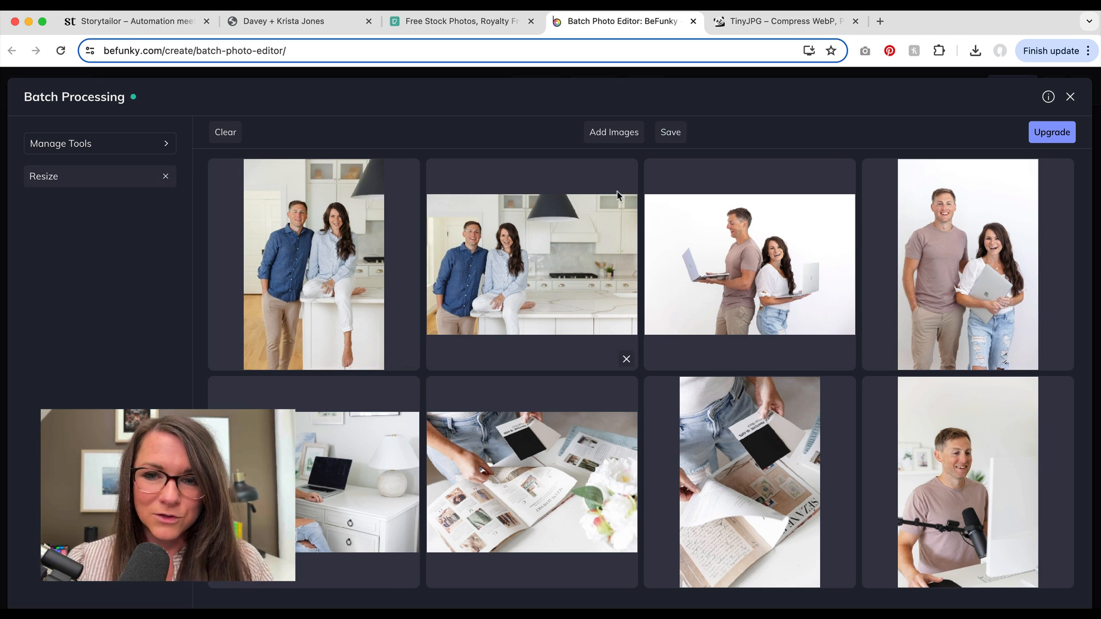
pyautogui.moveTo(716, 181)
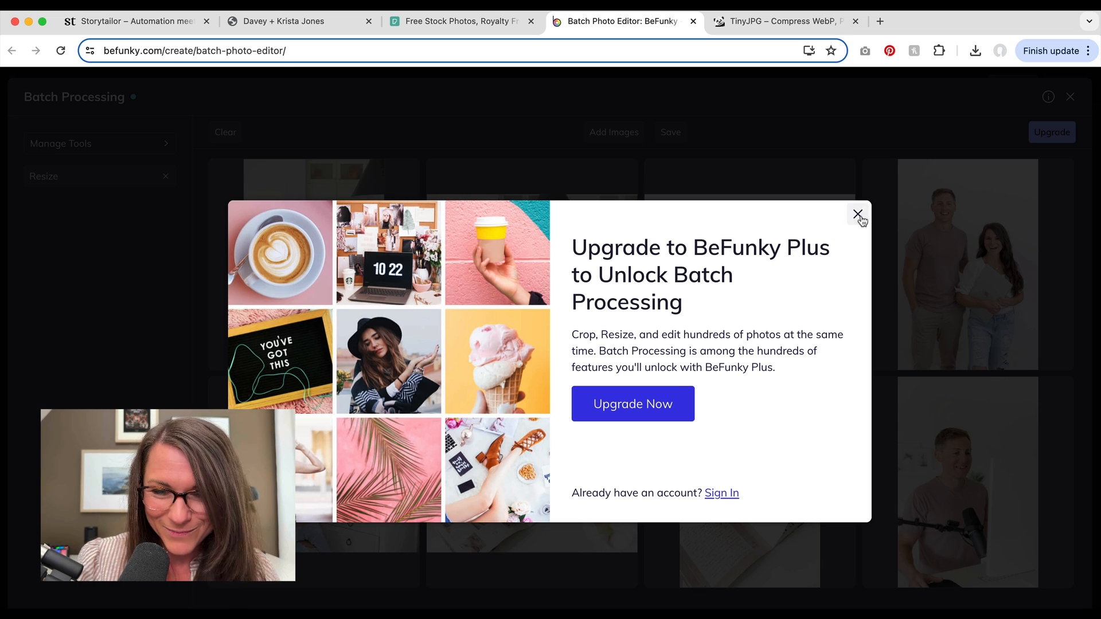
# - Dismiss the BeFunky Plus upgrade prompt, glance at TinyJPG results and return to the batch editor
pyautogui.click(858, 215)
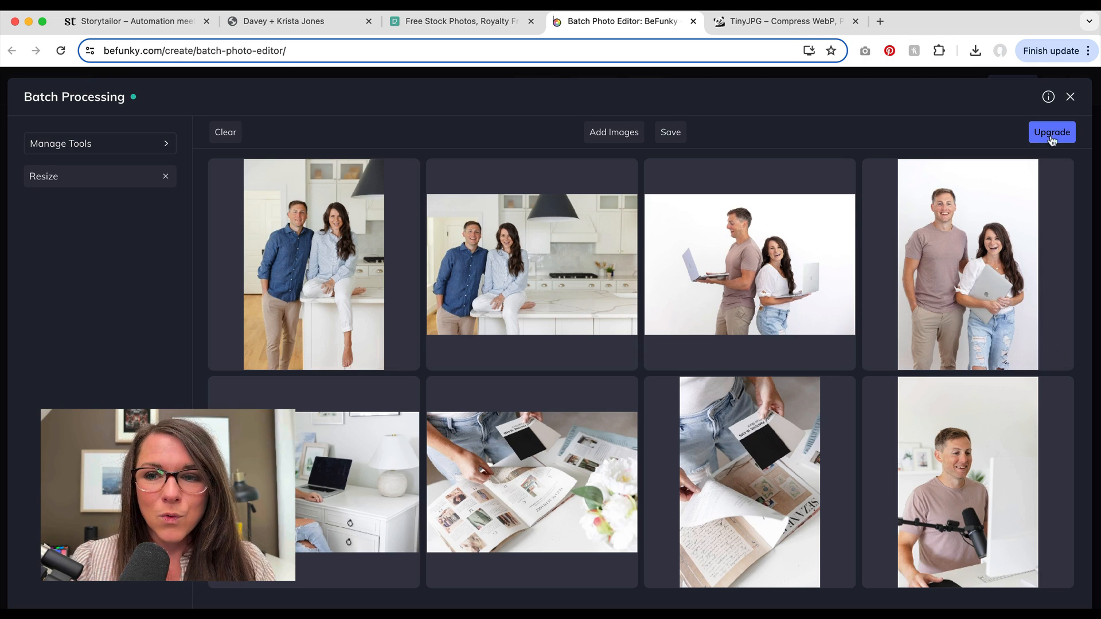
pyautogui.moveTo(1055, 149)
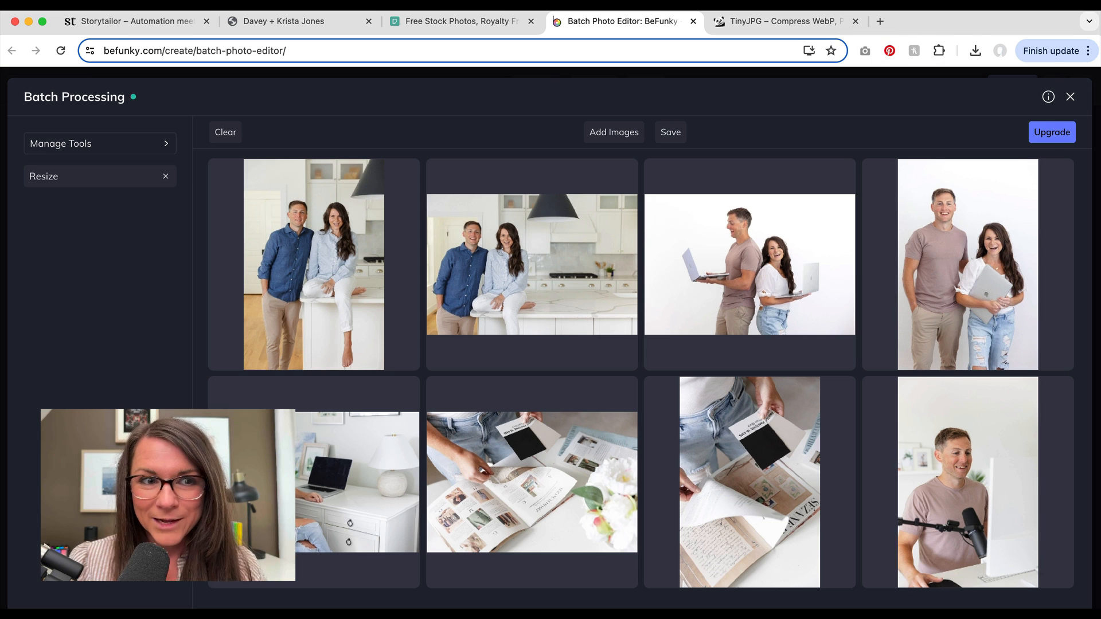
pyautogui.moveTo(690, 119)
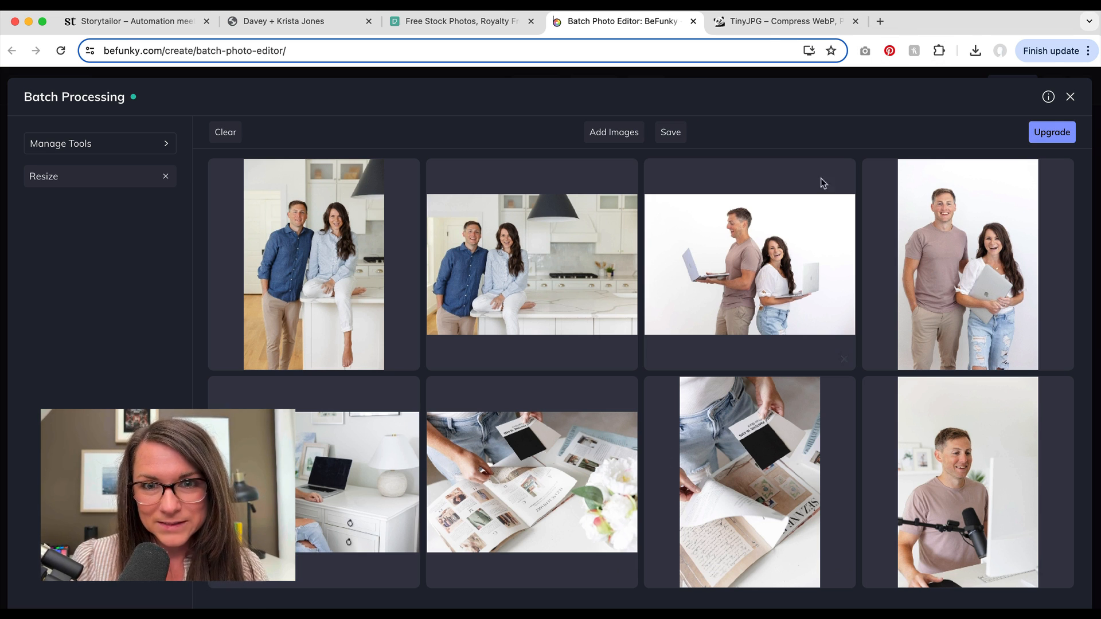
pyautogui.click(783, 21)
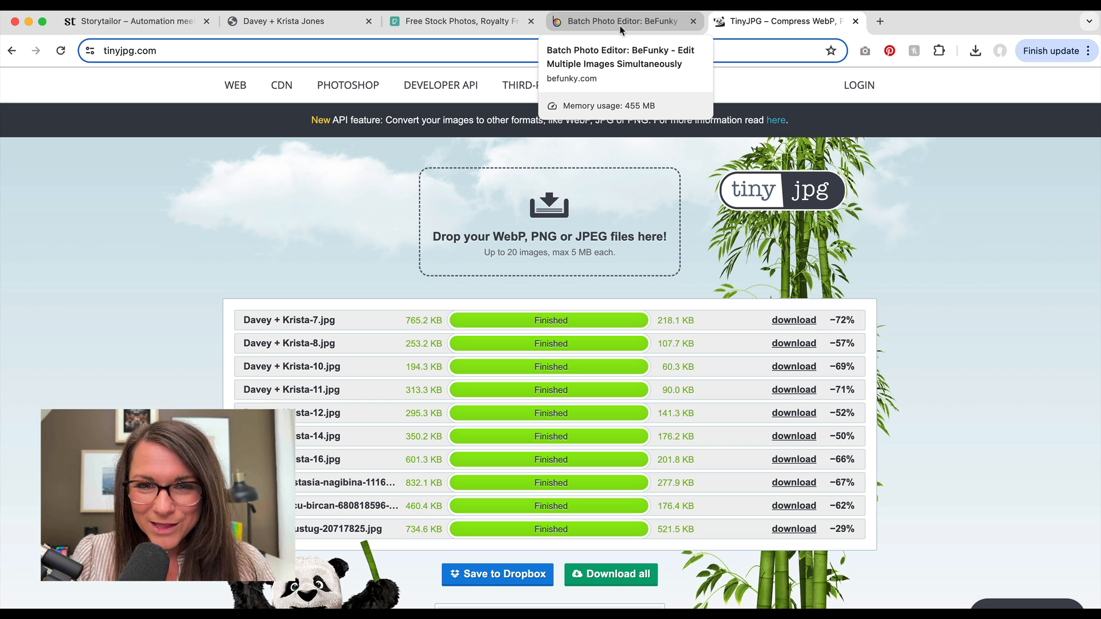
pyautogui.click(618, 21)
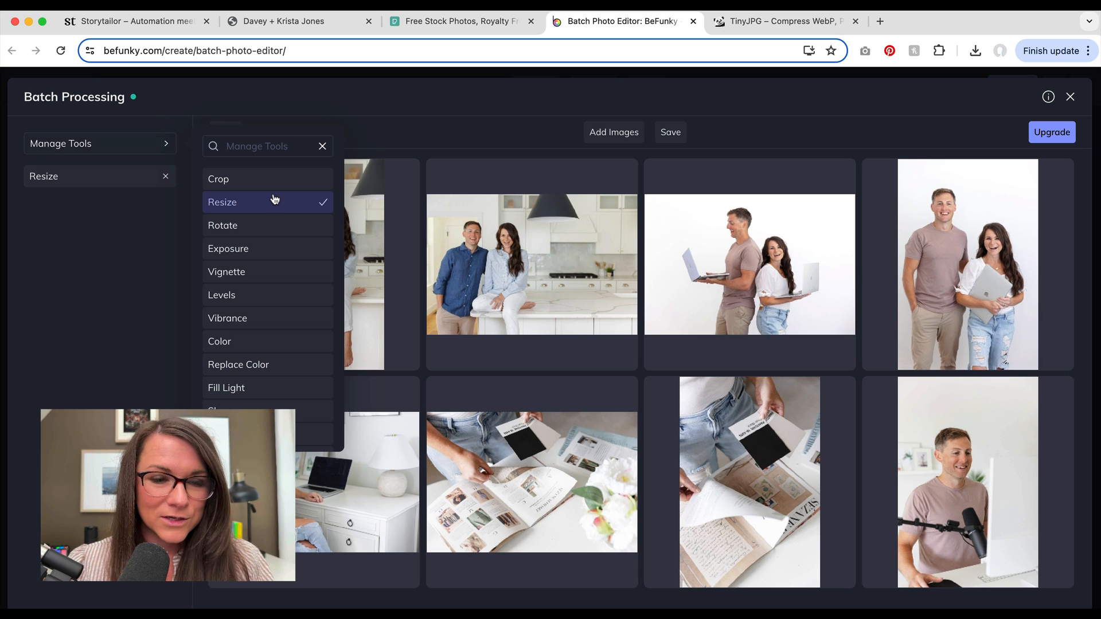
pyautogui.moveTo(271, 219)
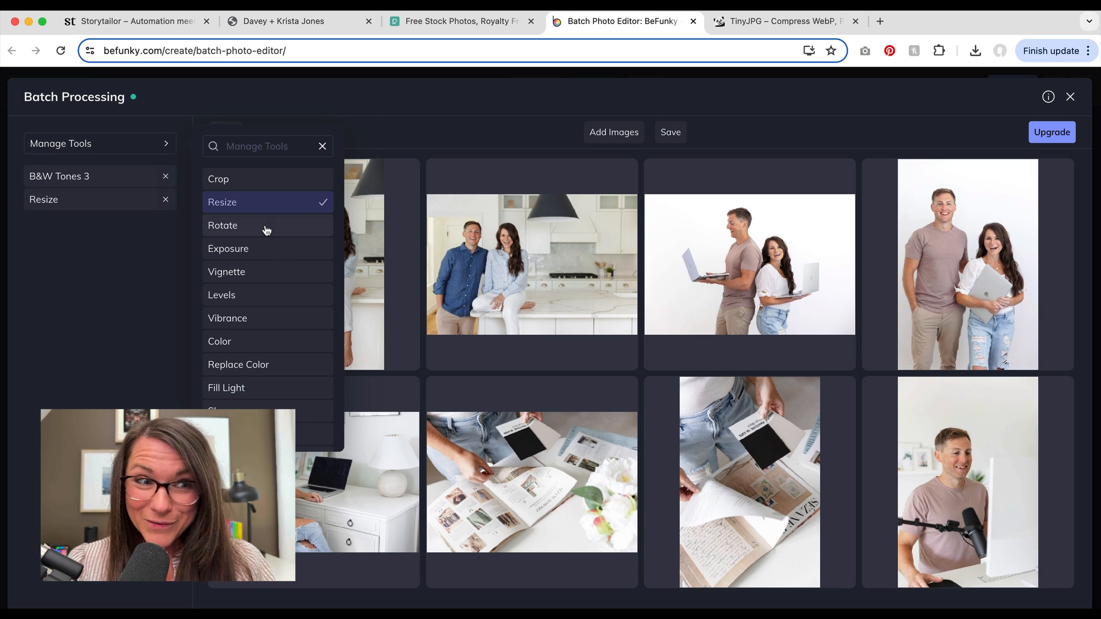
# - Add Exposure to the batch tools and raise Brightness to 22% and Contrast to 41%
pyautogui.click(229, 248)
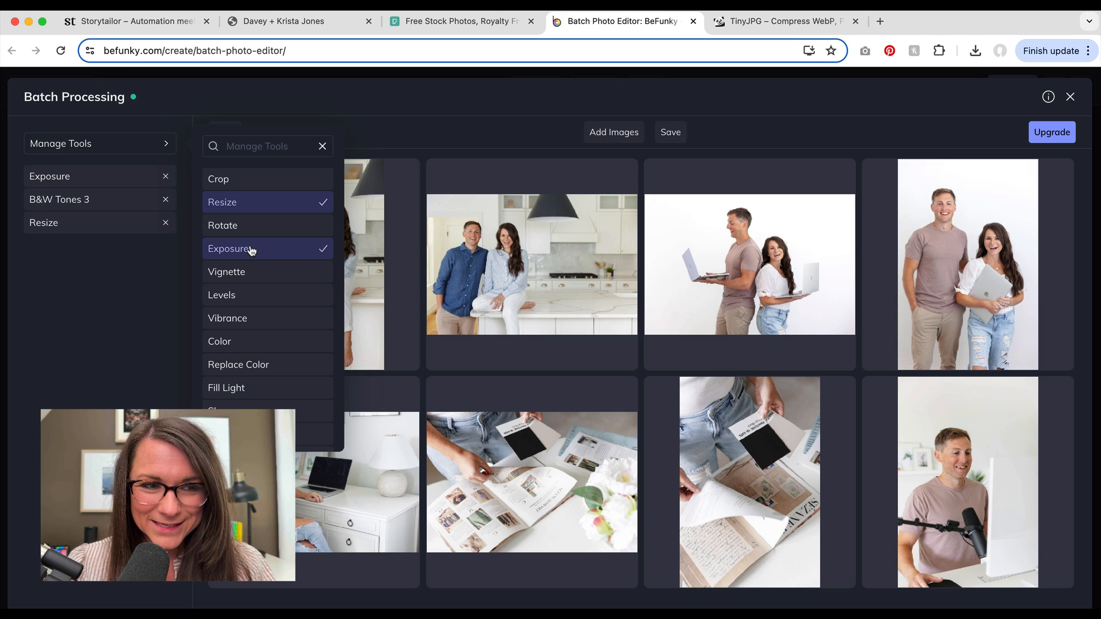
pyautogui.click(229, 248)
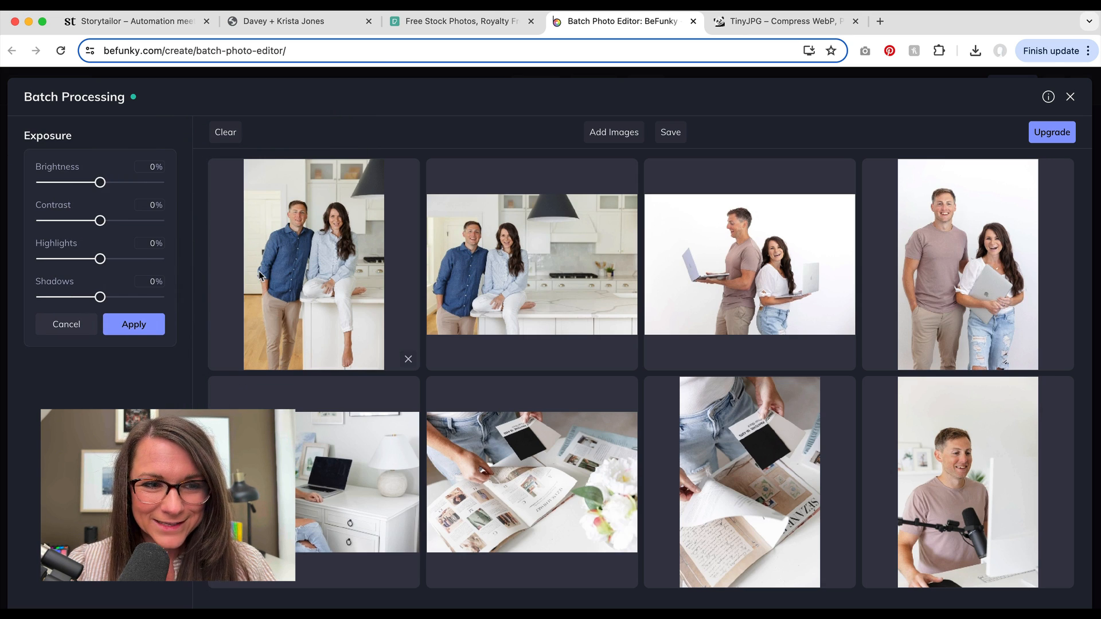
pyautogui.moveTo(92, 182); pyautogui.dragTo(138, 182)
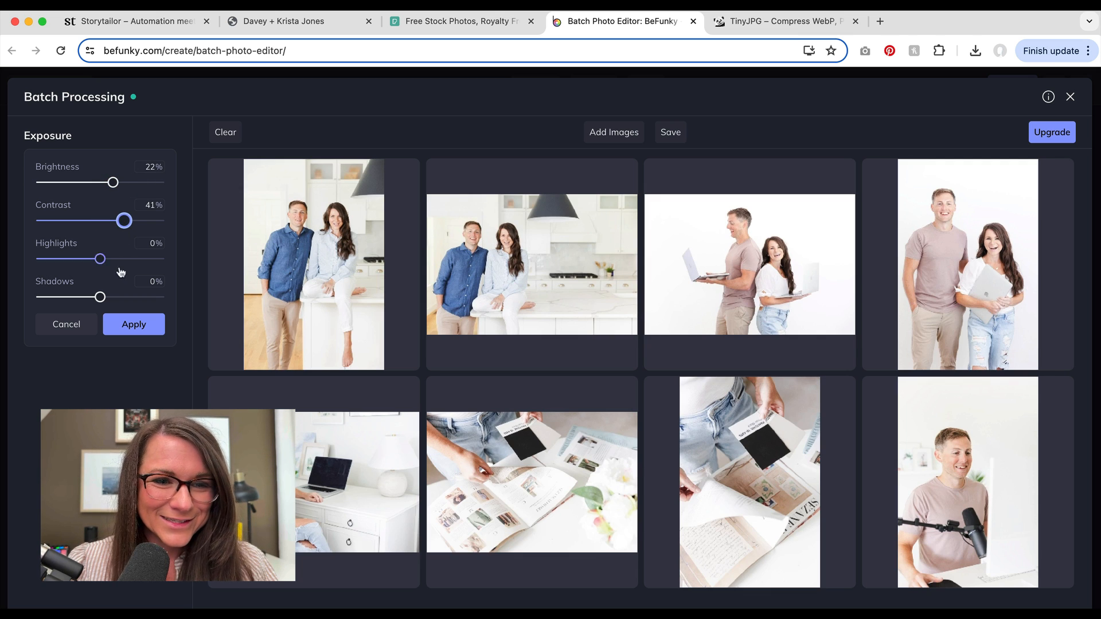
pyautogui.moveTo(77, 258); pyautogui.dragTo(117, 258)
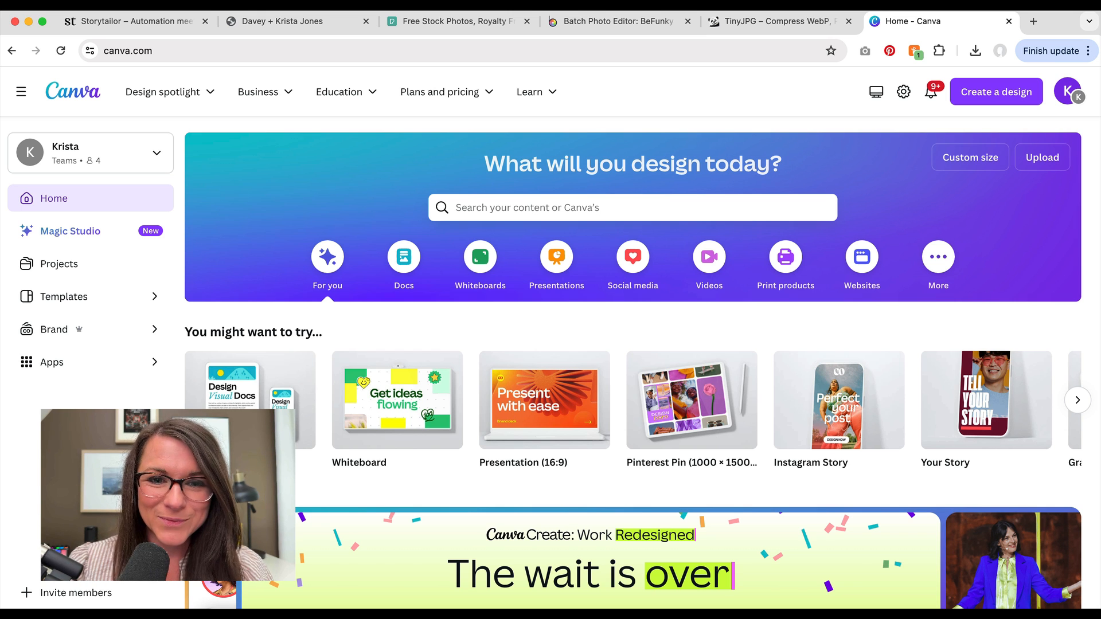
pyautogui.moveTo(127, 155)
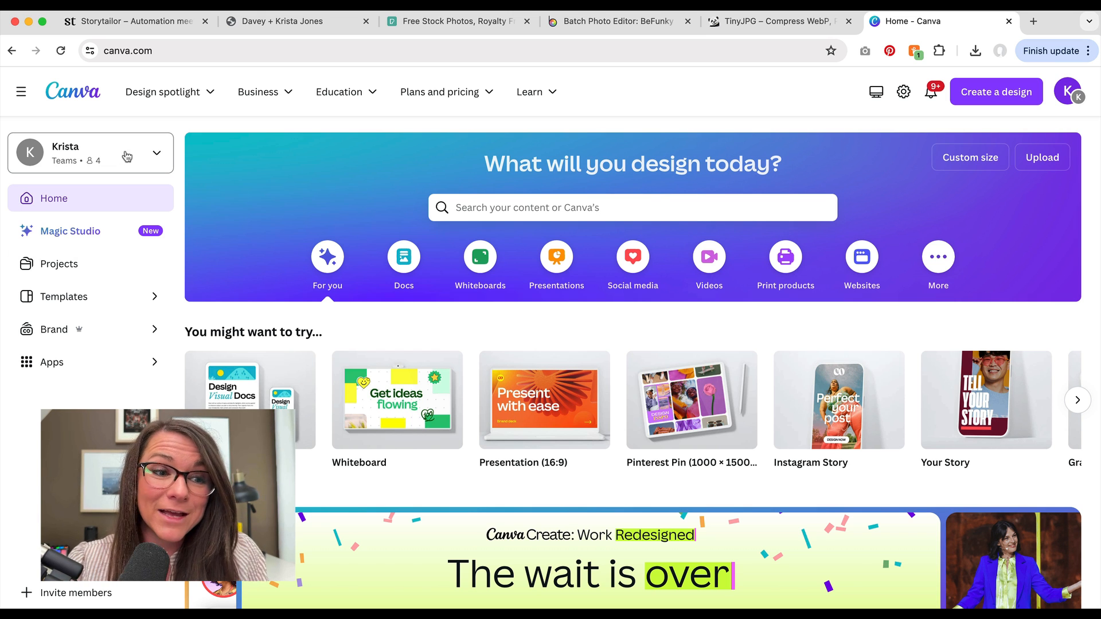
pyautogui.moveTo(995, 91)
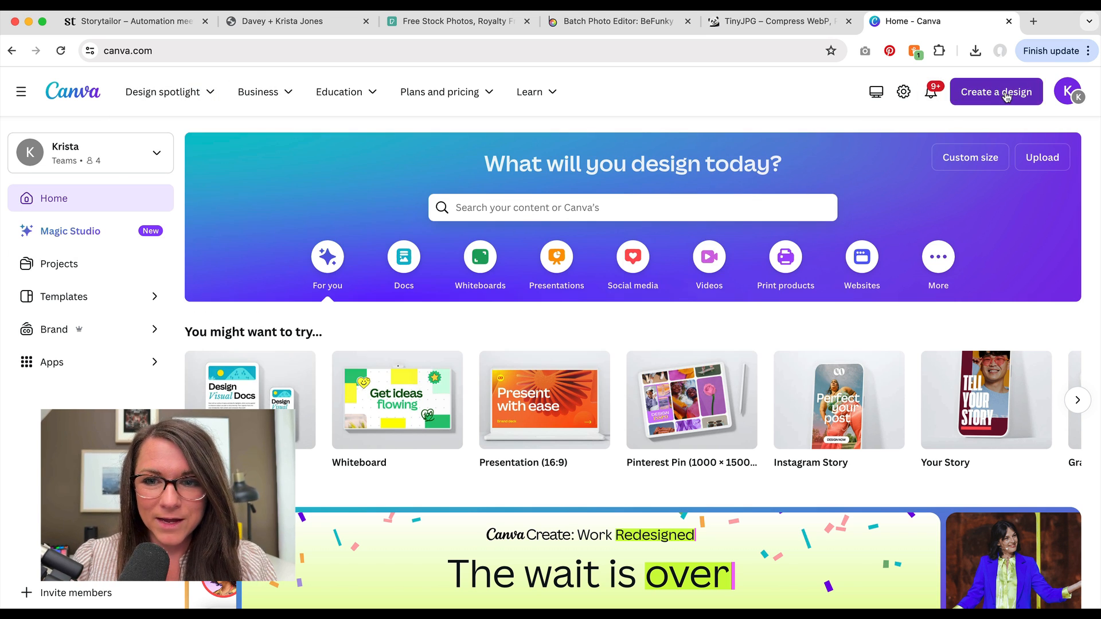
# - Create a new Canva design using the Pinterest Pin format (1000 × 1500 px)
pyautogui.click(996, 92)
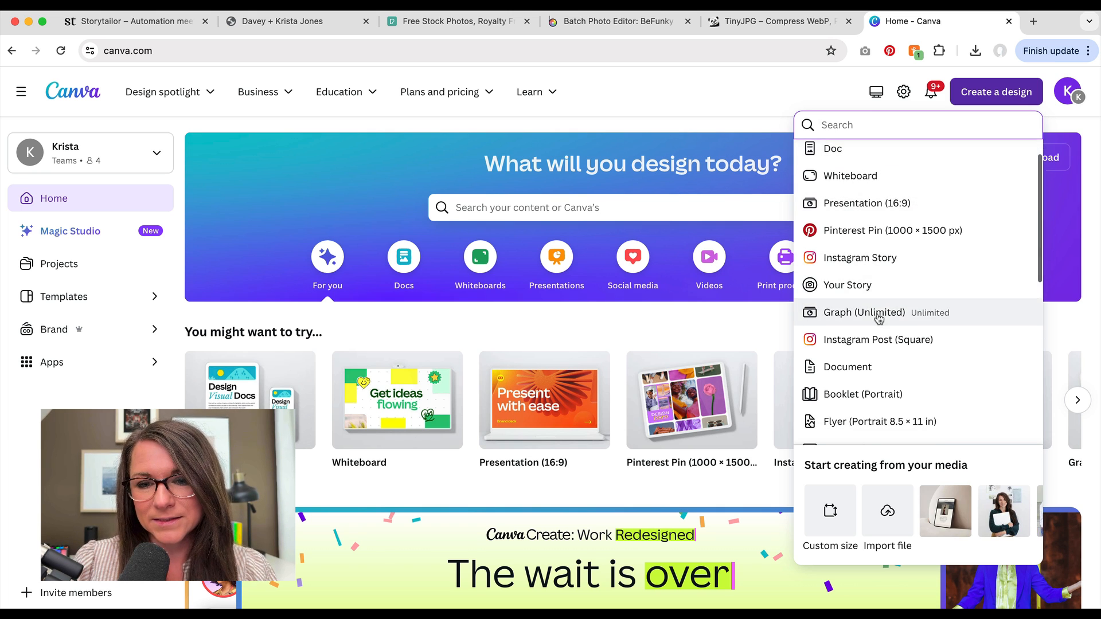
pyautogui.scroll(-3)
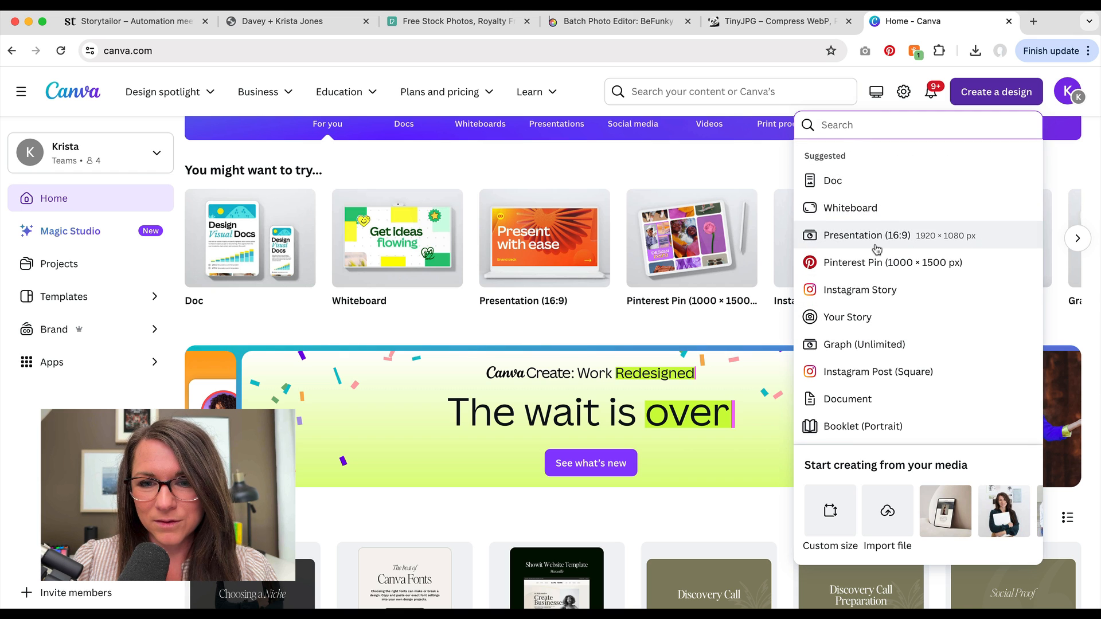
pyautogui.moveTo(884, 261)
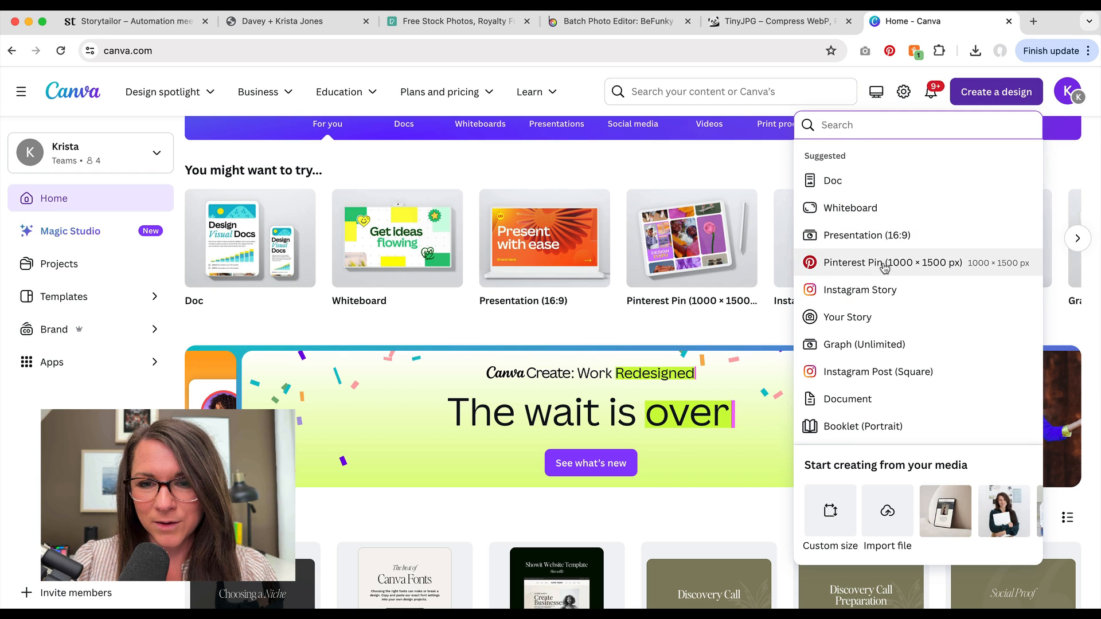
pyautogui.click(878, 263)
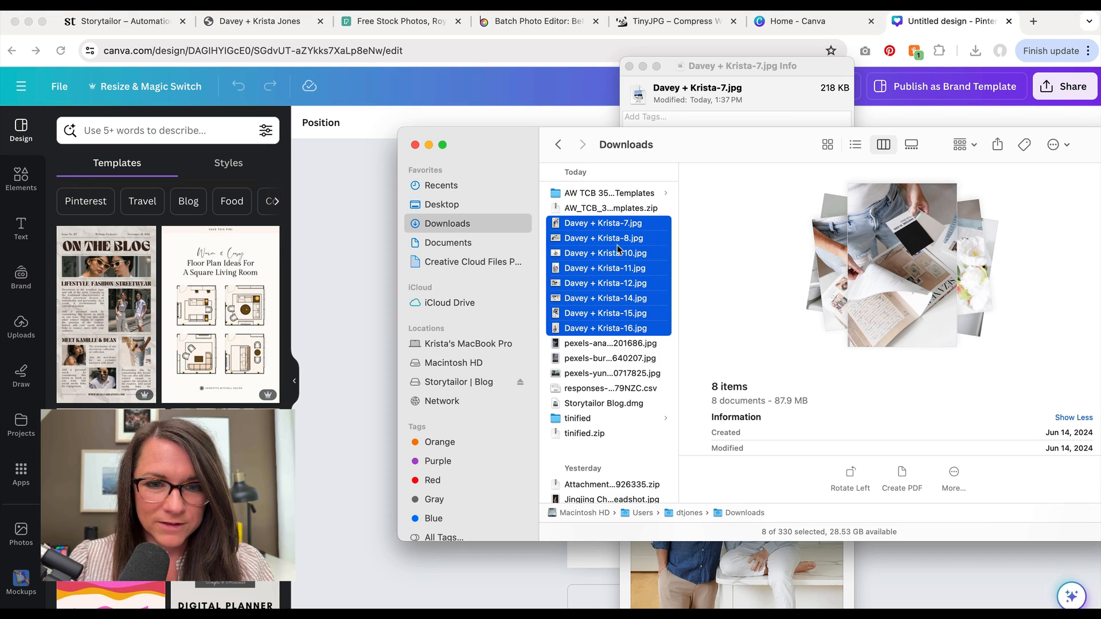
# - Fill the blank Pinterest Pin page with the uploaded kitchen photo of the couple
pyautogui.click(603, 222)
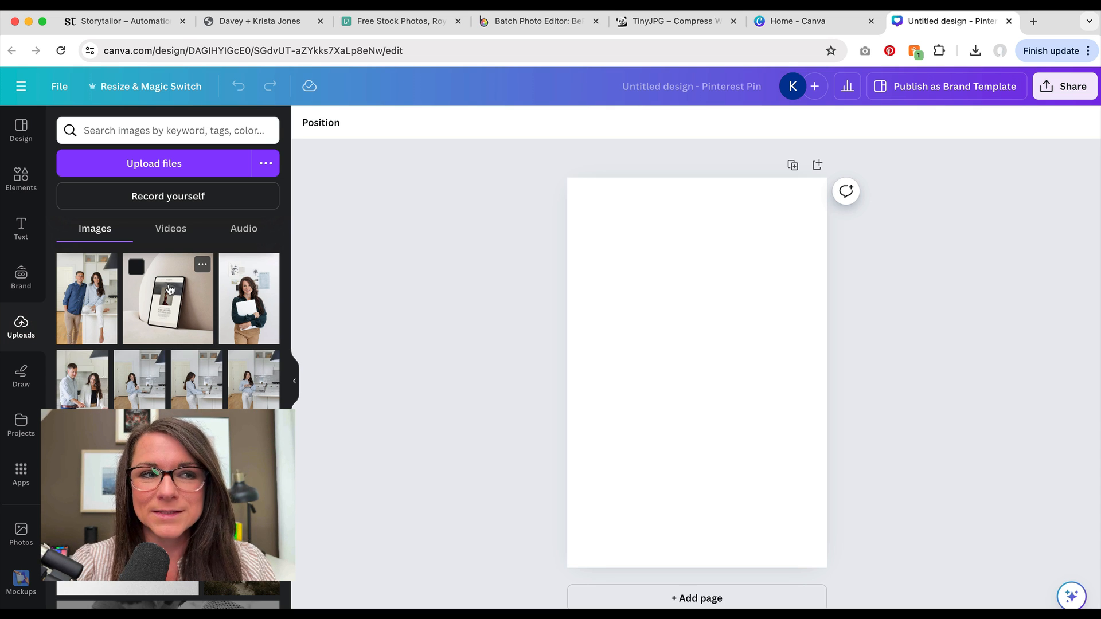
pyautogui.moveTo(676, 409)
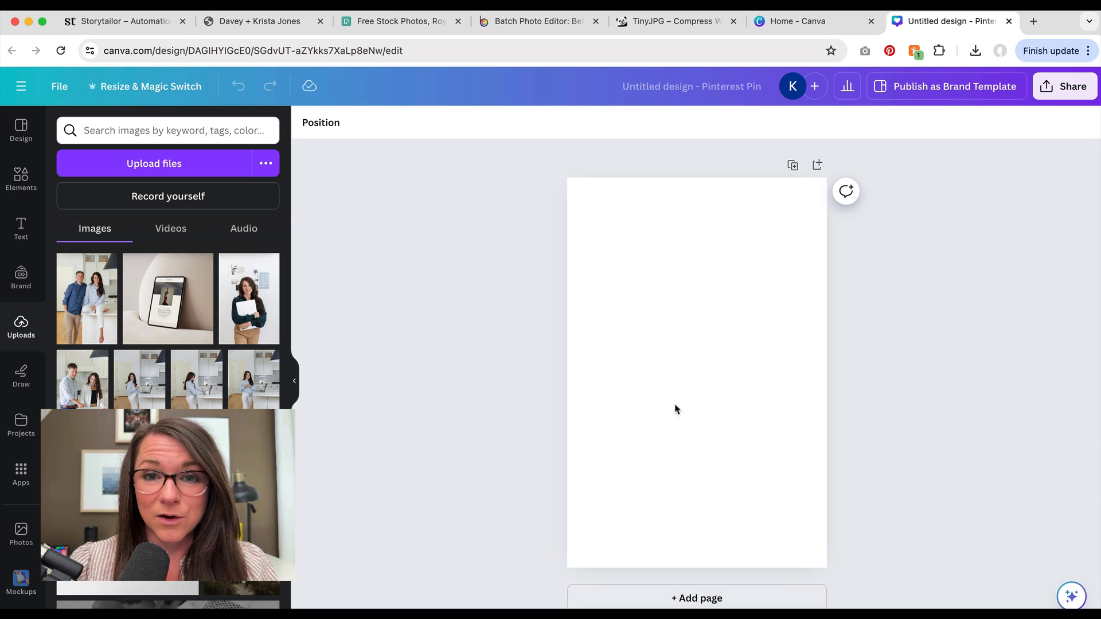
pyautogui.moveTo(765, 273)
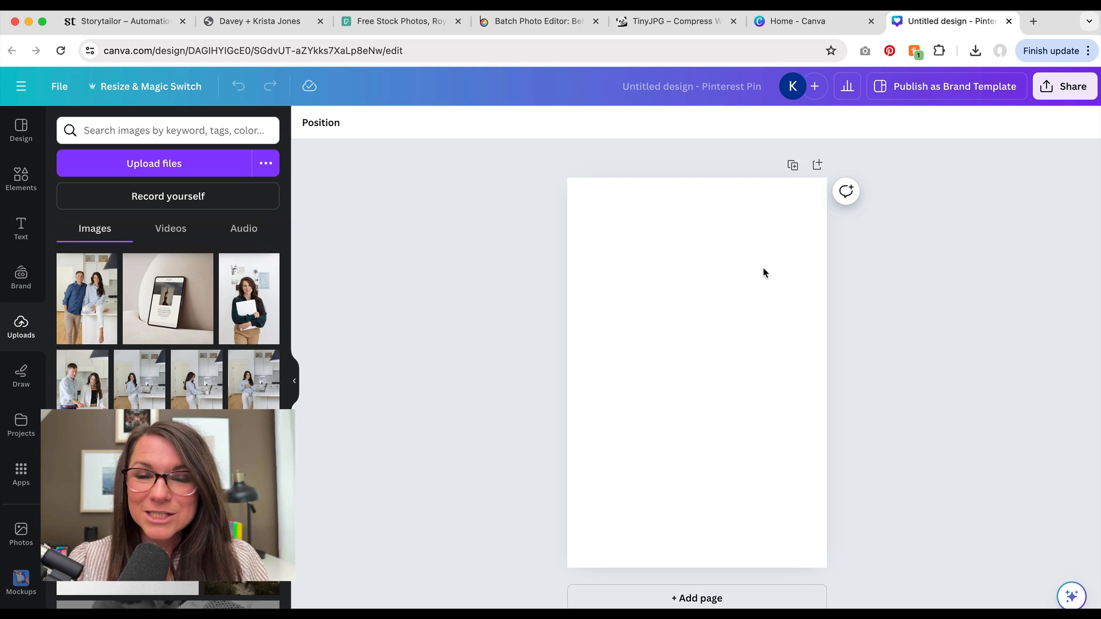
pyautogui.moveTo(98, 309)
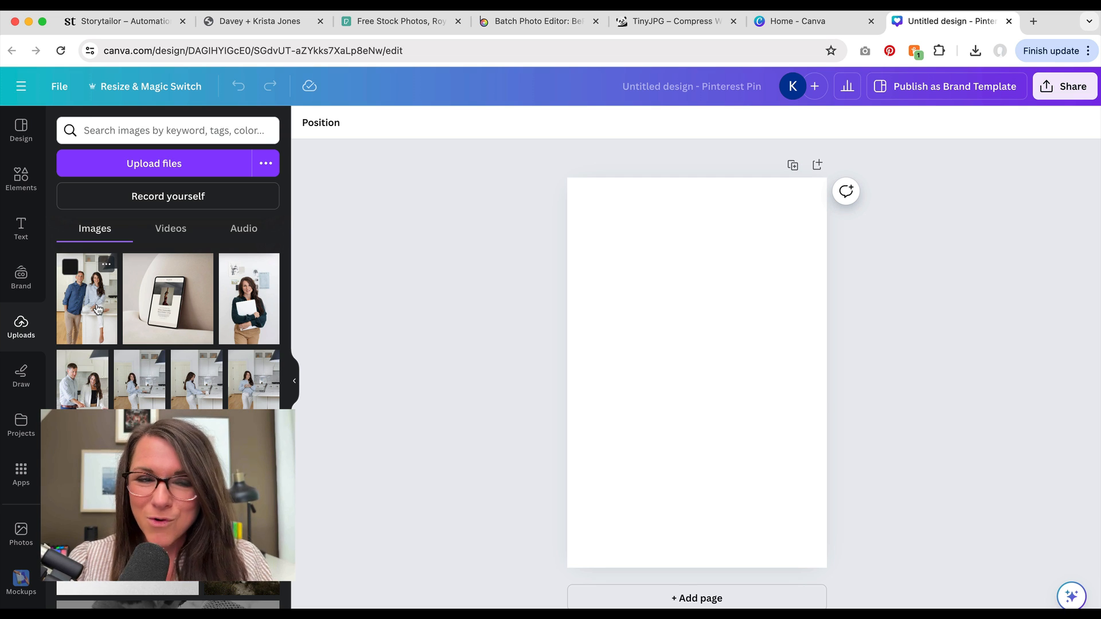
pyautogui.click(86, 298)
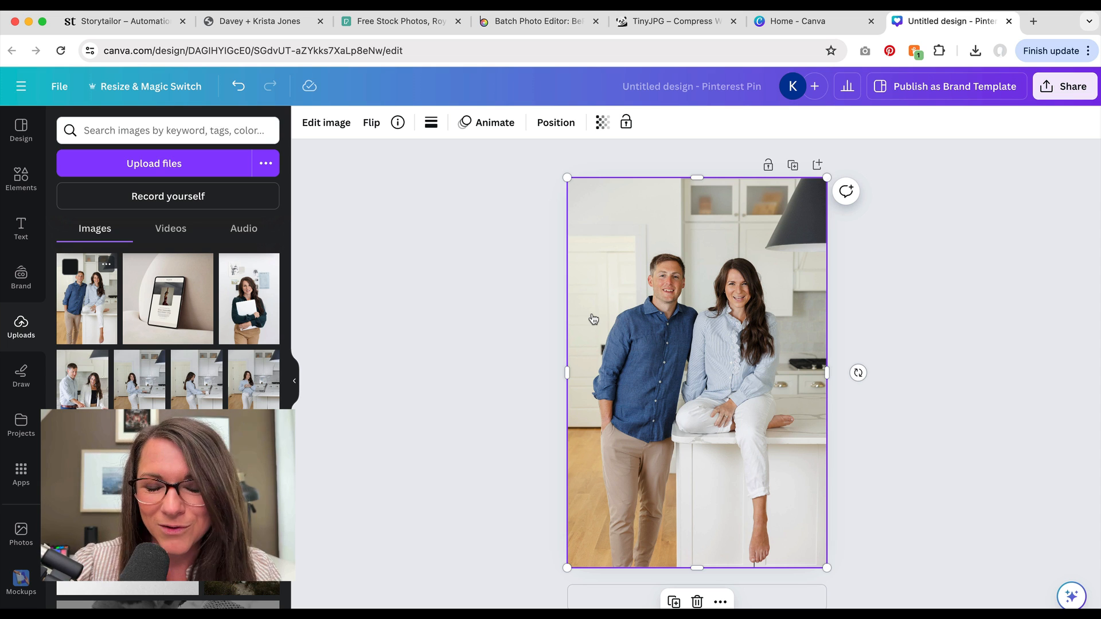
pyautogui.moveTo(708, 328)
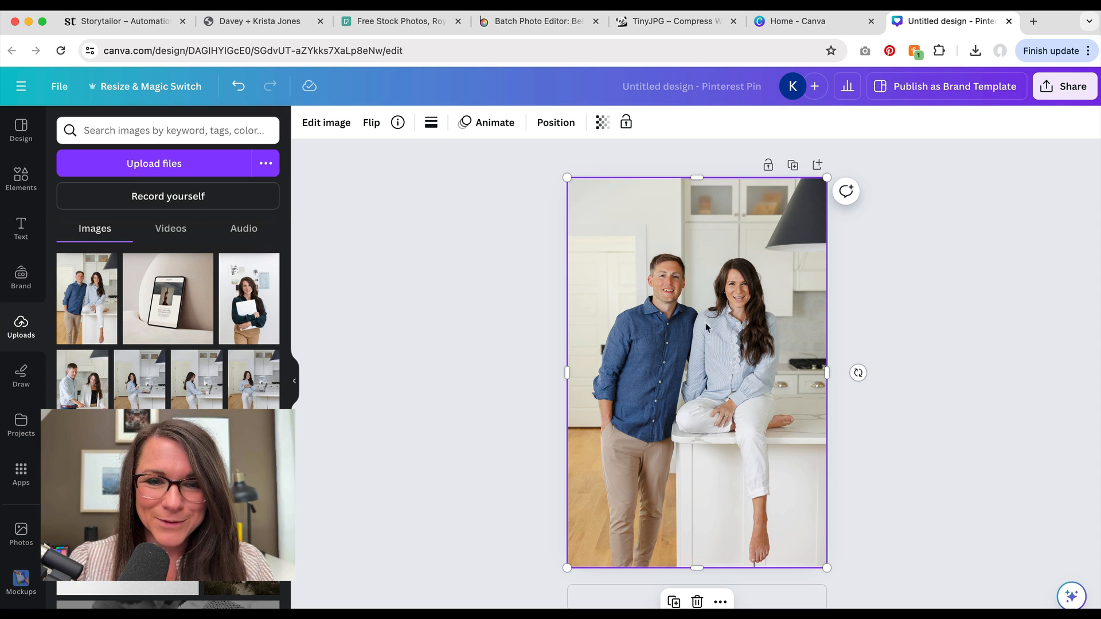
# - Download the pin as a JPG at 0.875 size (875 × 1,313 px) with quality 59
pyautogui.click(1064, 86)
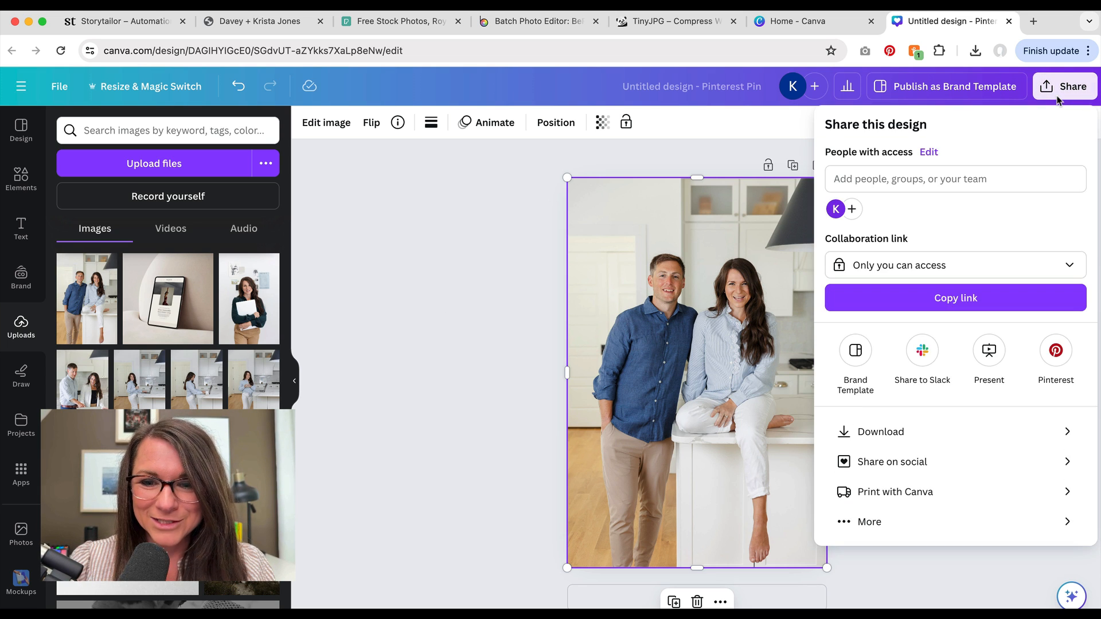
pyautogui.click(879, 431)
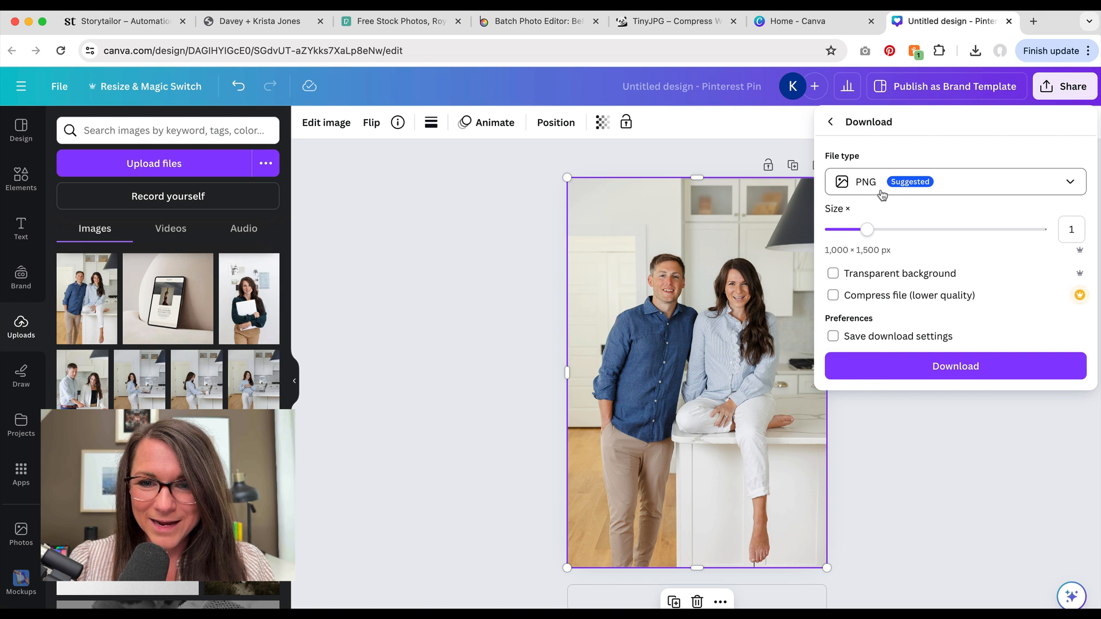
pyautogui.click(954, 181)
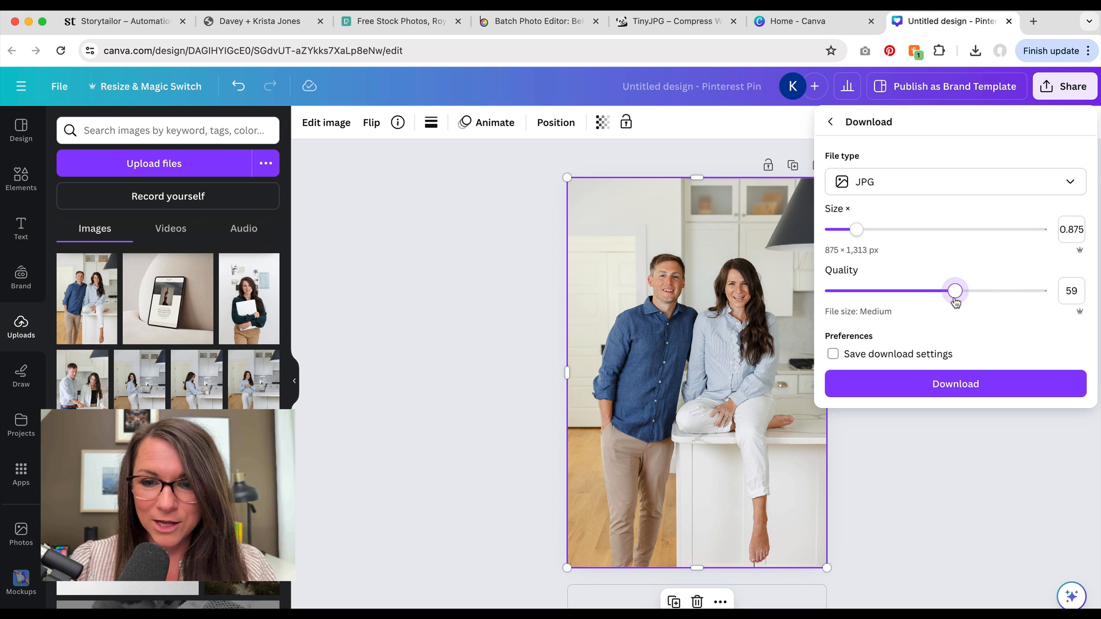
pyautogui.moveTo(955, 383)
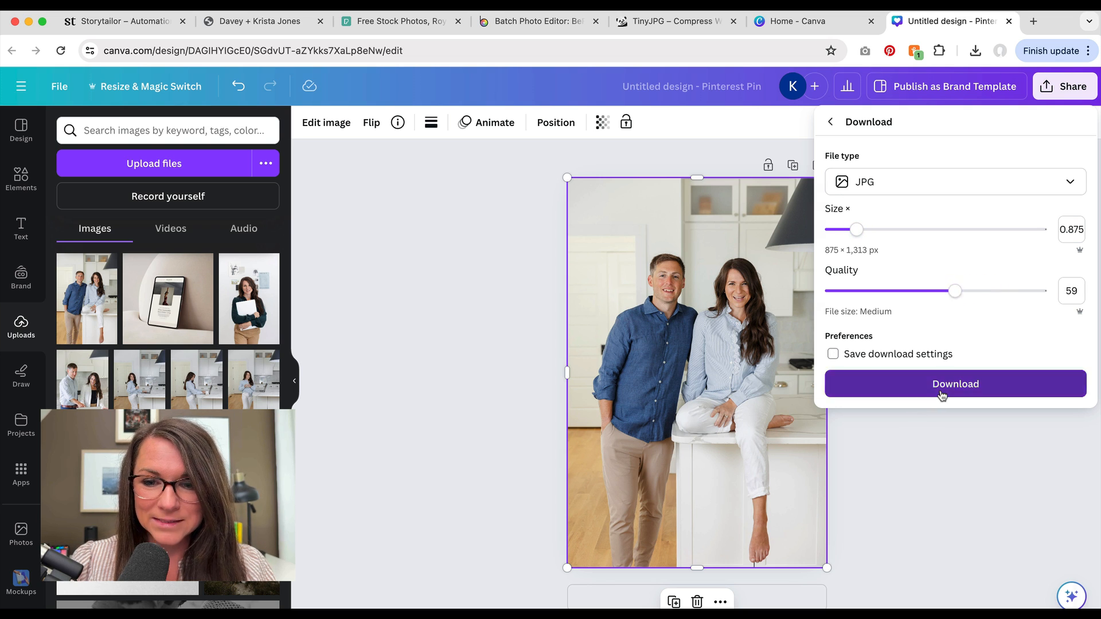
pyautogui.click(954, 383)
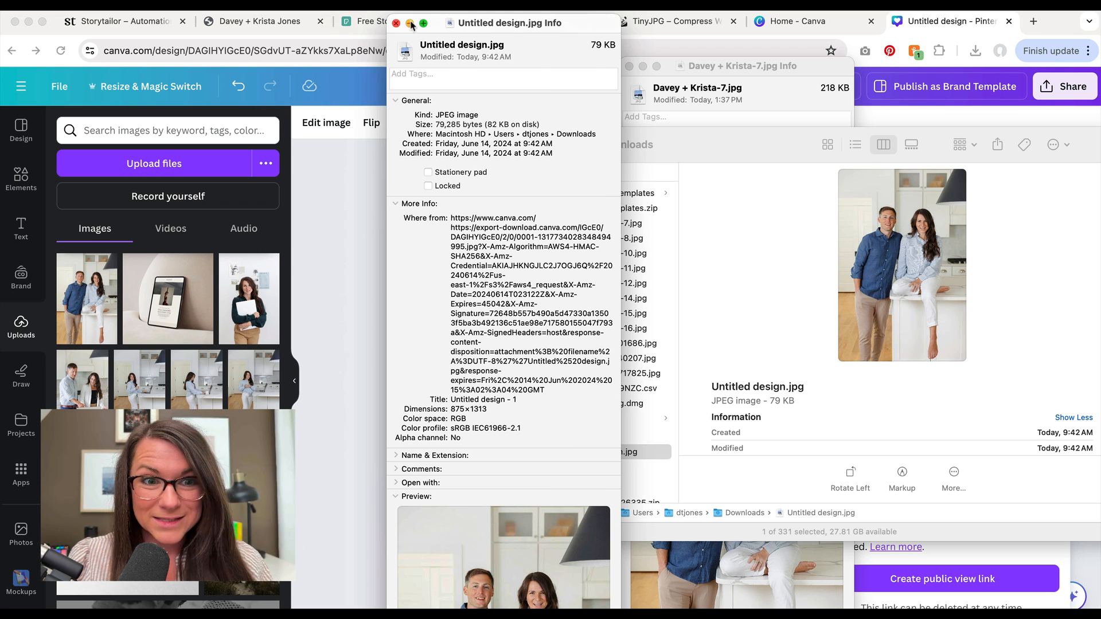
# - Compare the 79 KB Untitled design.jpg with an original photo from the Blog Images folder
pyautogui.click(396, 23)
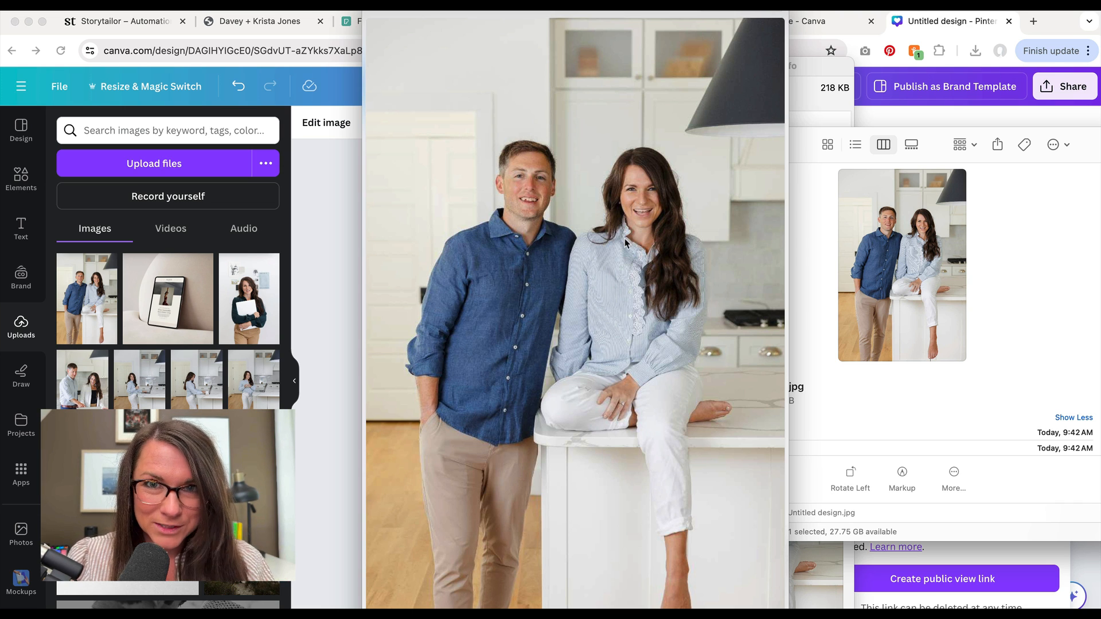
pyautogui.moveTo(649, 177)
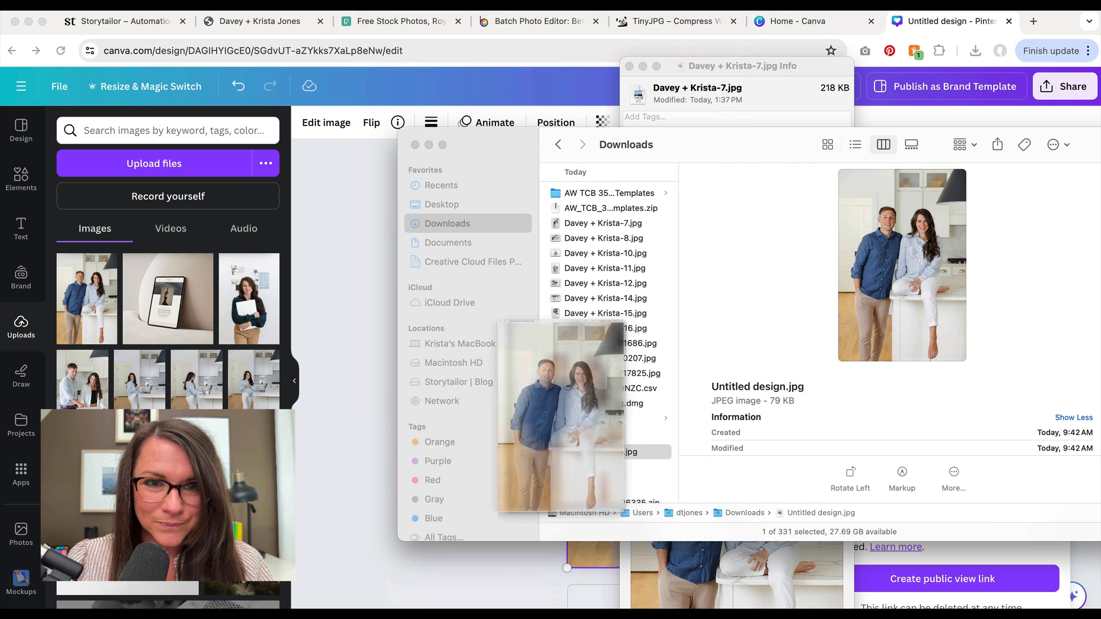
pyautogui.click(606, 452)
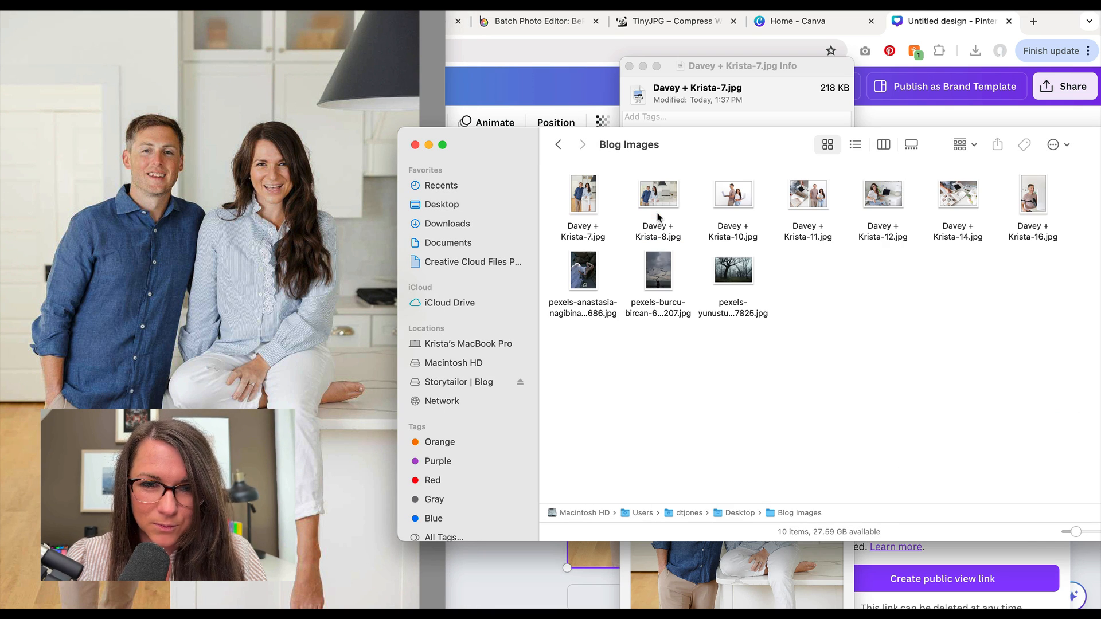
pyautogui.click(583, 195)
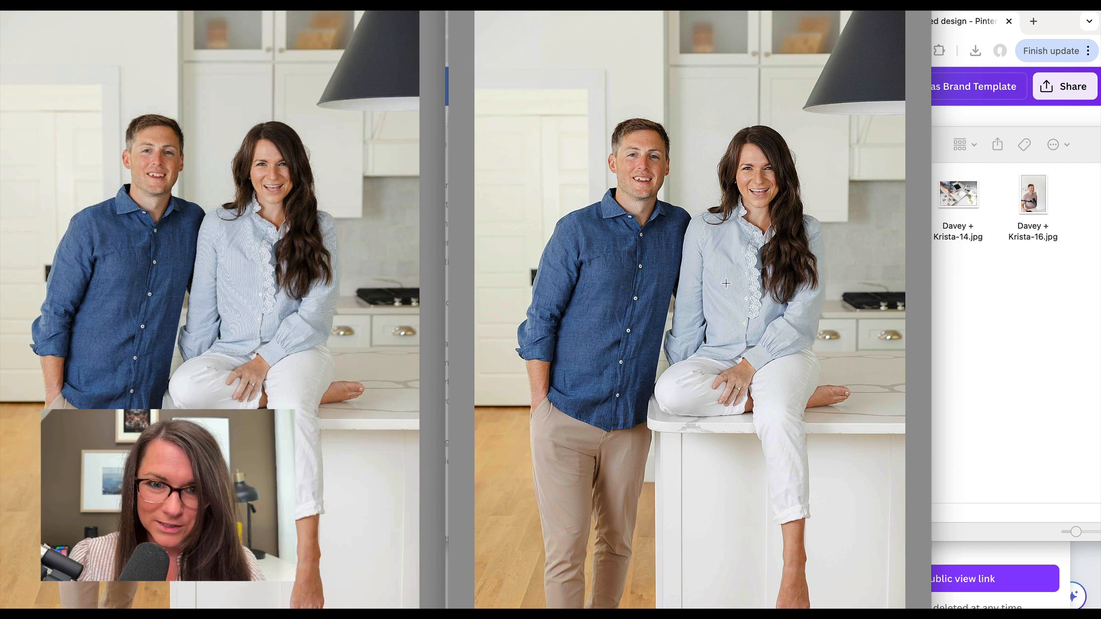
pyautogui.moveTo(208, 93)
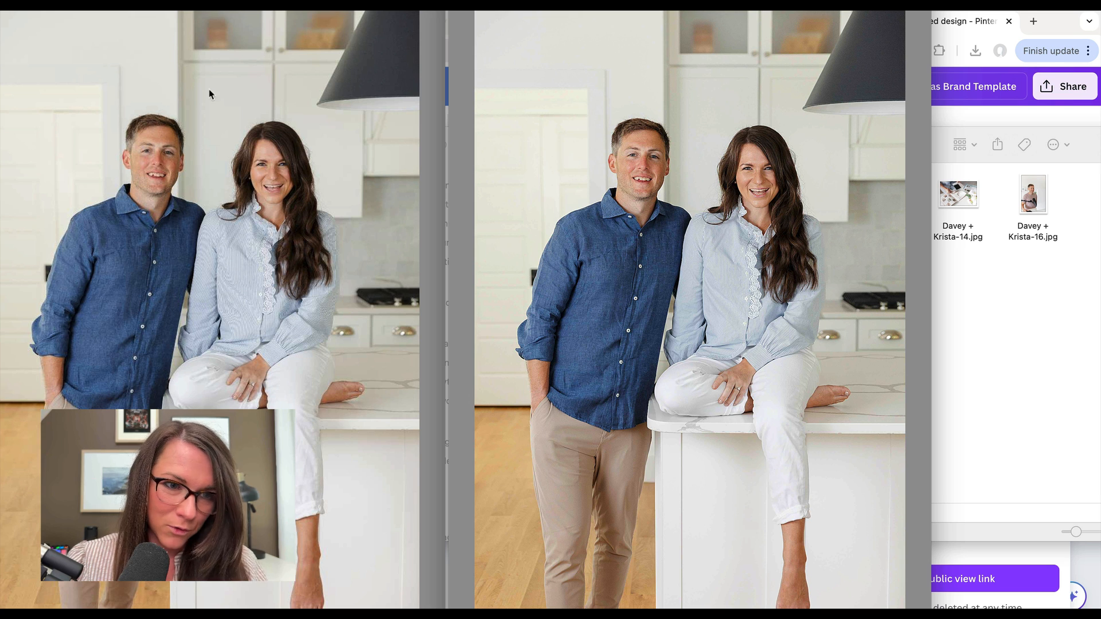
pyautogui.moveTo(235, 251)
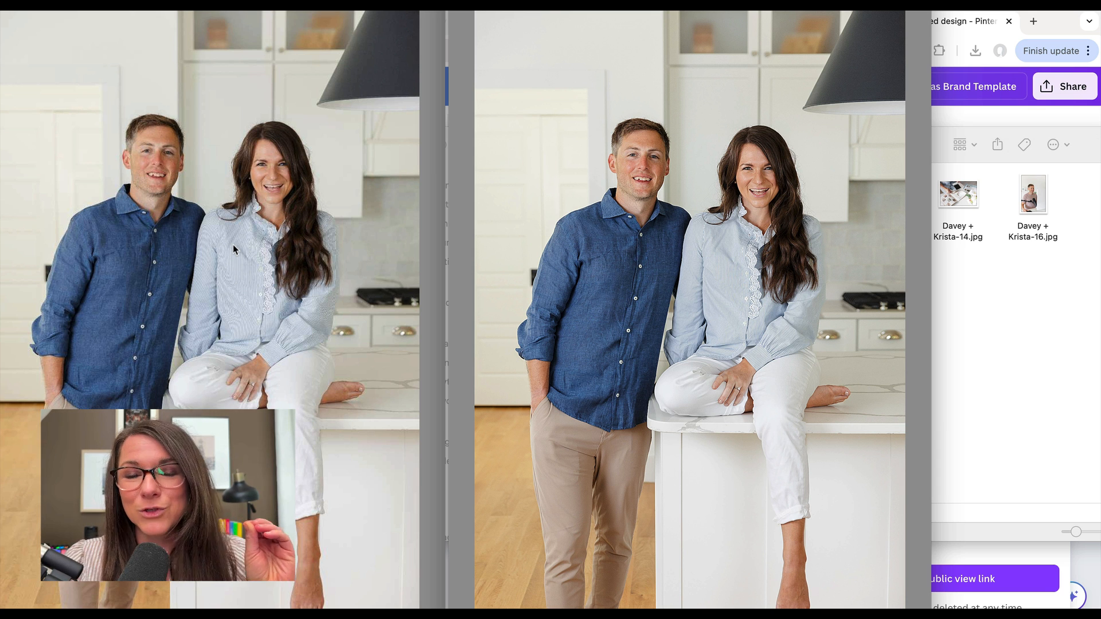
pyautogui.moveTo(293, 59)
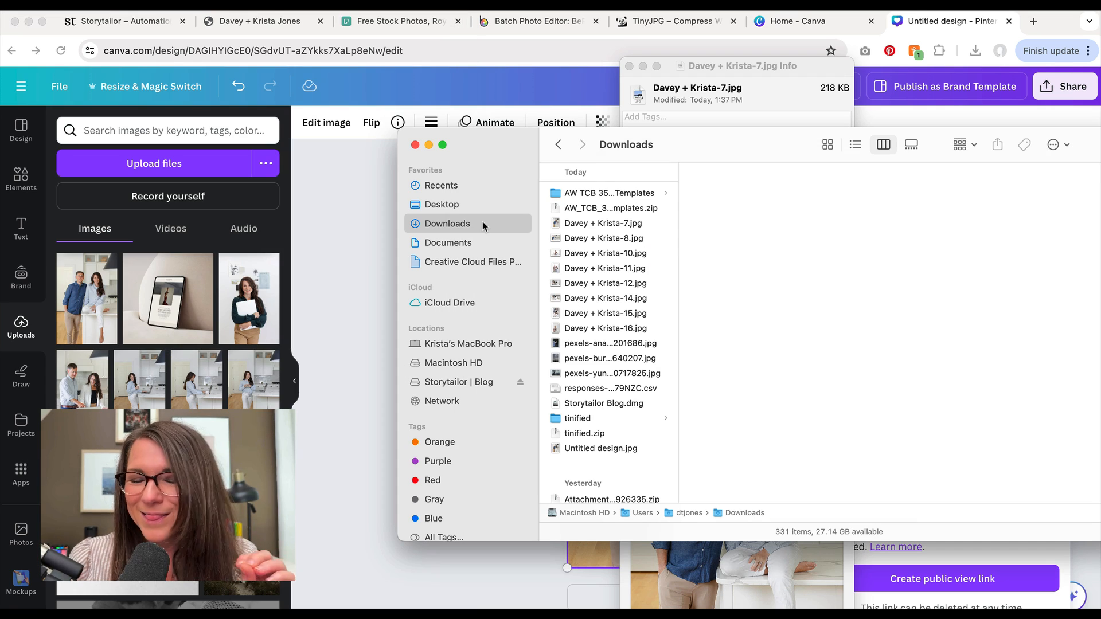
pyautogui.moveTo(618, 235)
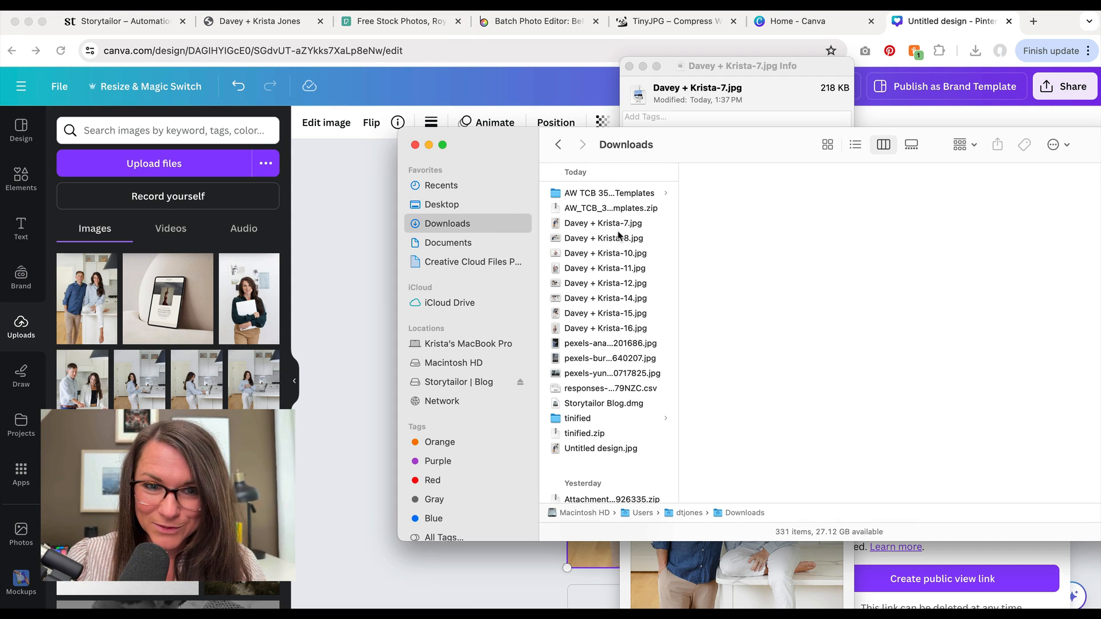
# - Resize Davey + Krista-8.jpg in Preview to 1400 × 933 px at 72 ppi, about 293 KB
pyautogui.click(601, 239)
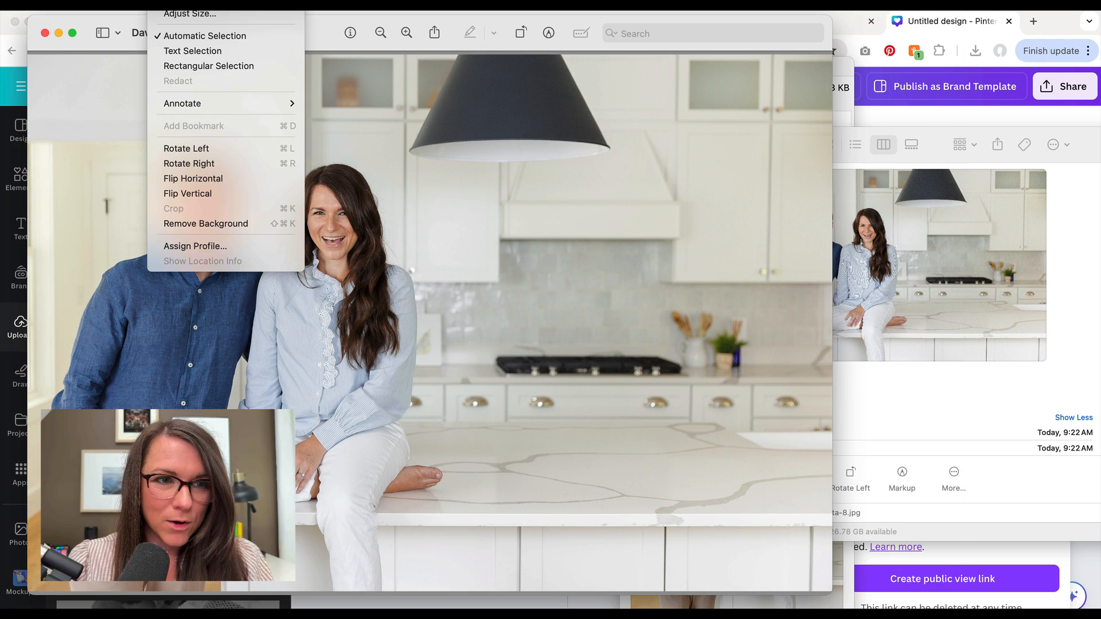
pyautogui.moveTo(189, 14)
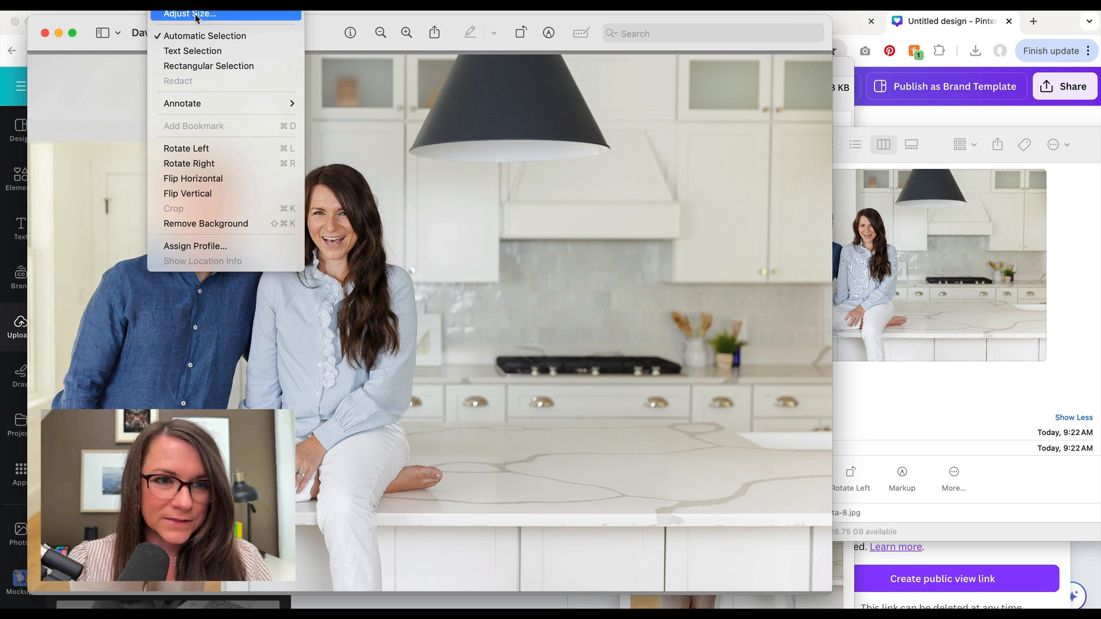
pyautogui.click(190, 13)
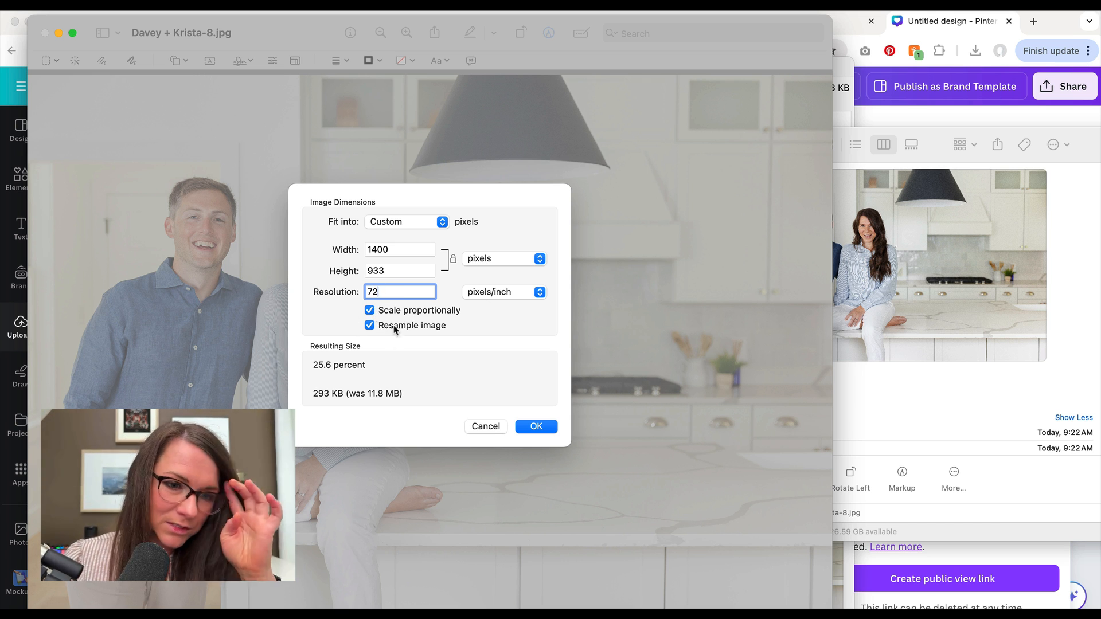
pyautogui.moveTo(318, 403)
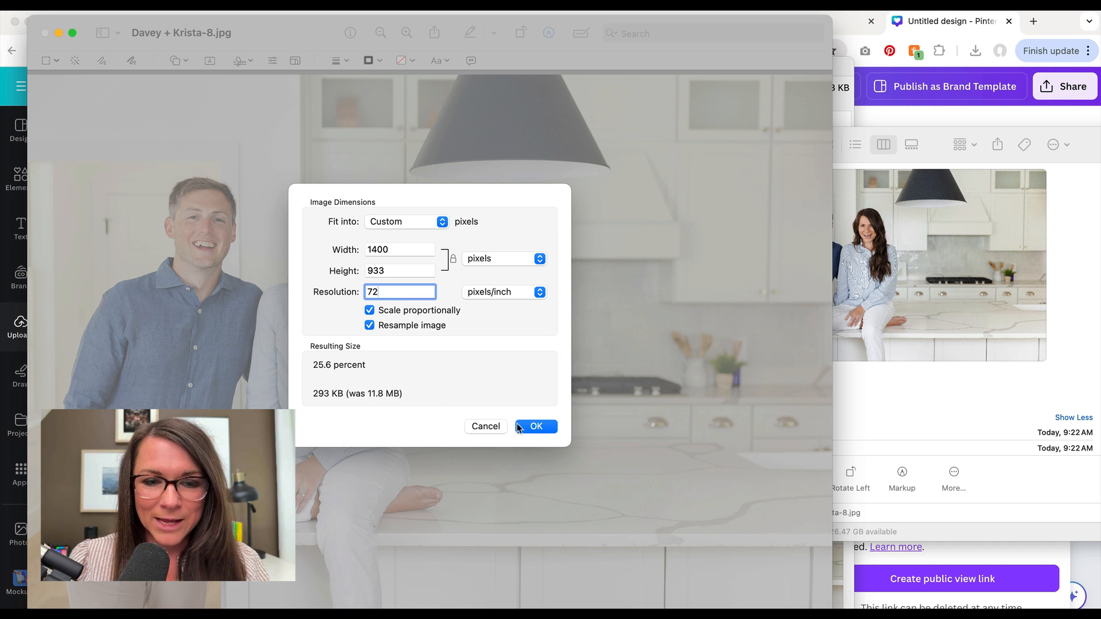
pyautogui.click(536, 427)
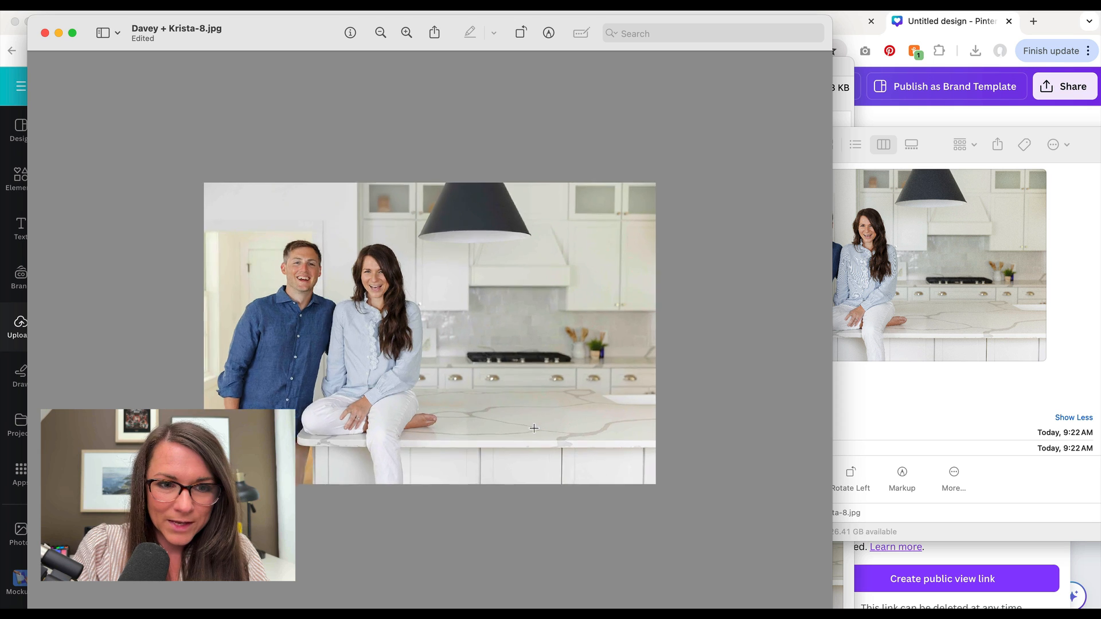
pyautogui.click(406, 33)
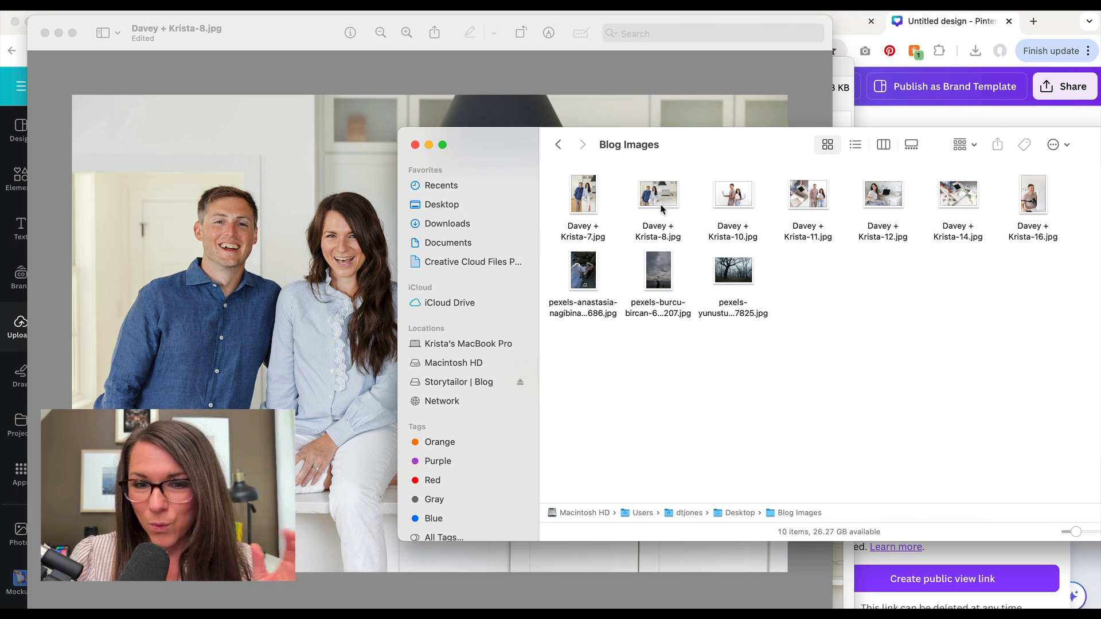
# - Select the resized Davey + Krista-8.jpg in Blog Images and bring up the TinyJPG site
pyautogui.click(658, 195)
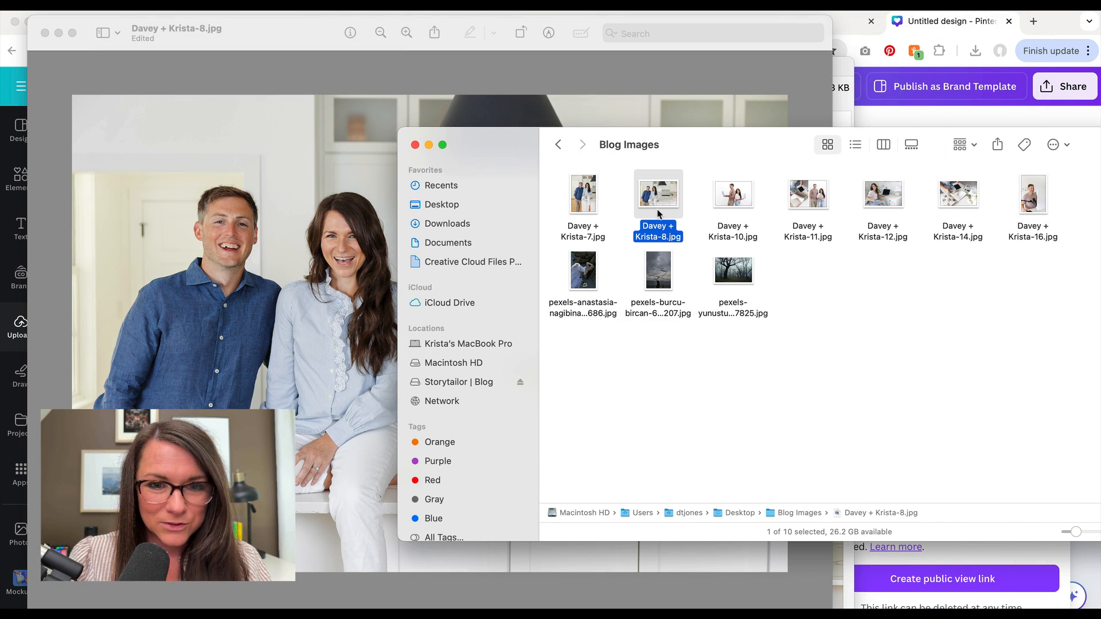
pyautogui.doubleClick(657, 195)
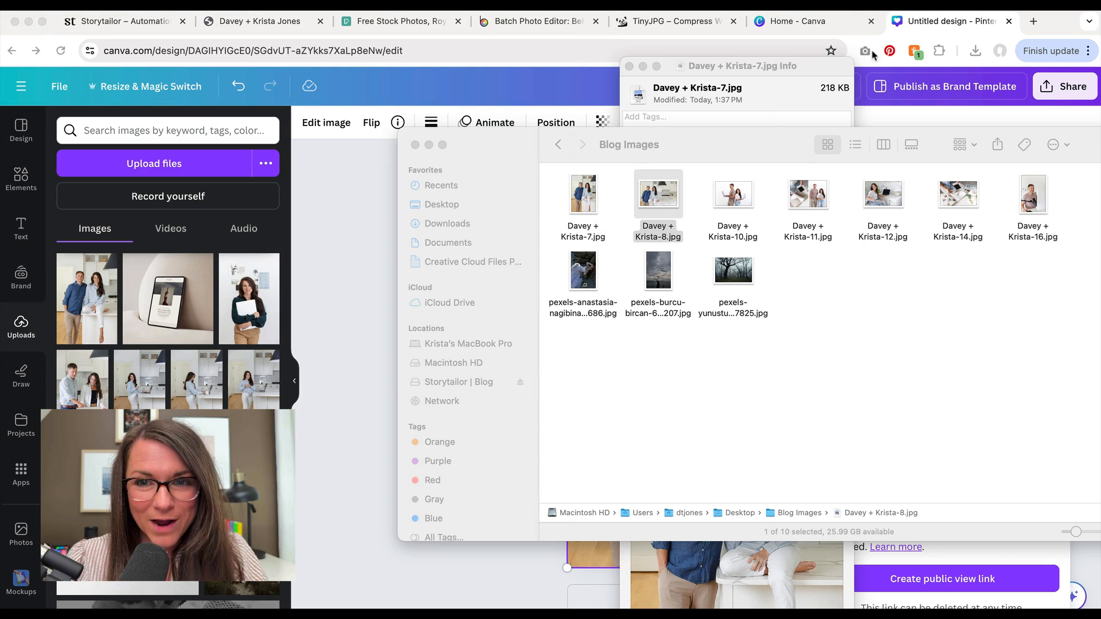
pyautogui.click(674, 21)
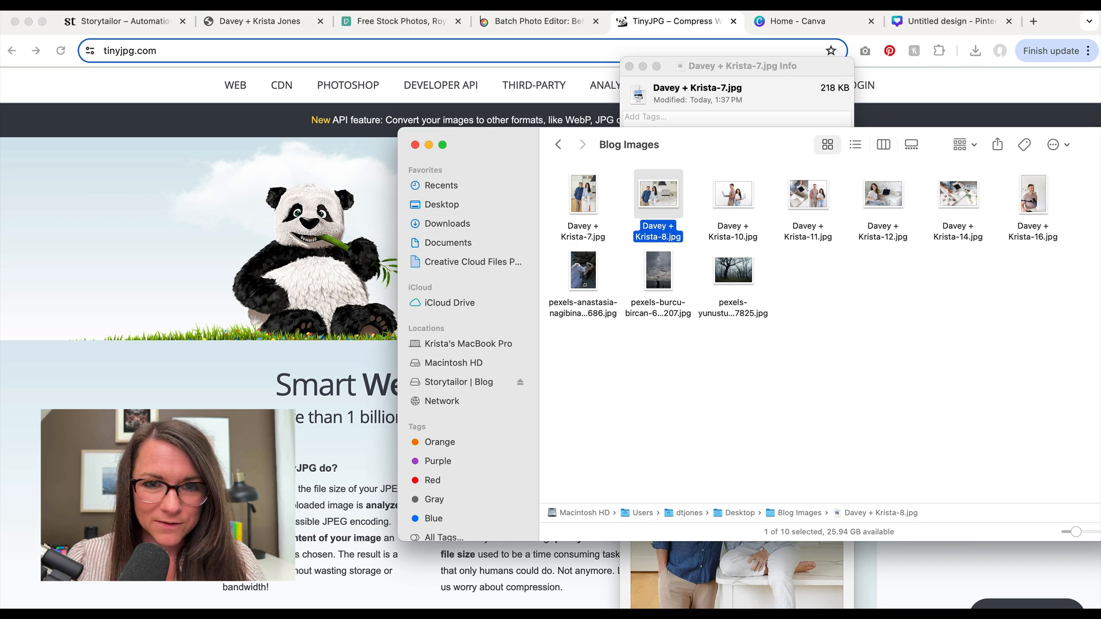
# - Compress Davey + Krista-8.jpg on TinyJPG from 261.1 KB to 81.1 KB, a 69% saving
pyautogui.click(448, 224)
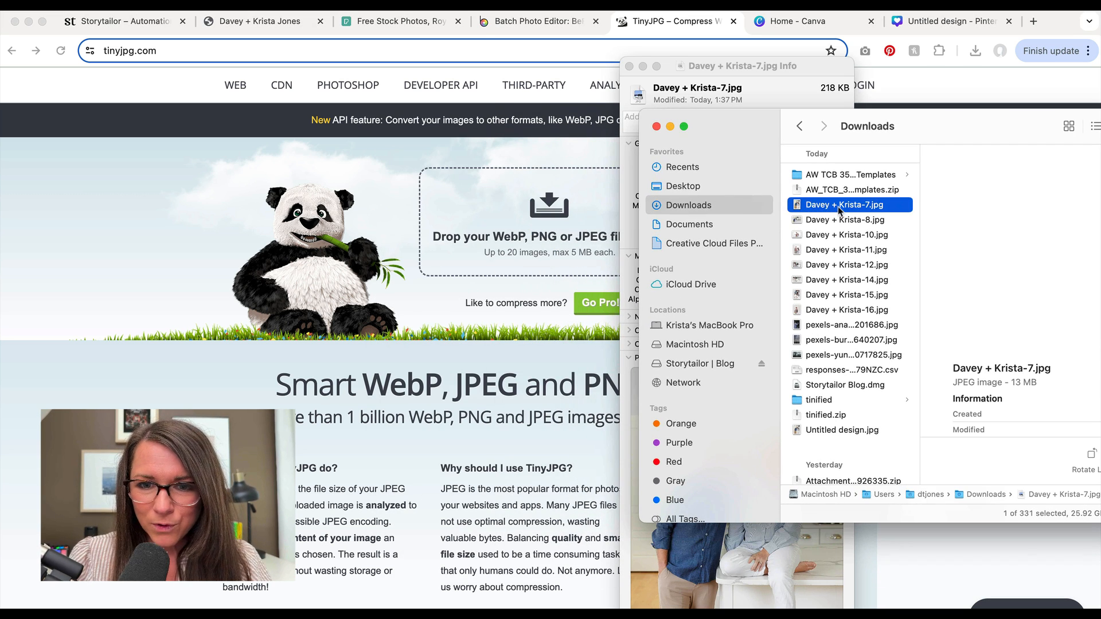
pyautogui.click(847, 234)
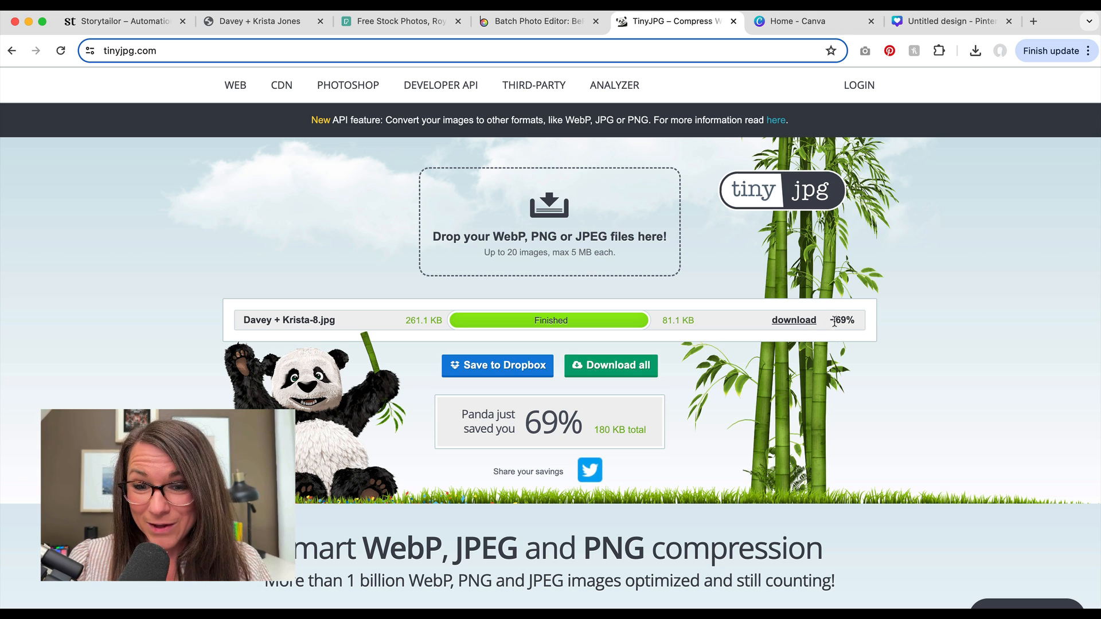
pyautogui.moveTo(609, 365)
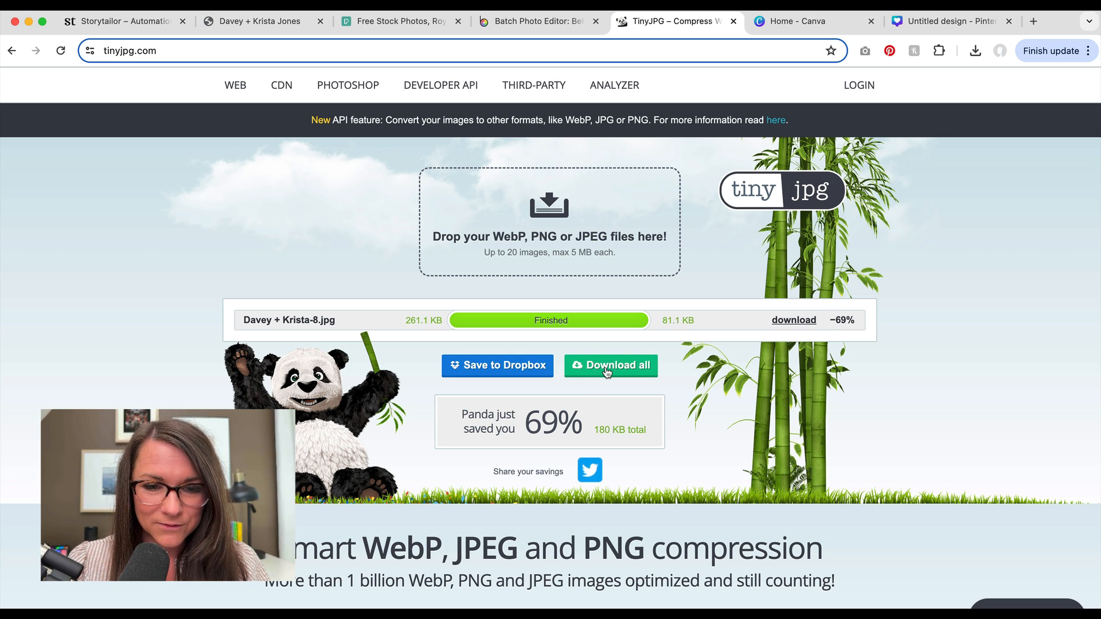